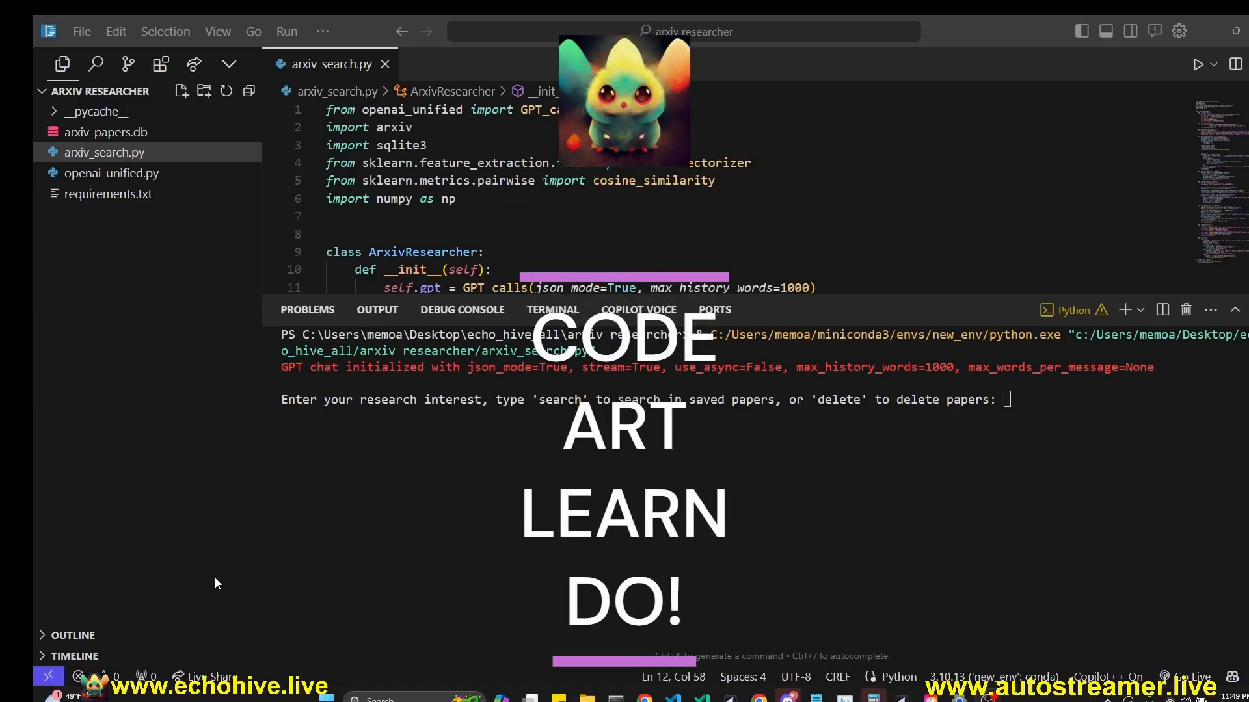
Fetch papers on LLM context length, Collatz conjecture and prompt engineering, then enter search mode.
text(context lenght in large language models, 10 papers)
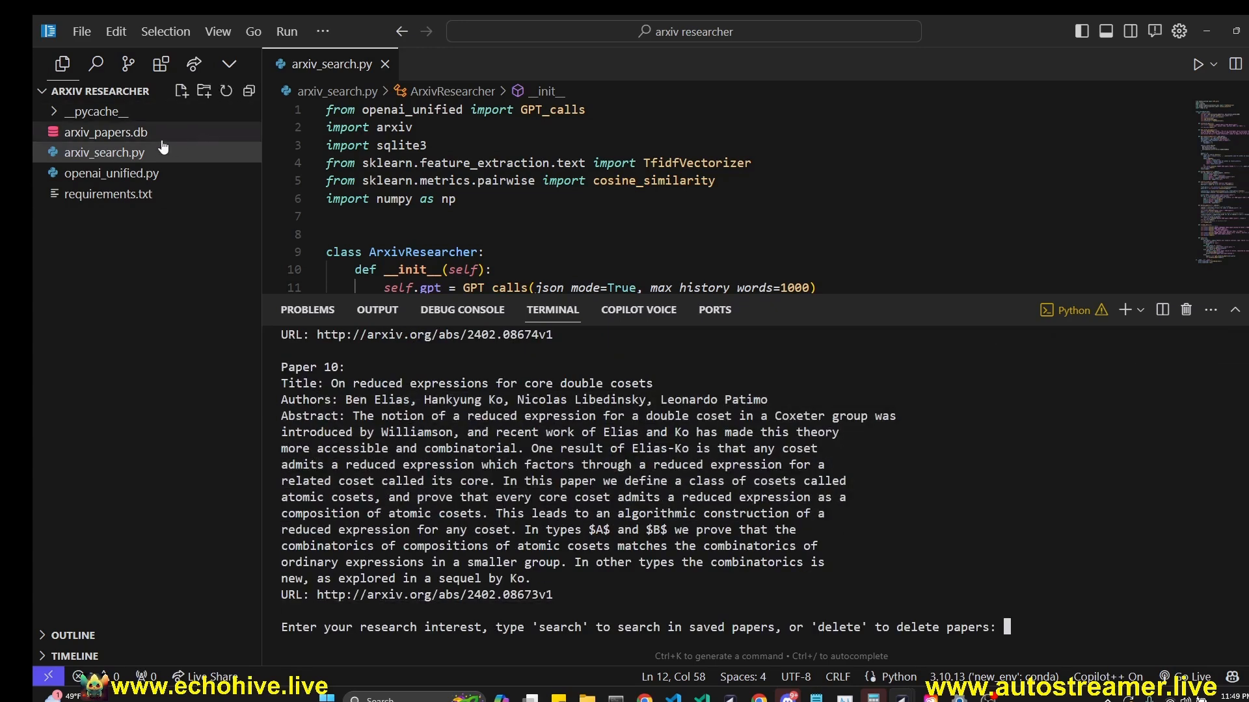
click(104, 132)
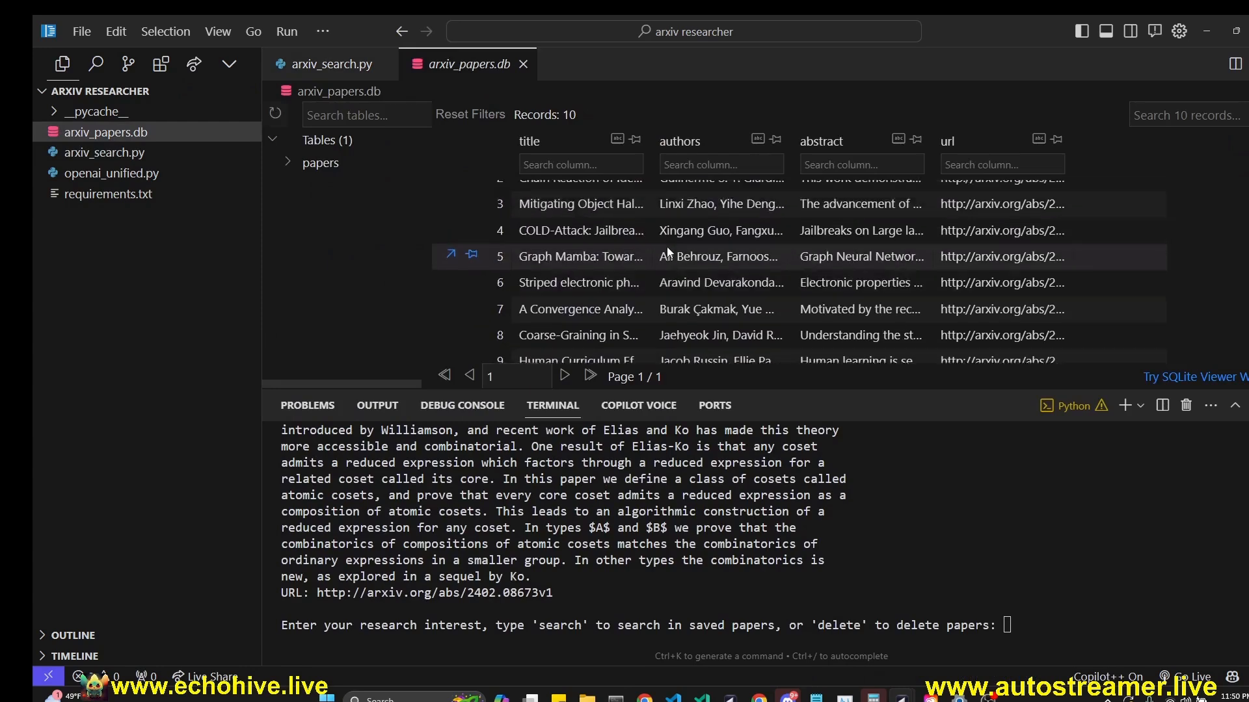
text(colatz conjecture)
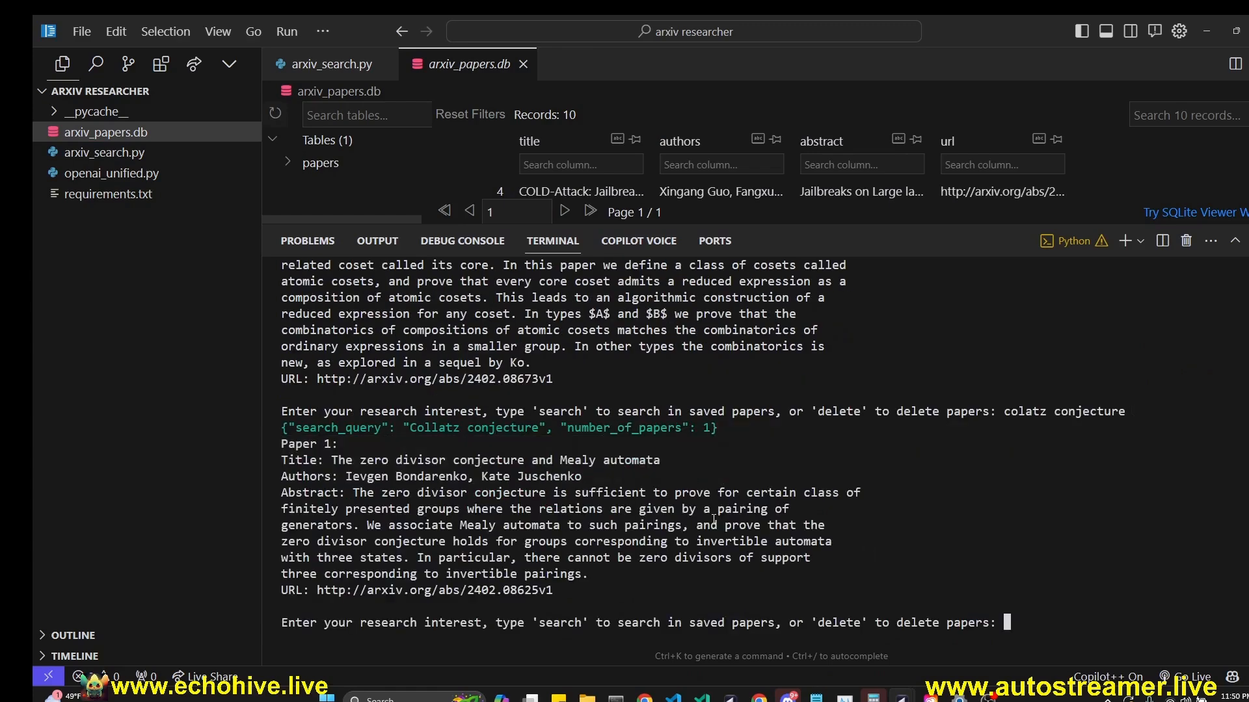
text(colatz conjecture)
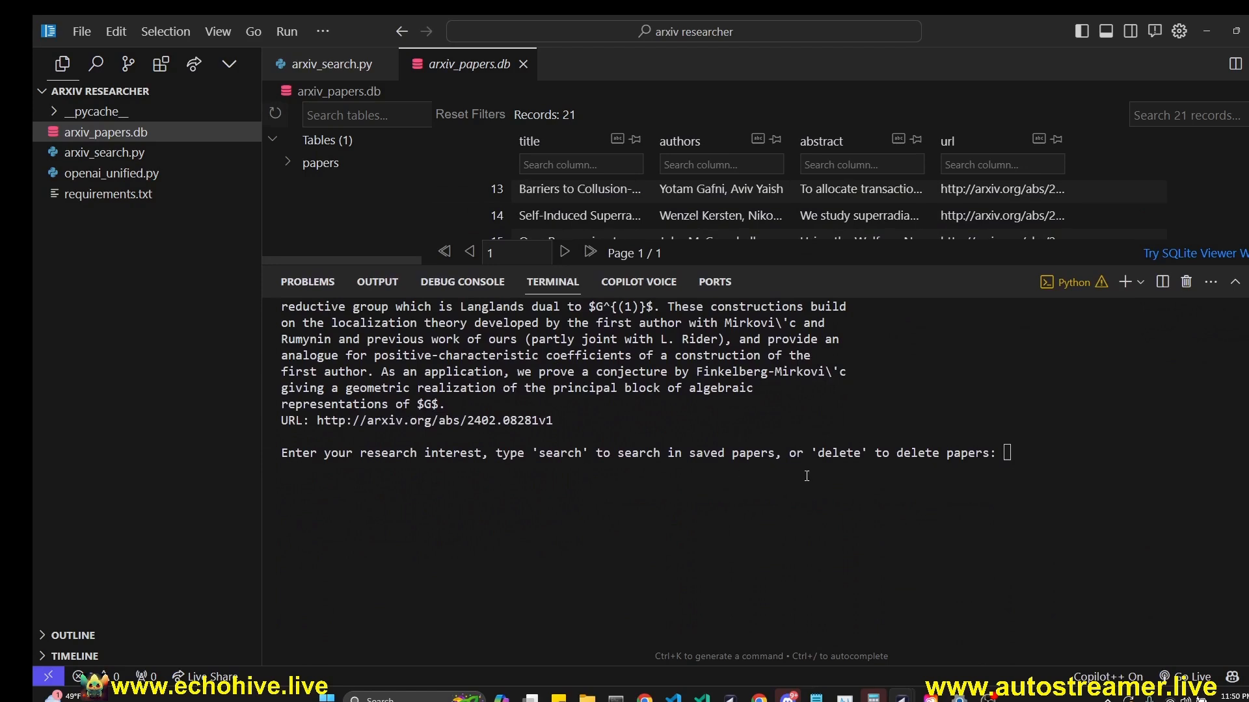
text(prompt engineering, 5 papers)
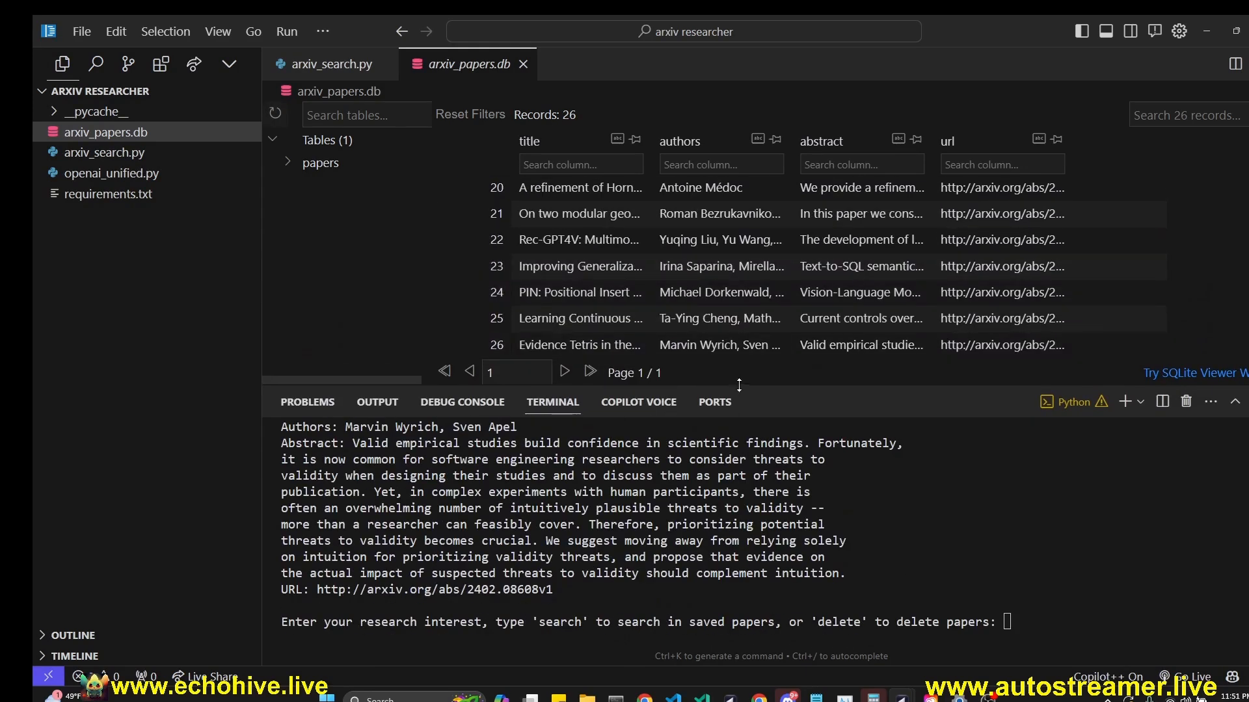
text(search)
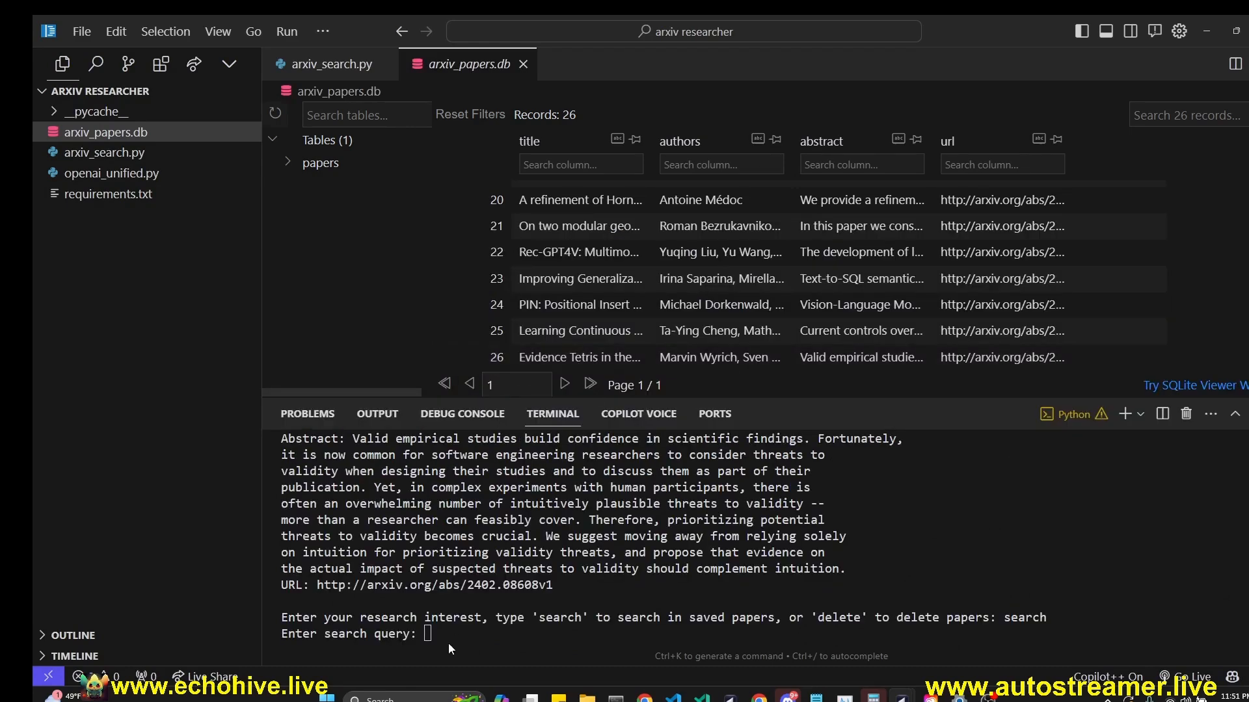
Search the saved papers for tetris and divisor, expanding the table to show more rows.
text(tetris)
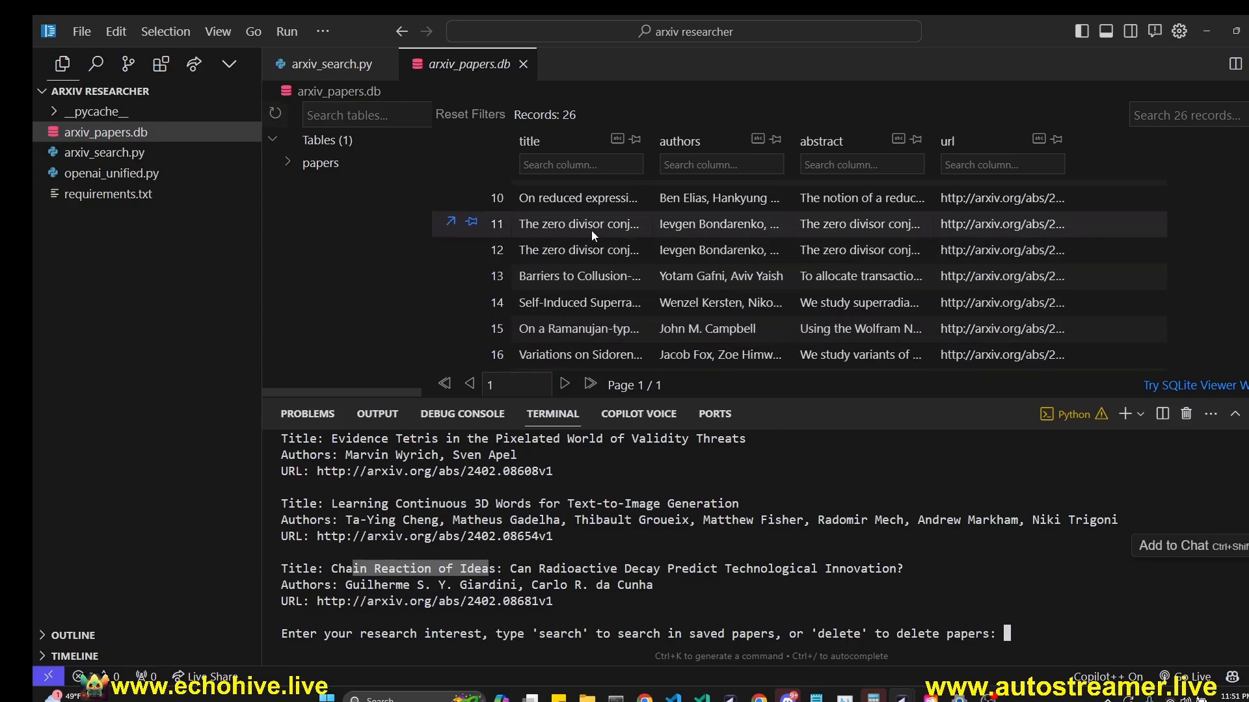
text(divisor)
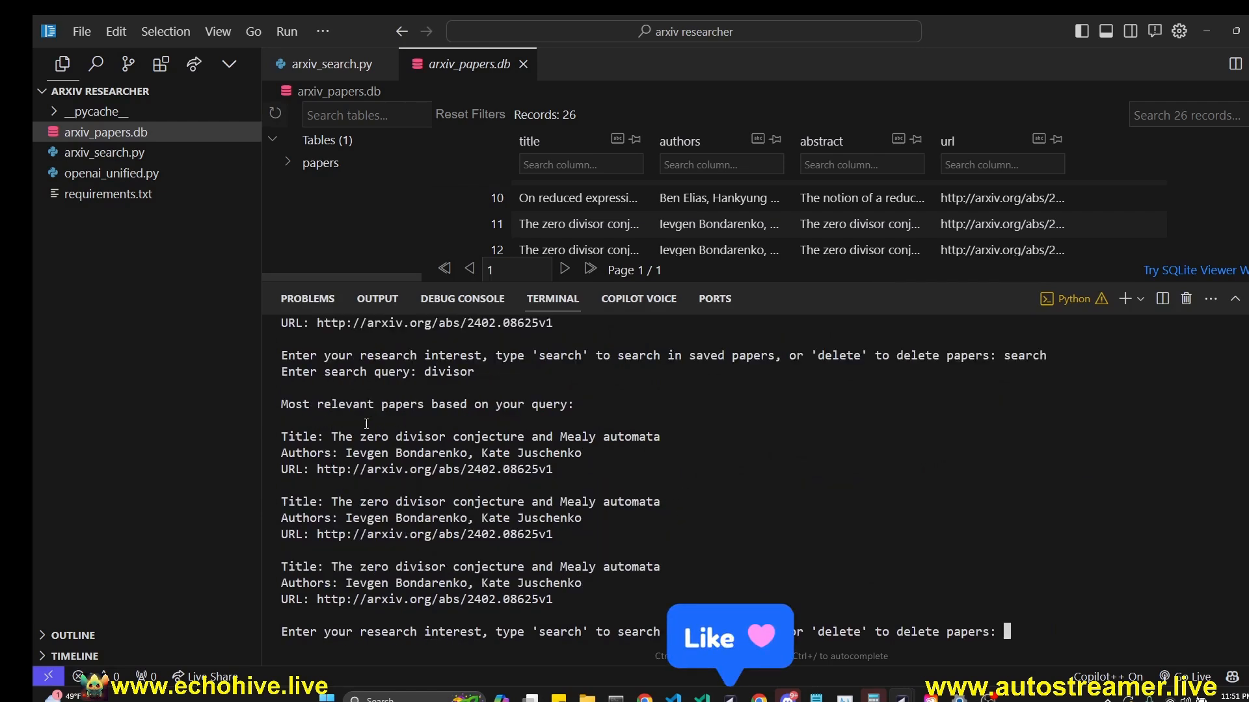
double_click(302, 437)
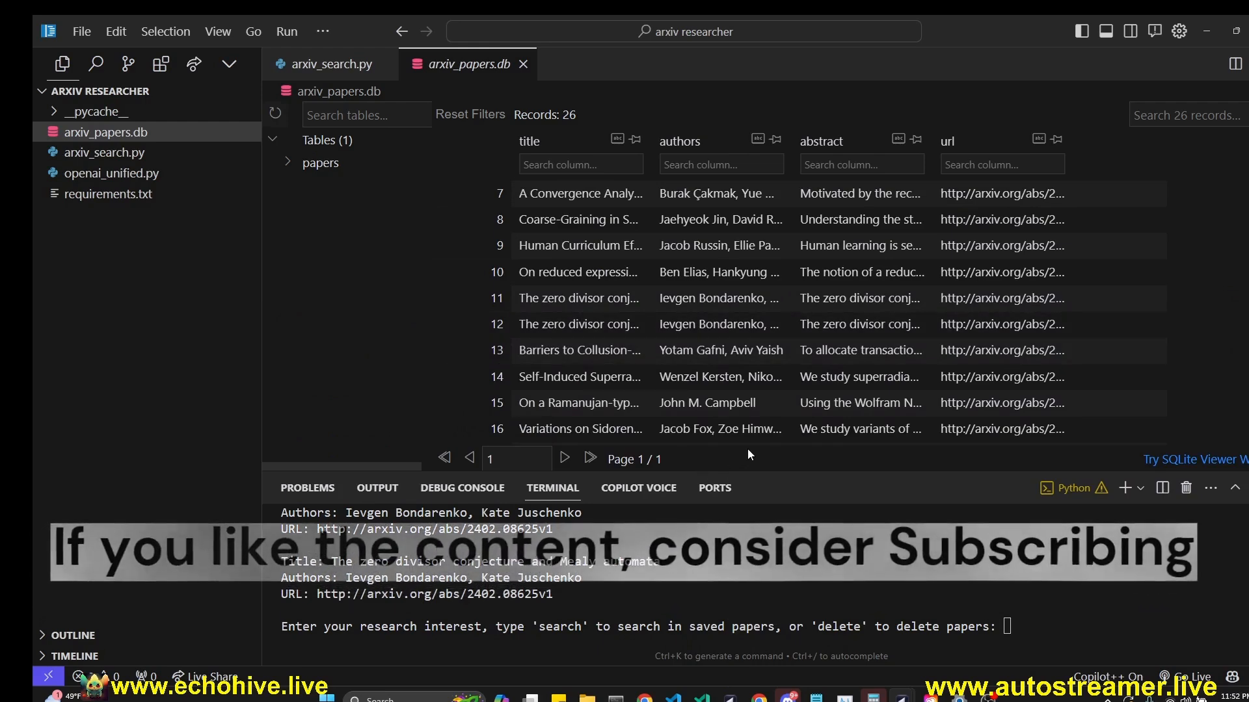
Delete the duplicate zero divisor papers at indices 11 and 12.
text(delete)
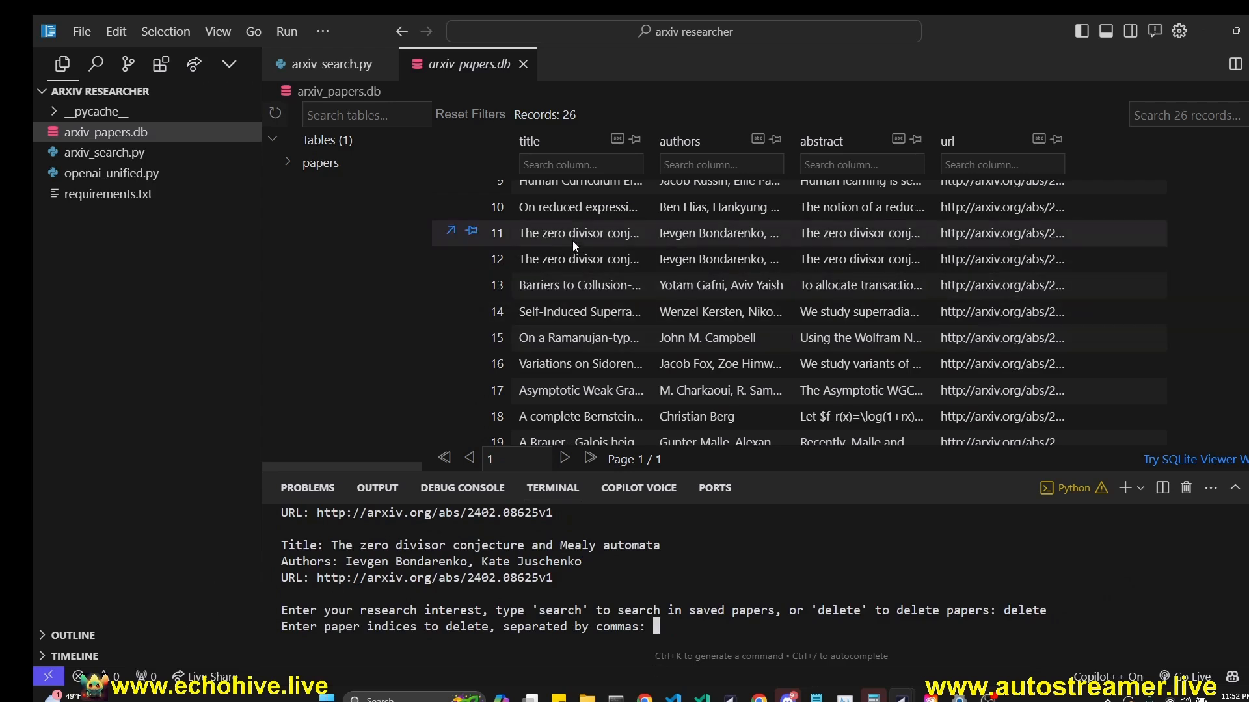
text(11, 12)
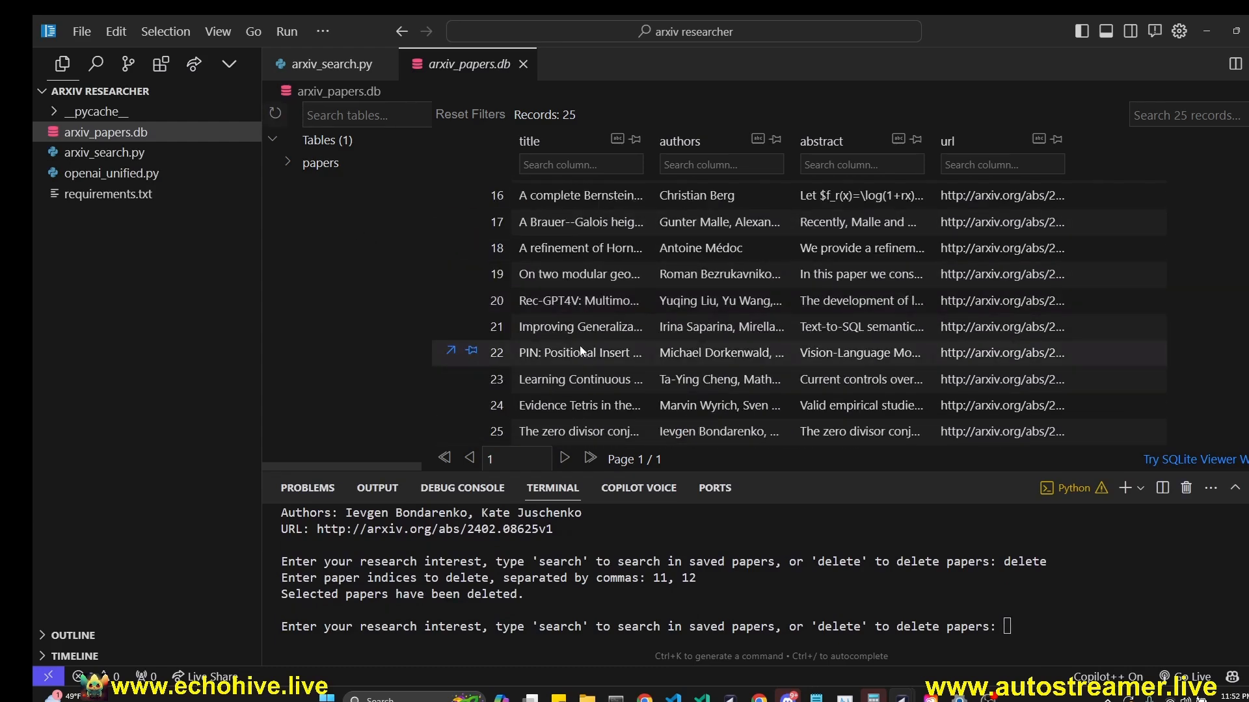
mouse_move(688, 365)
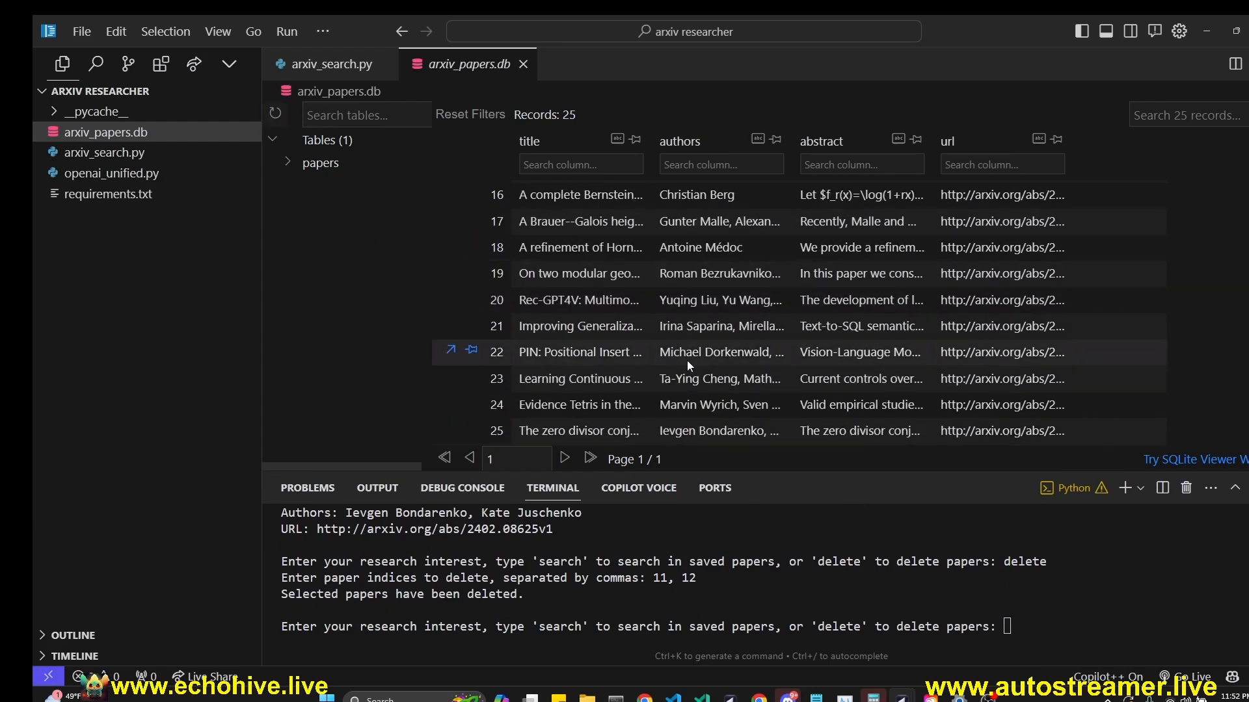
click(327, 64)
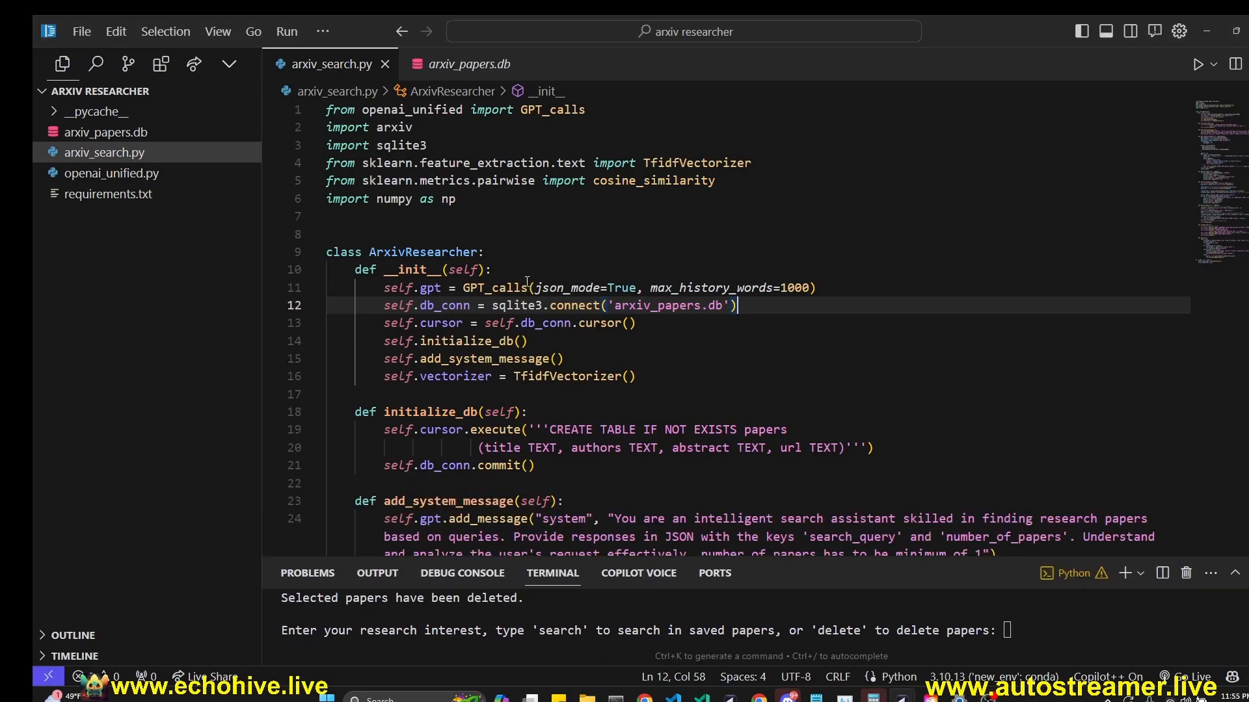
Highlight the cosine_similarity import, then check the papers database and return to the script.
double_click(394, 127)
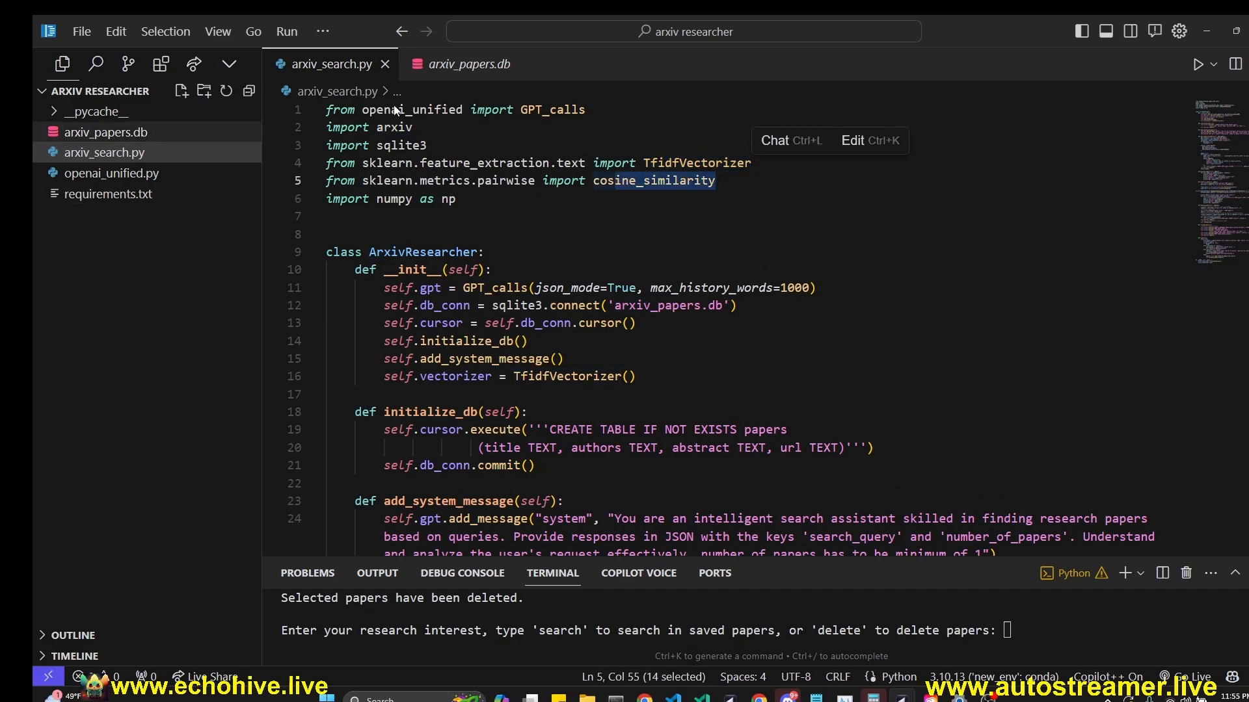
click(462, 63)
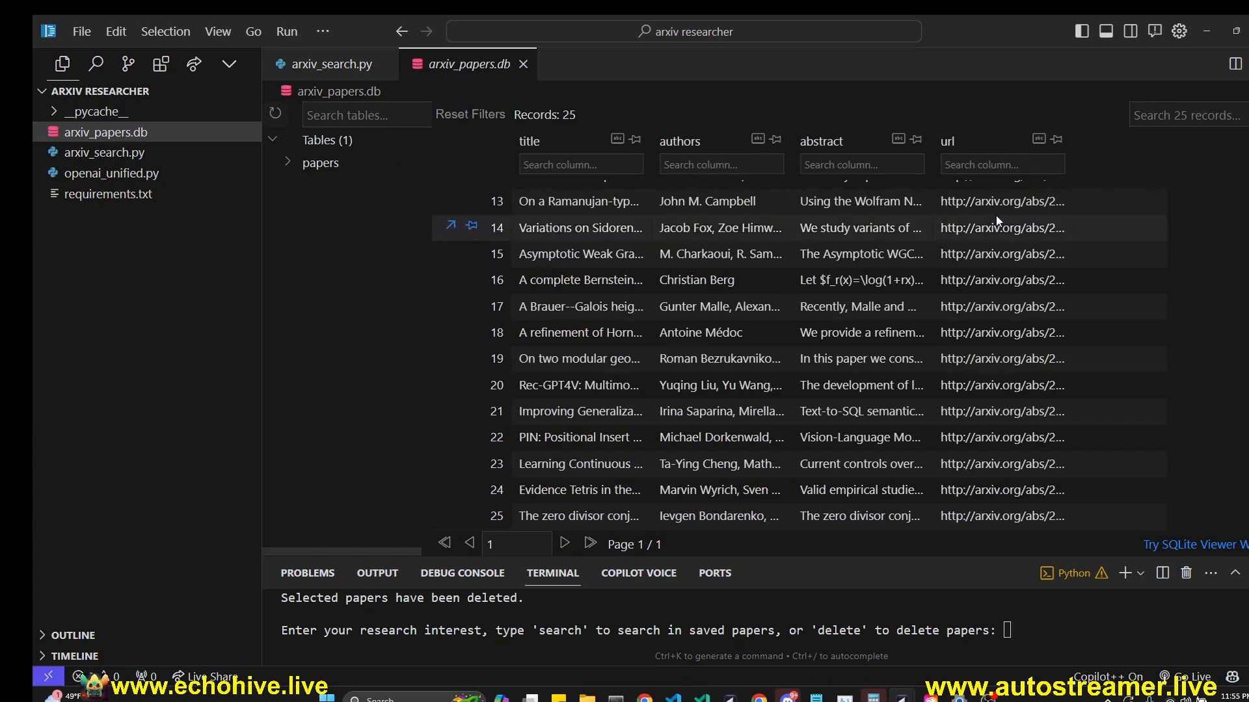
click(330, 64)
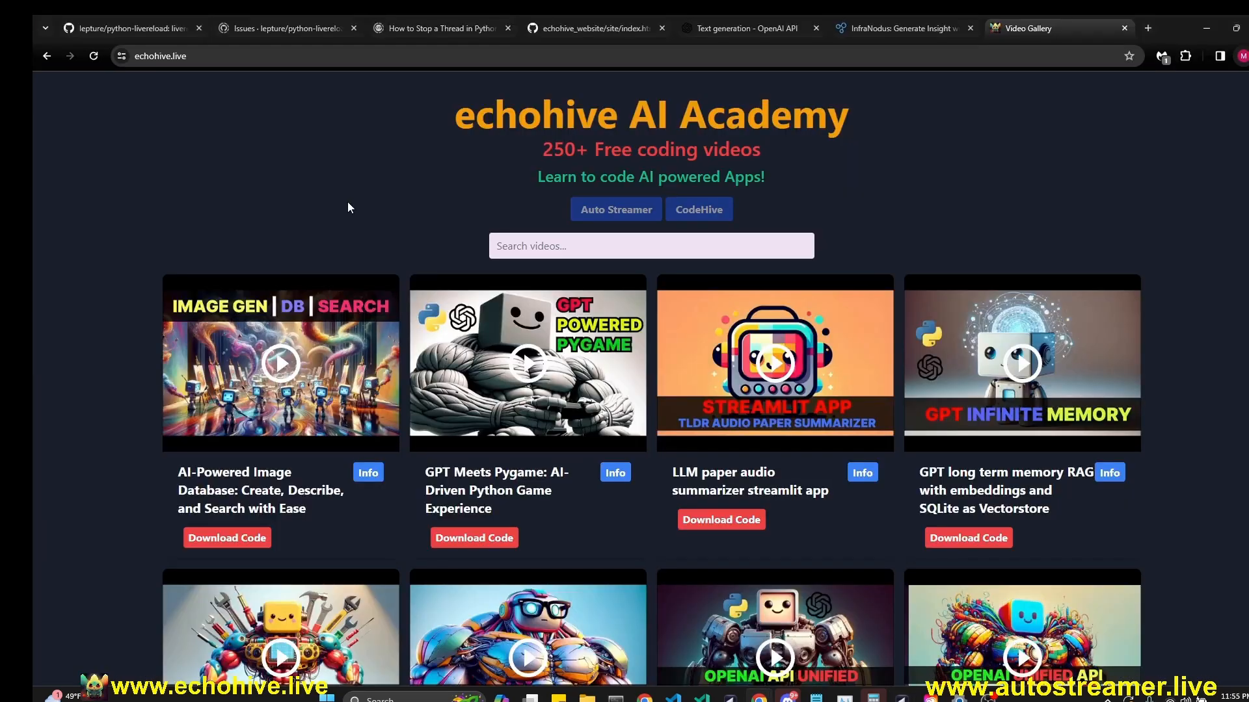
mouse_move(457, 133)
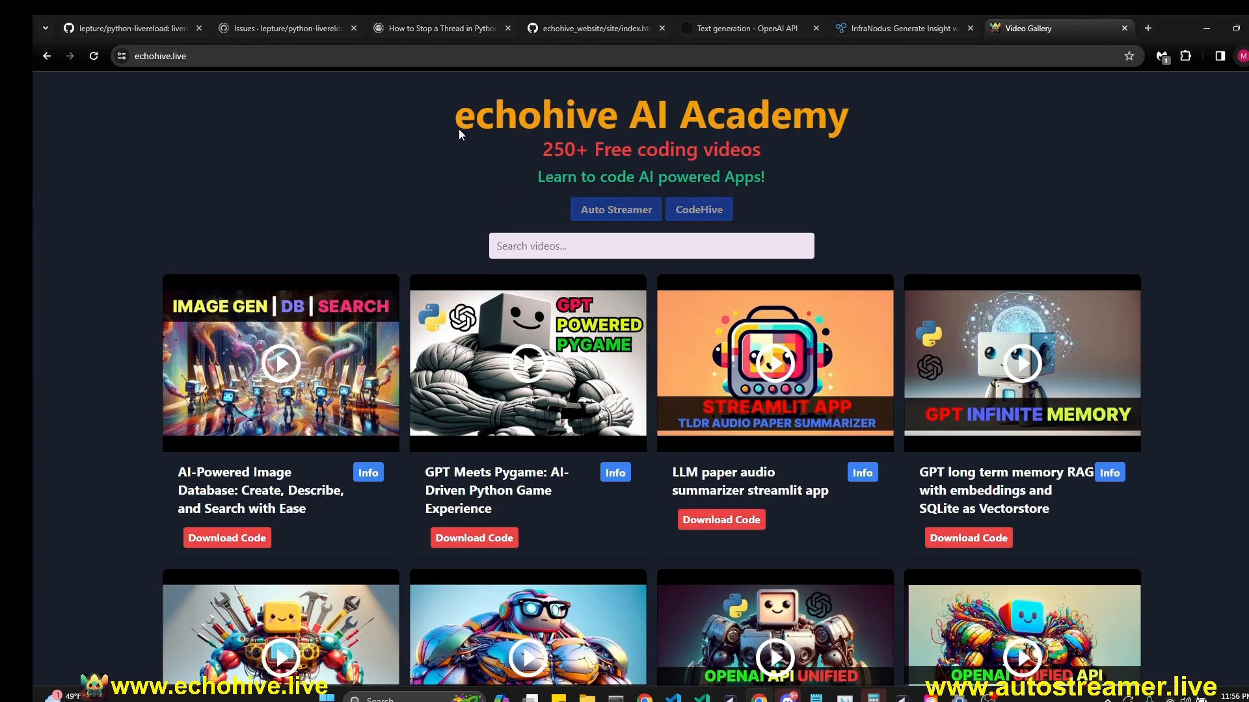
mouse_move(739, 402)
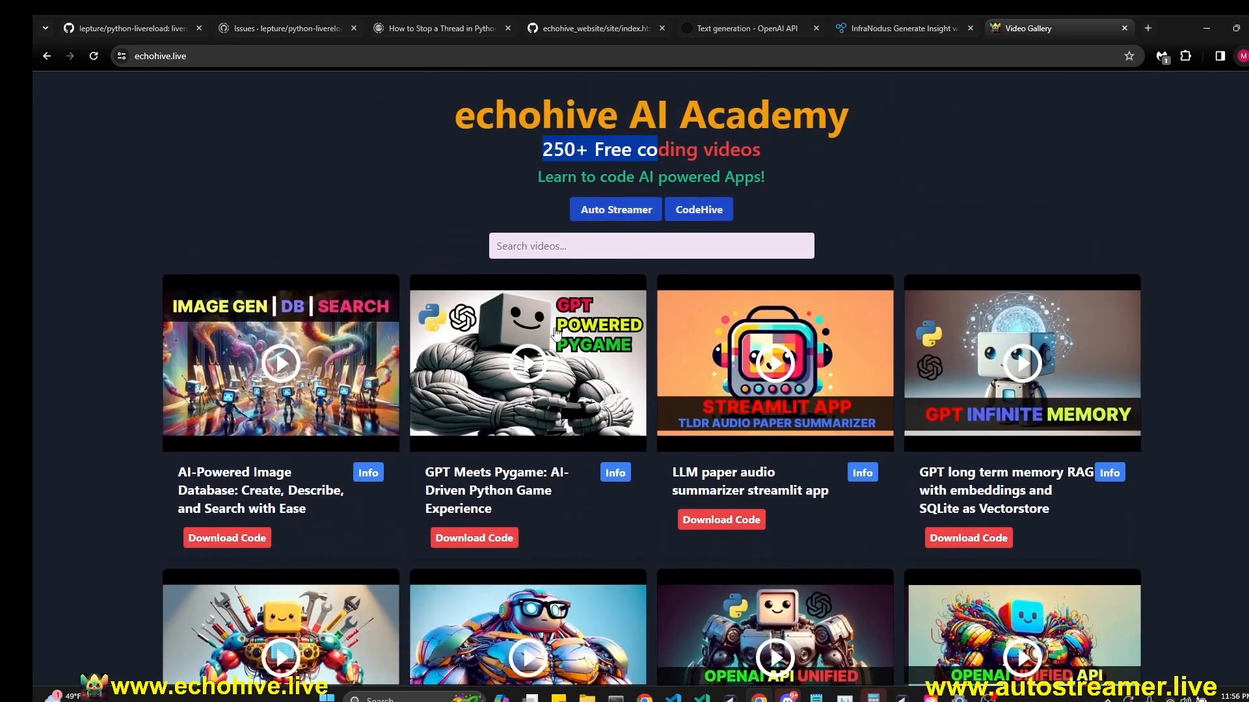
scroll(down, 3)
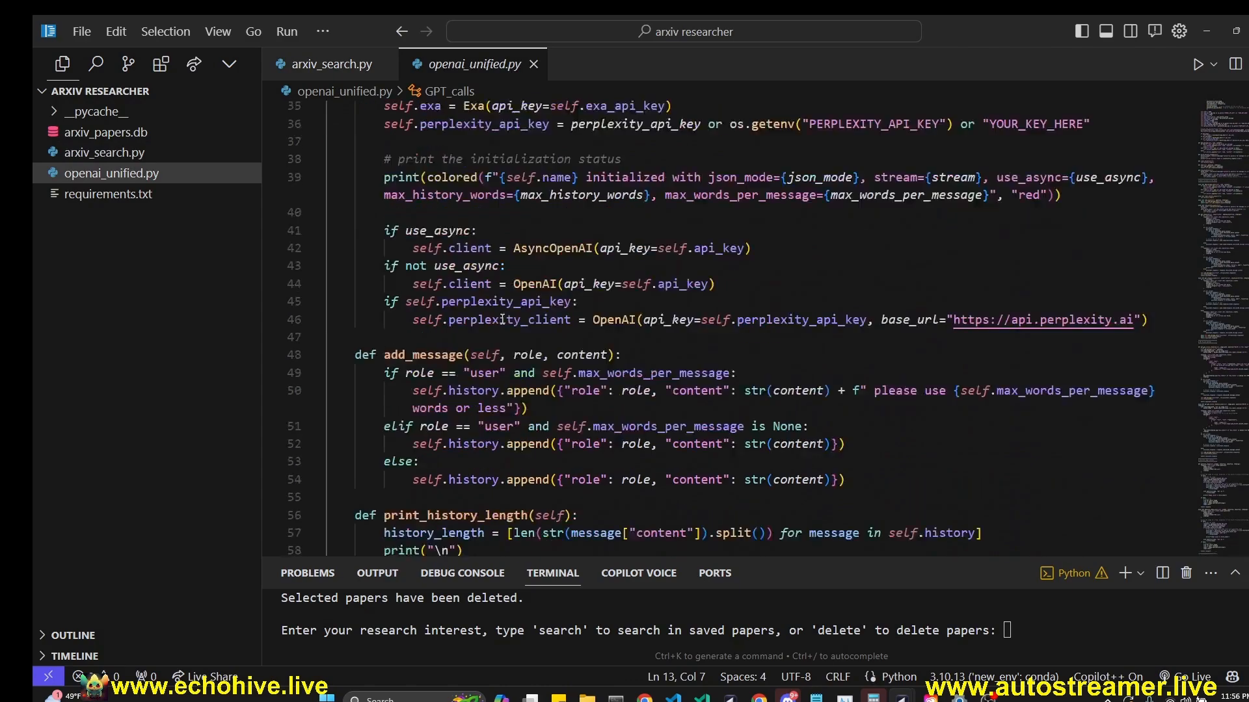
scroll(down, 3)
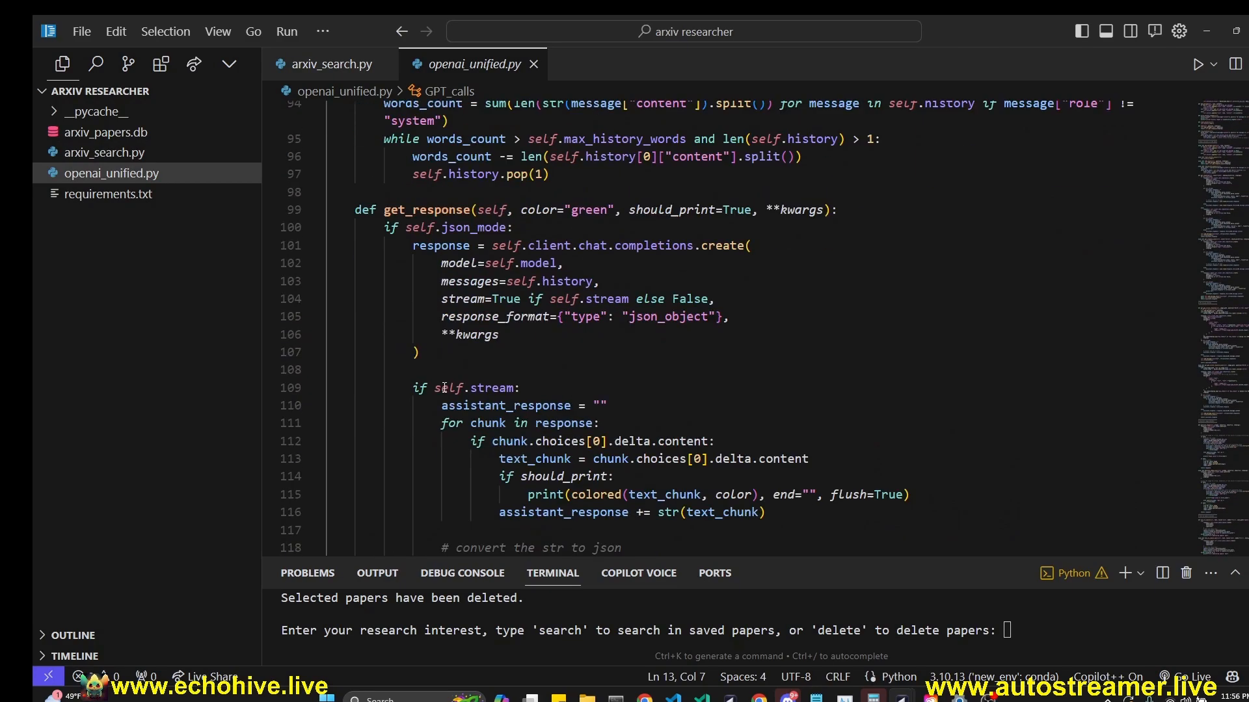
drag(412, 246, 419, 351)
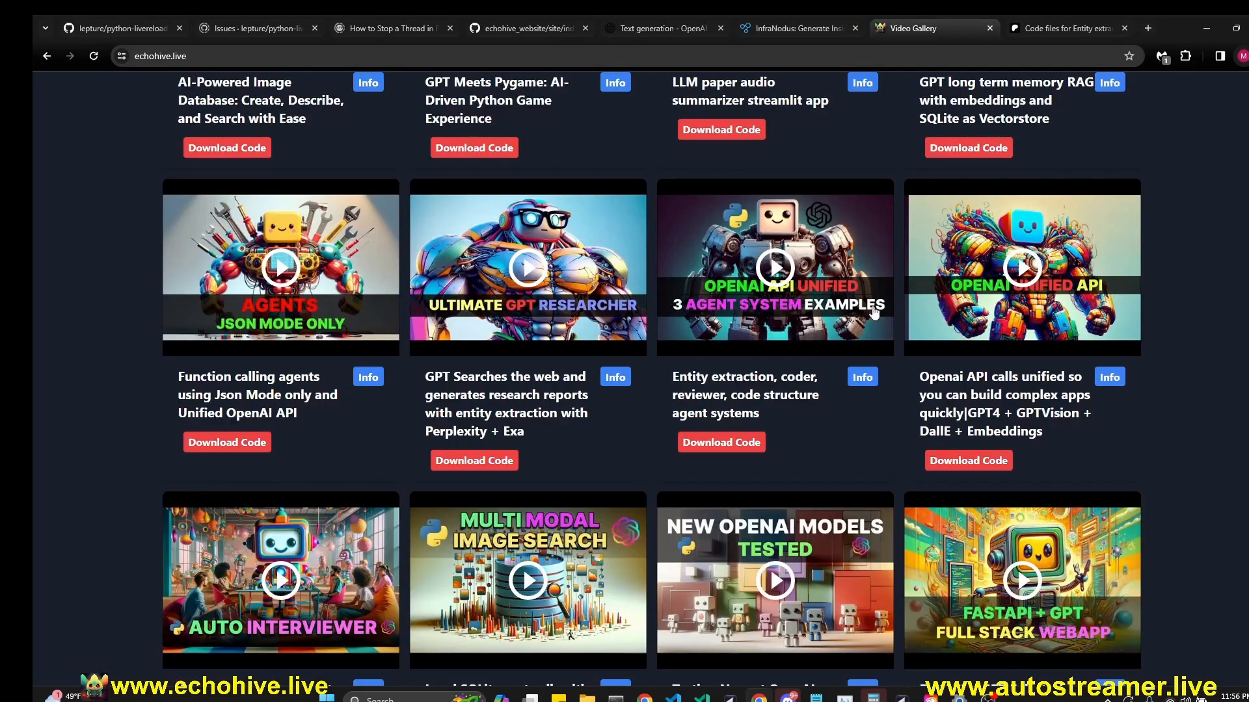
mouse_move(592, 427)
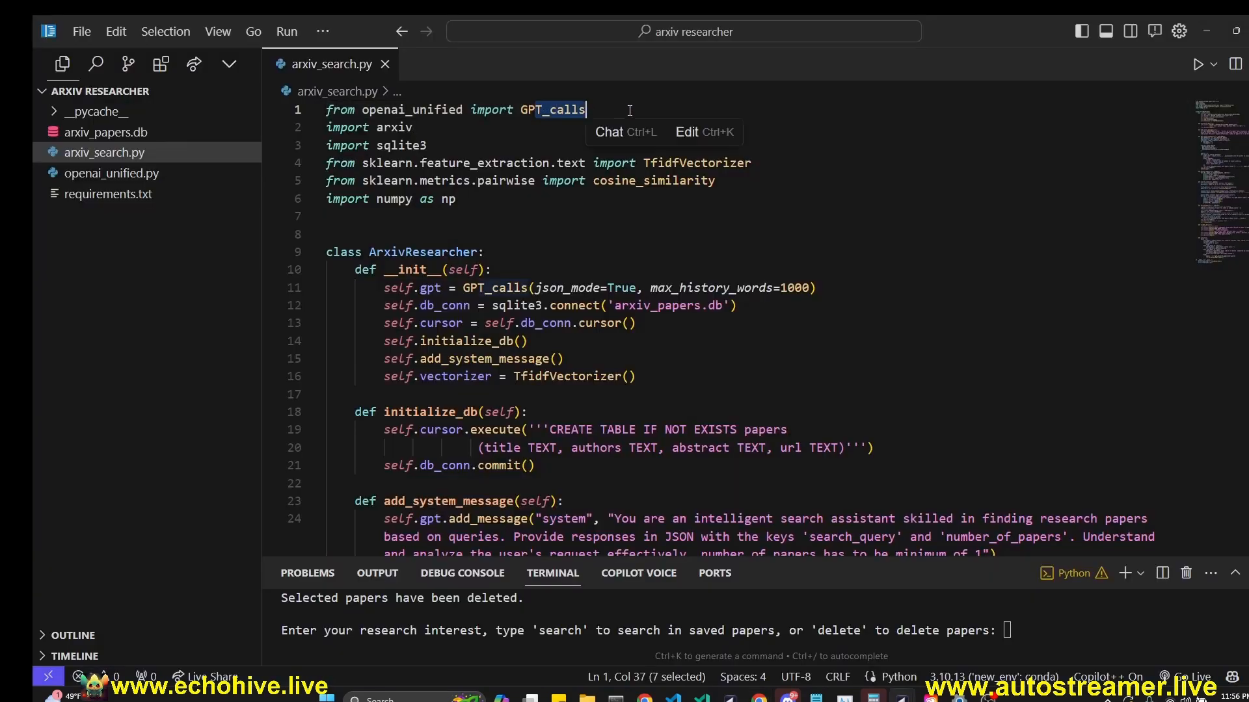
mouse_move(404, 265)
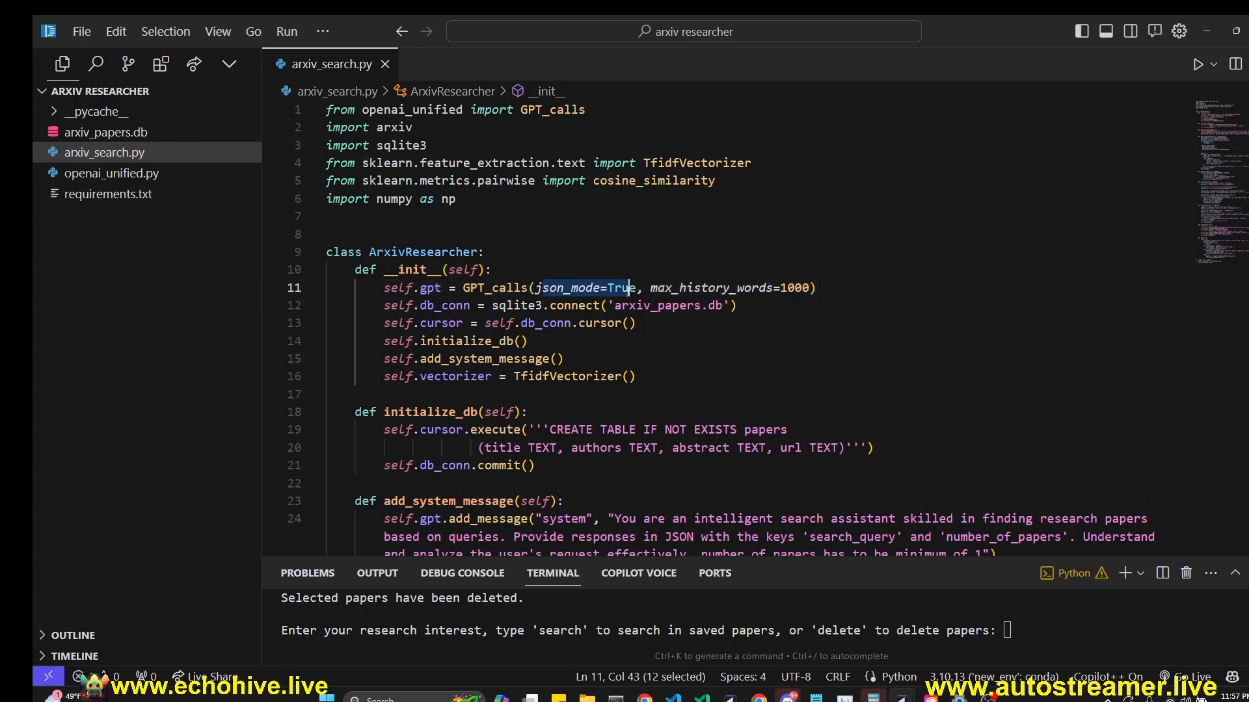
drag(629, 288, 815, 287)
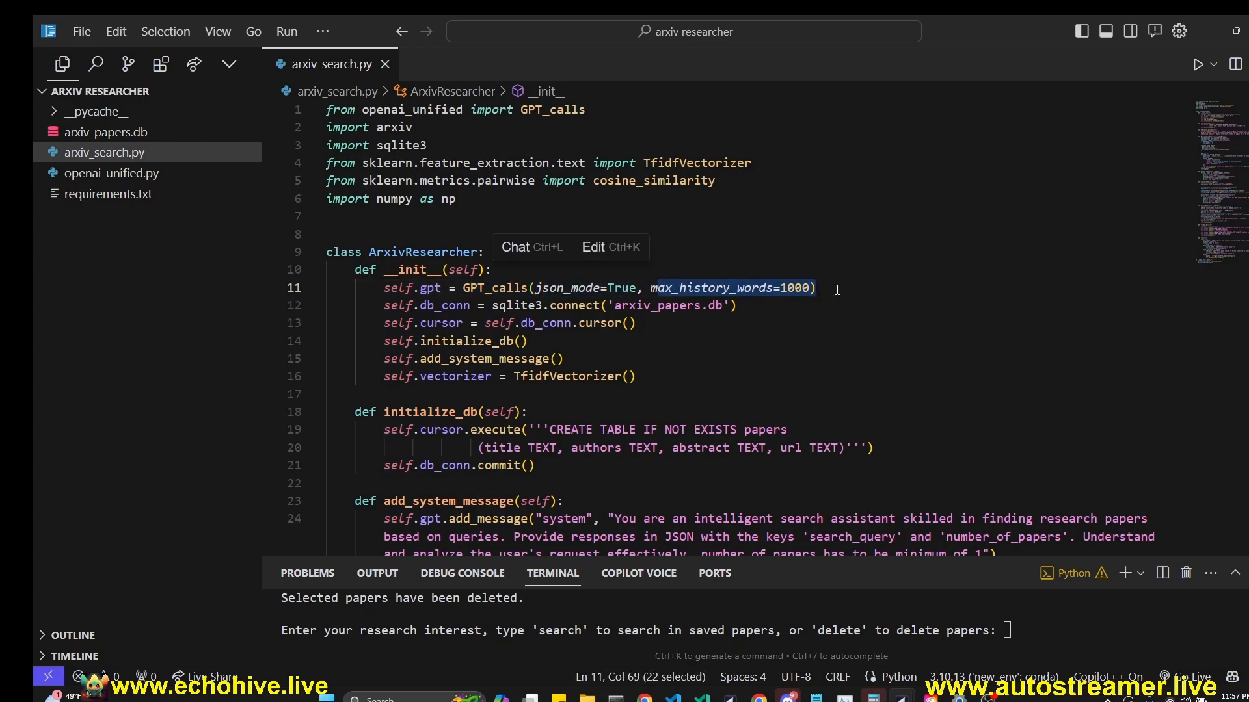
scroll(down, 3)
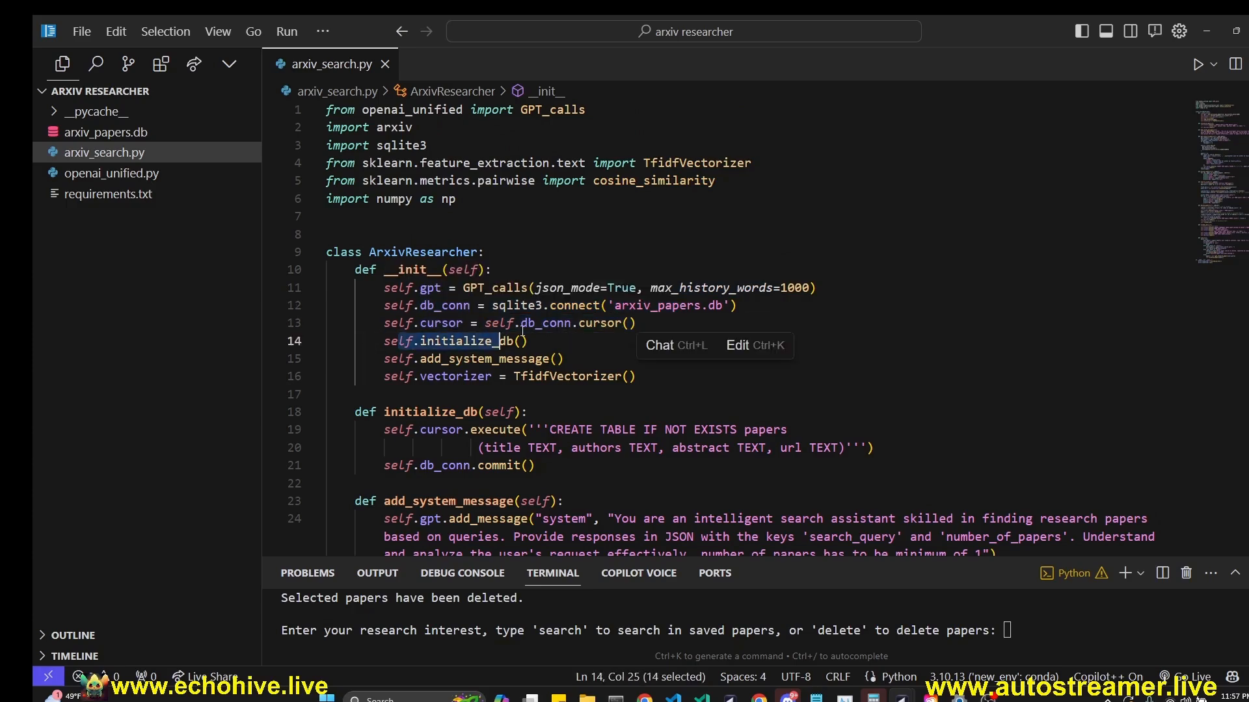
scroll(down, 3)
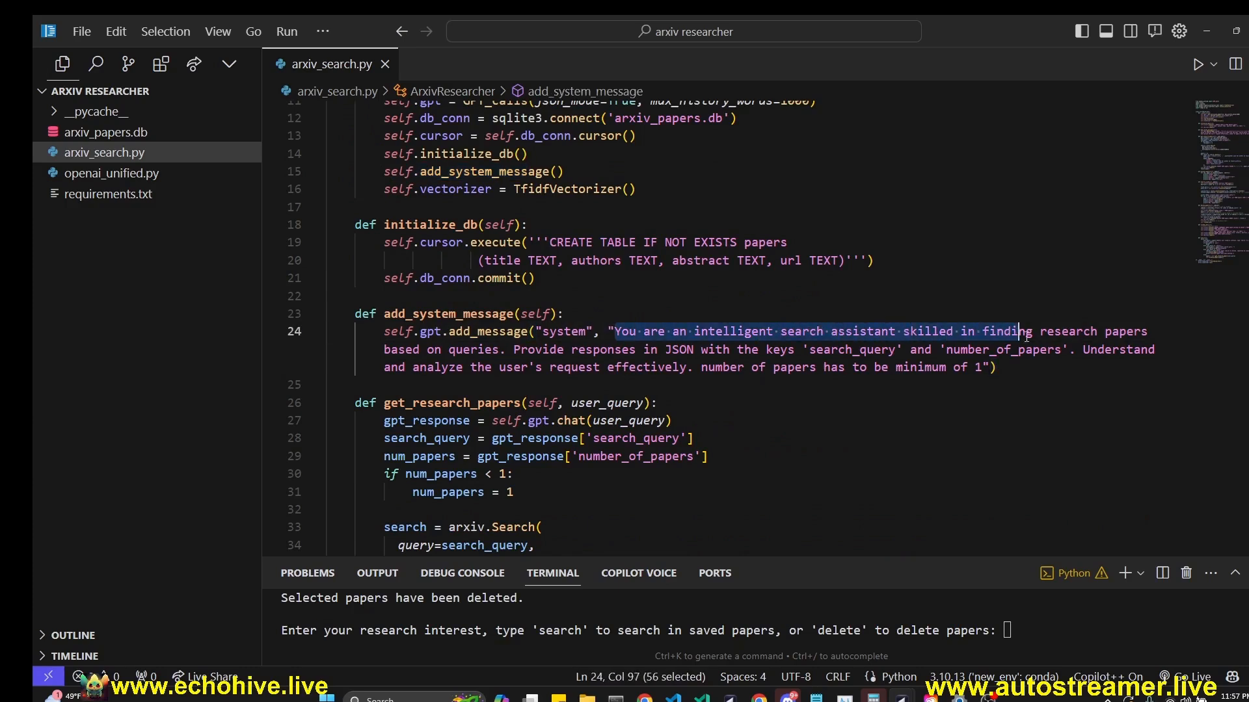
drag(1019, 331, 497, 350)
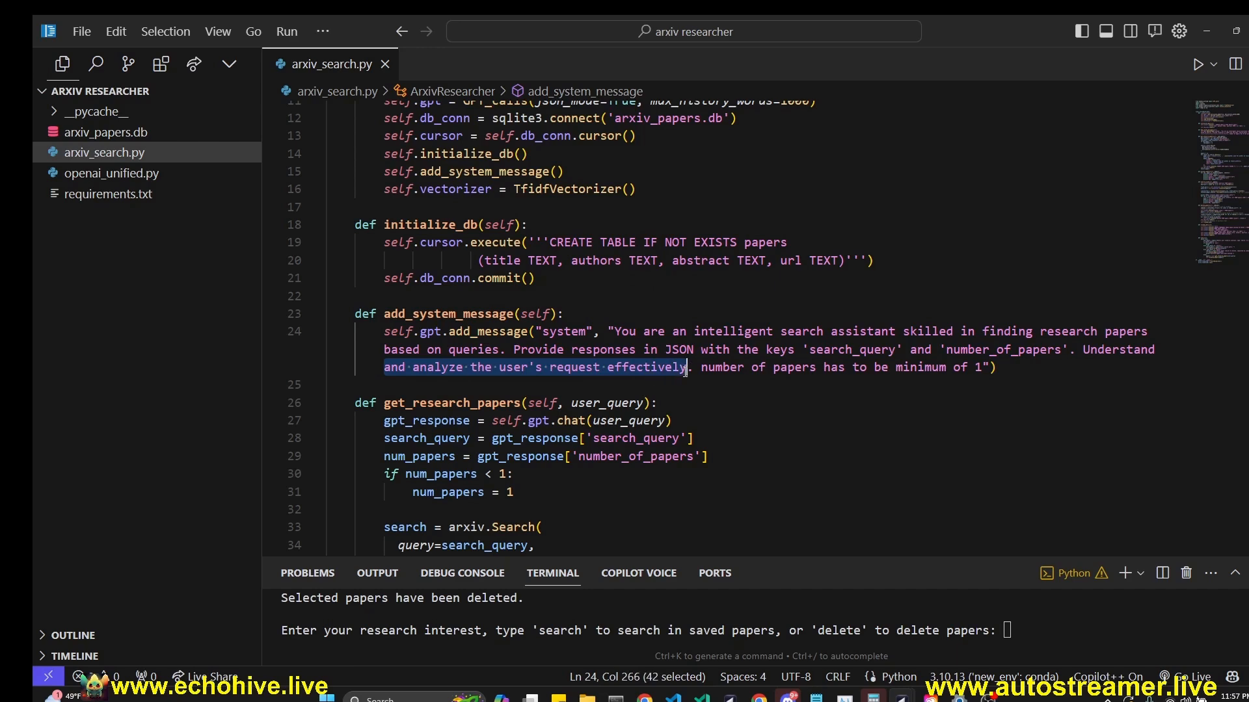
drag(687, 367, 989, 367)
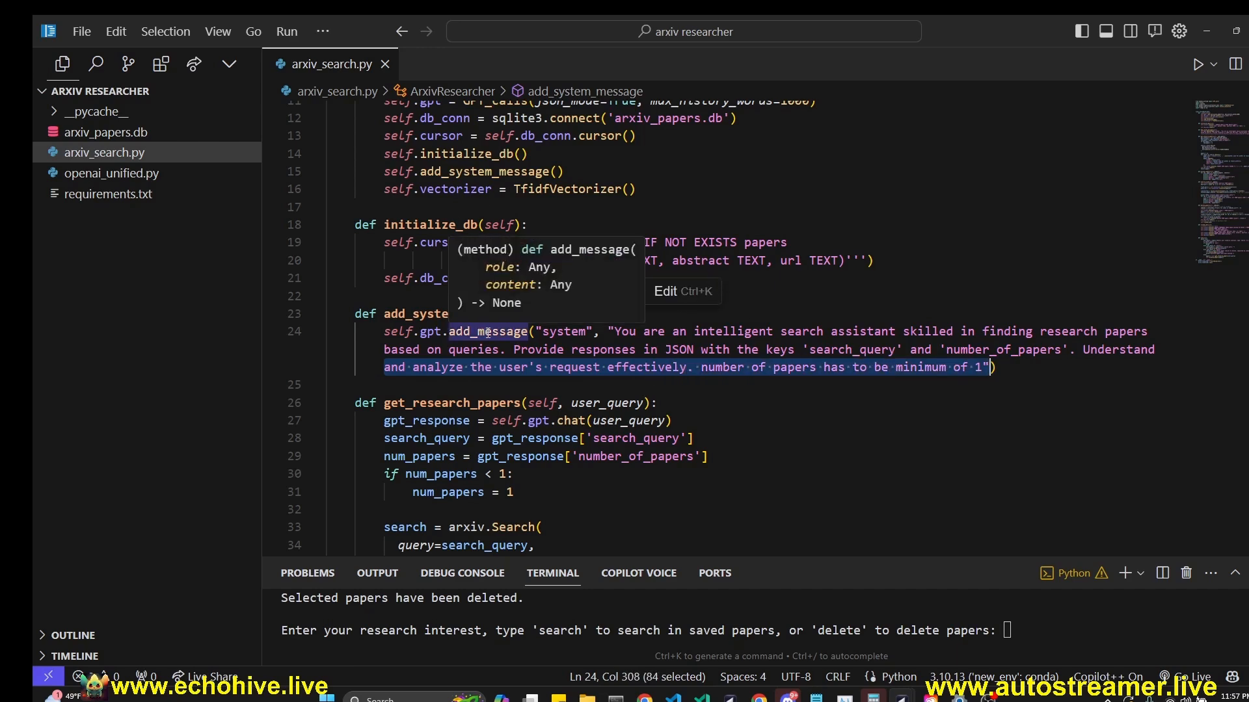
click(474, 64)
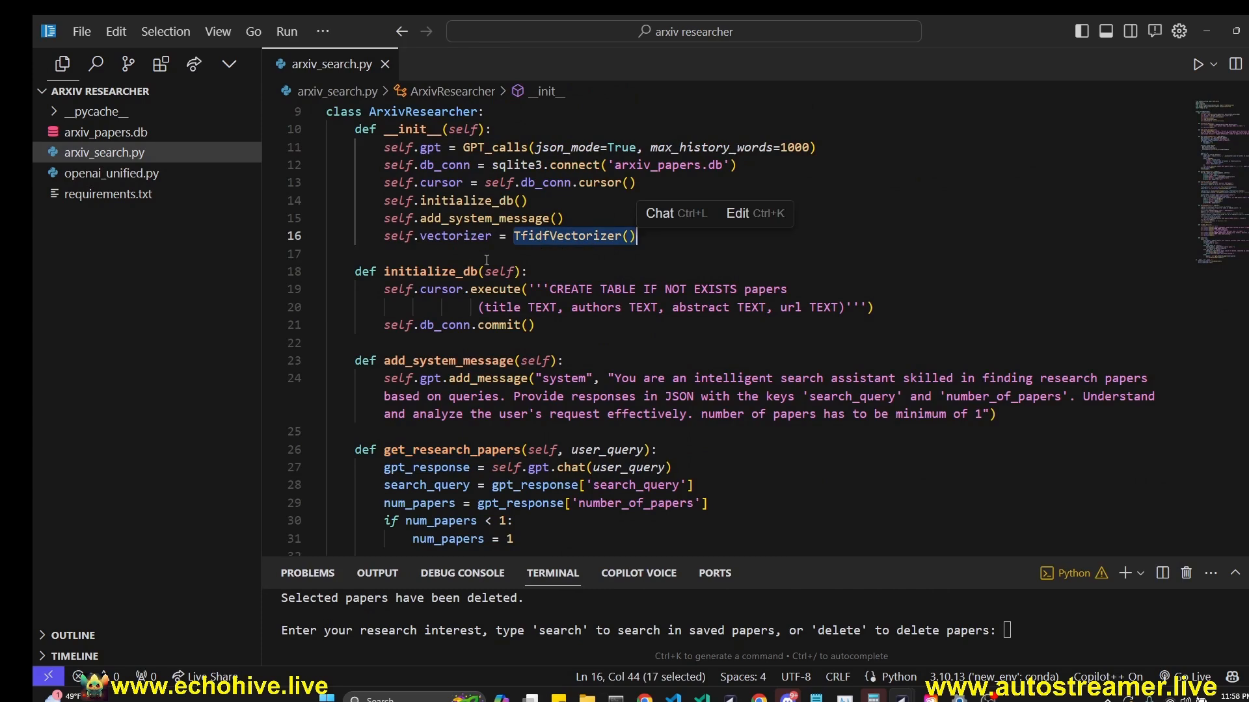
scroll(down, 3)
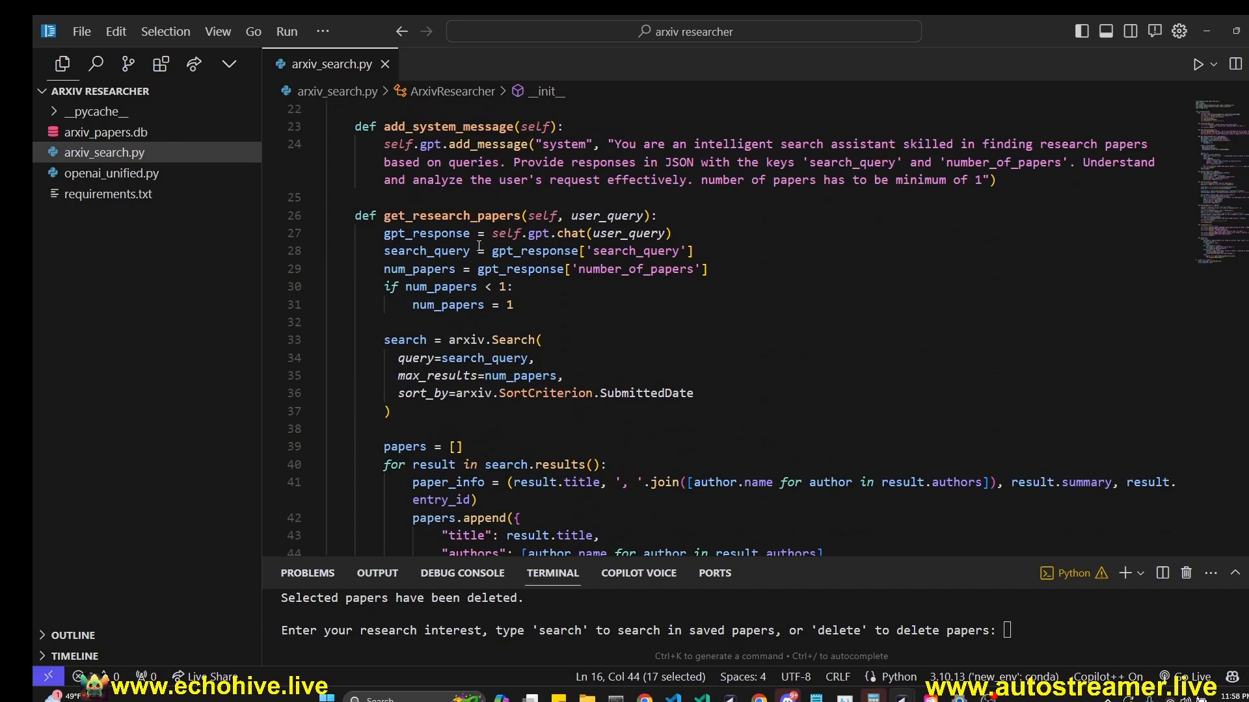
double_click(606, 215)
text(divisor)
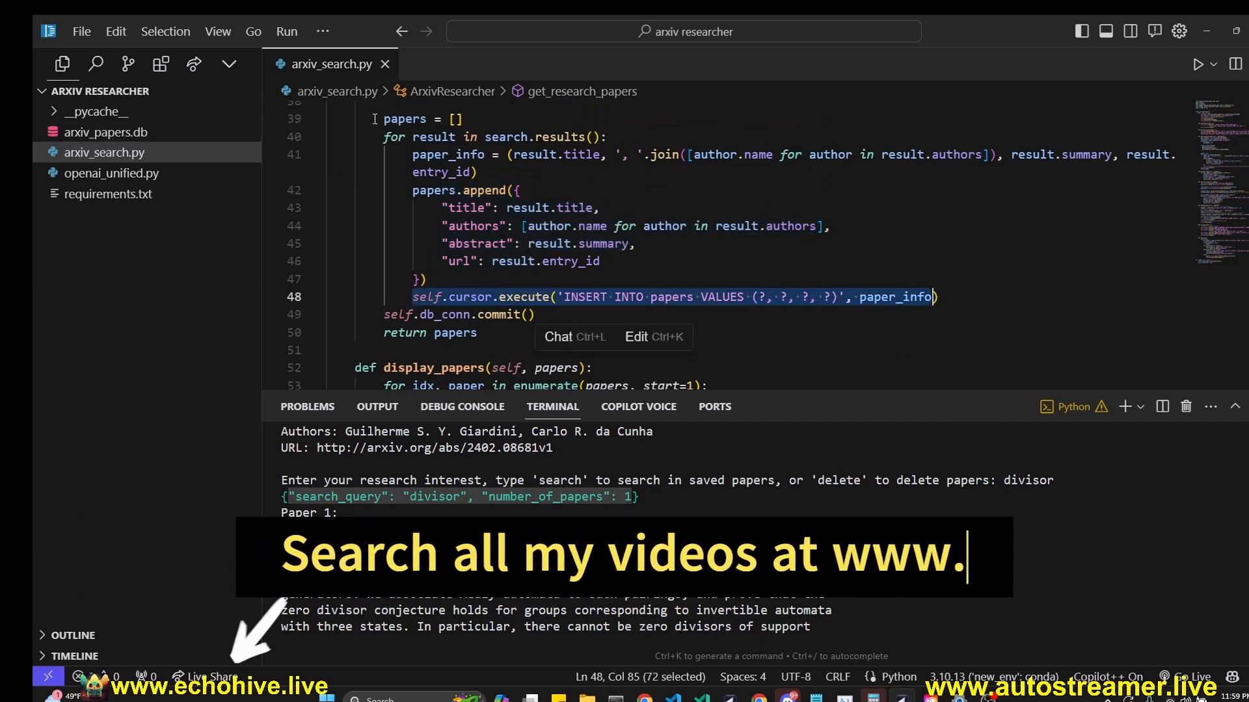
click(106, 132)
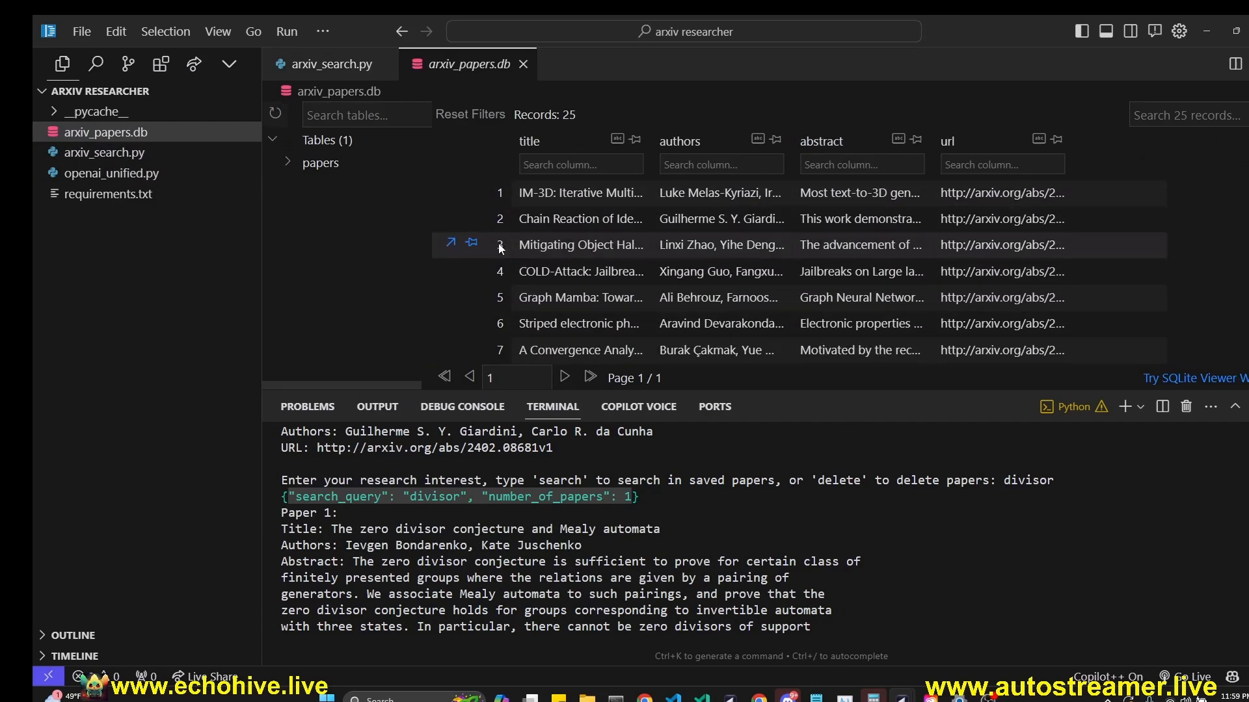
Switch to arxiv_search.py to view the search_in_db similarity code.
click(327, 64)
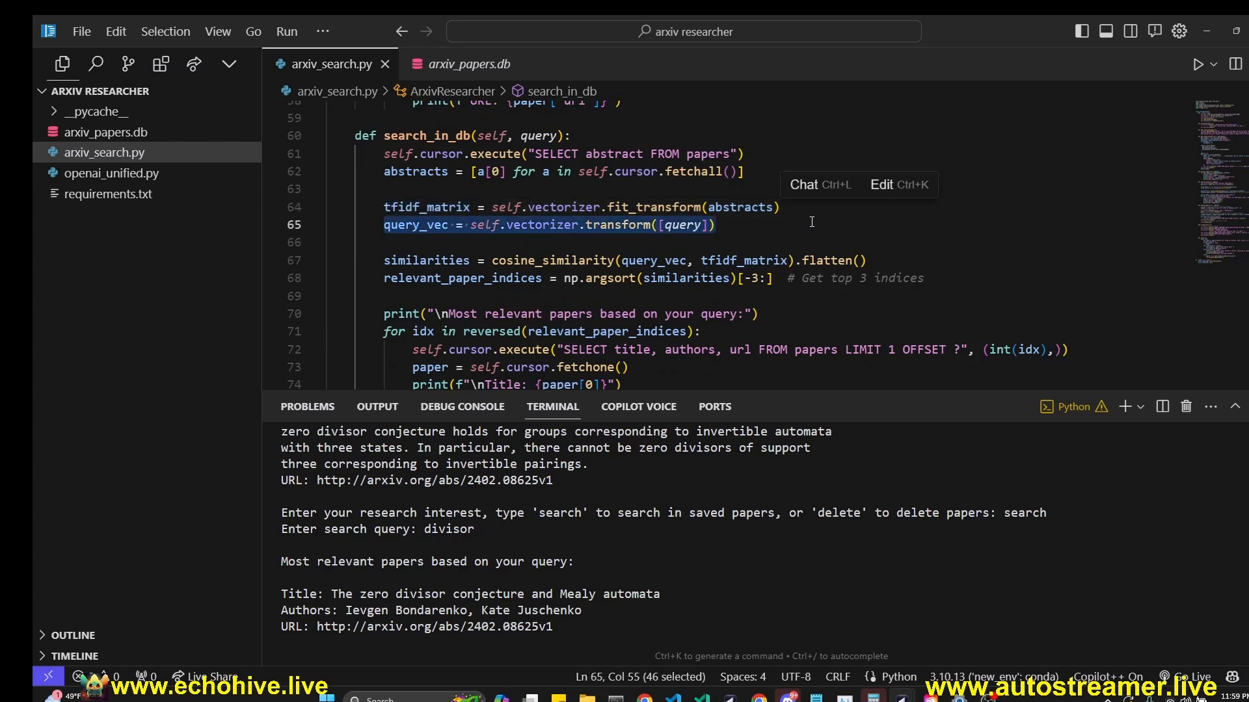
mouse_move(396, 260)
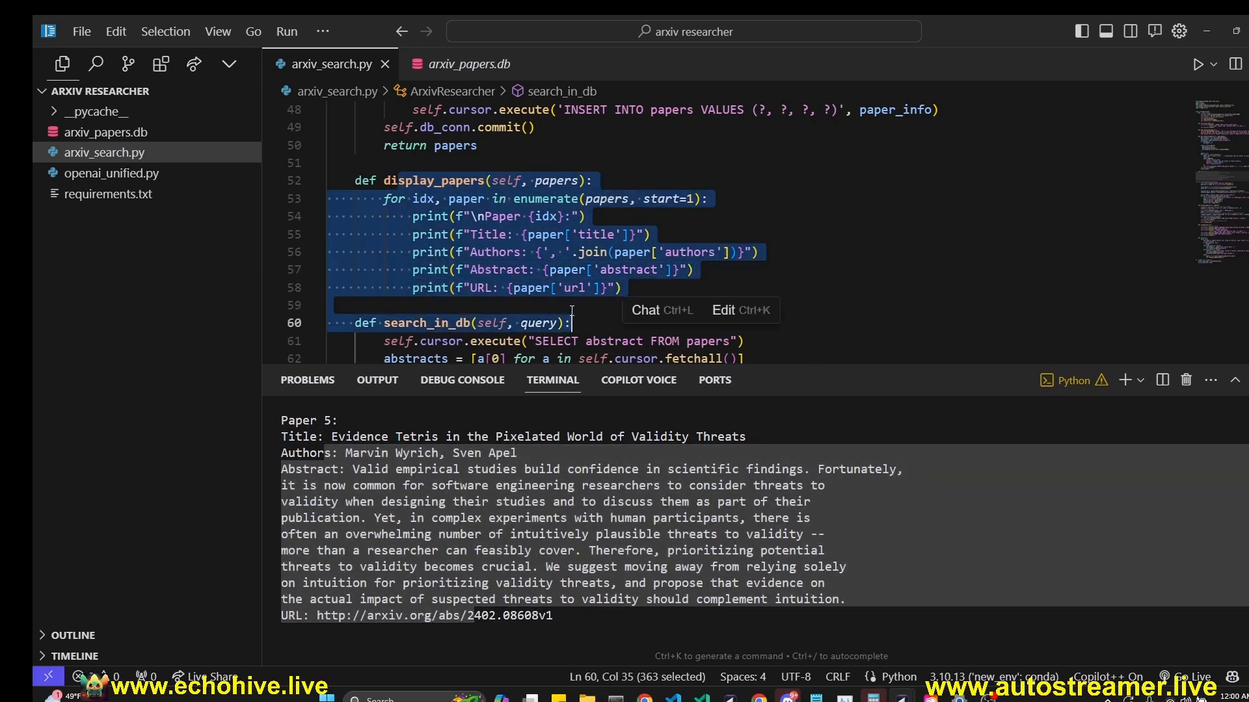
scroll(down, 3)
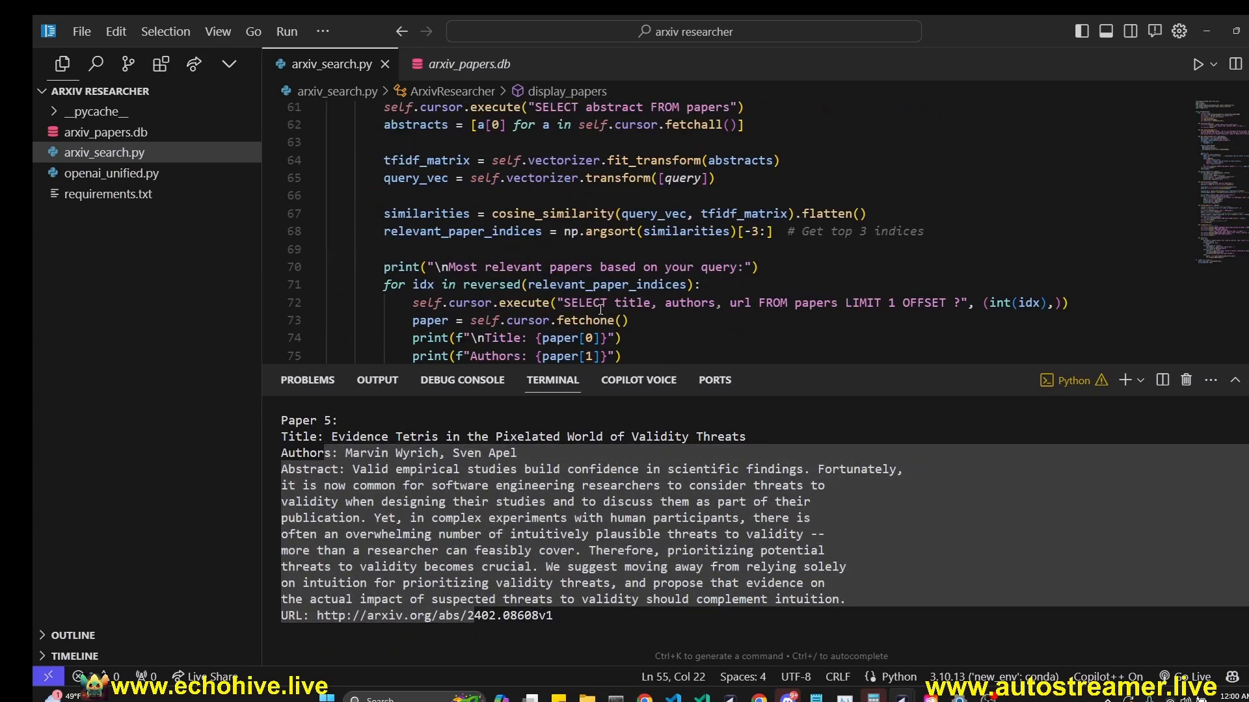
scroll(down, 3)
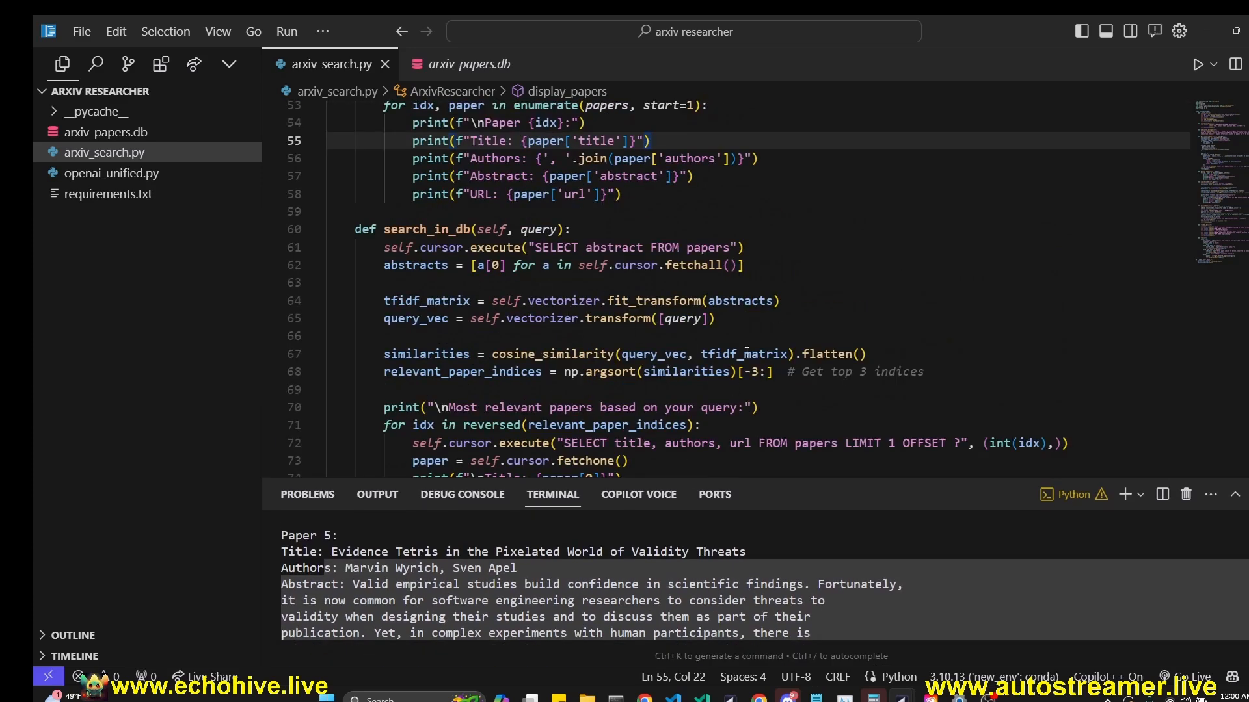
click(468, 64)
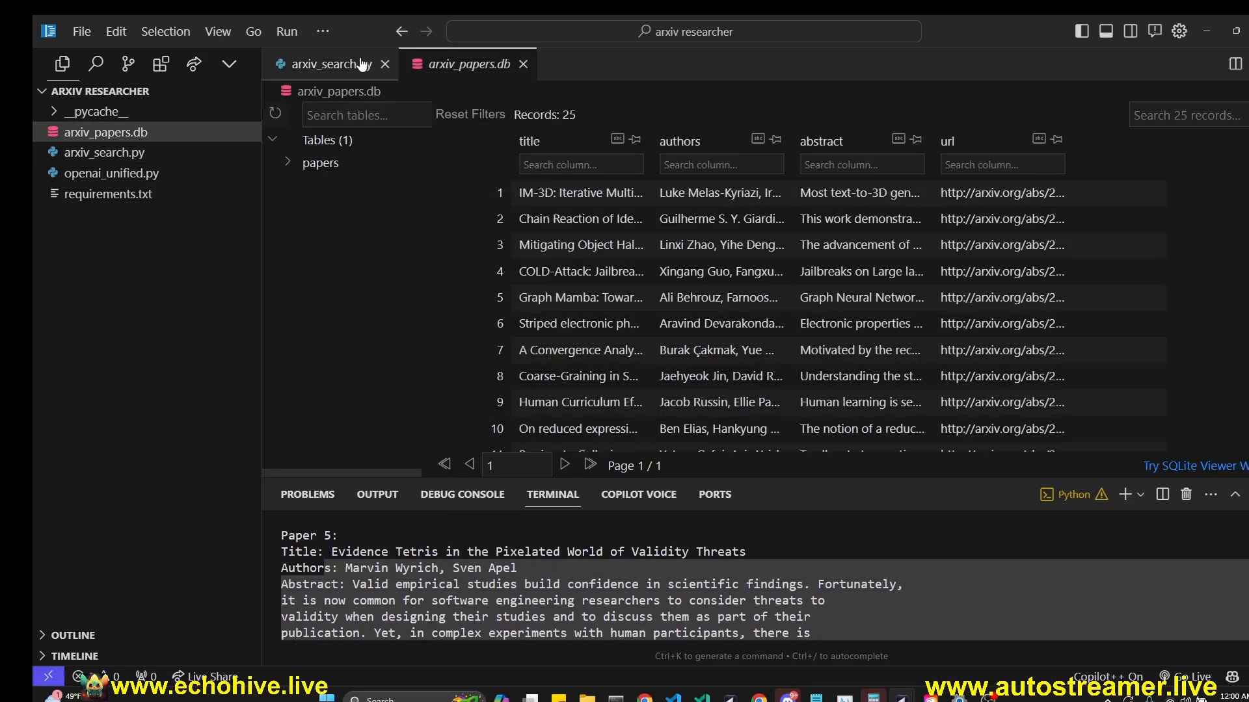
click(330, 64)
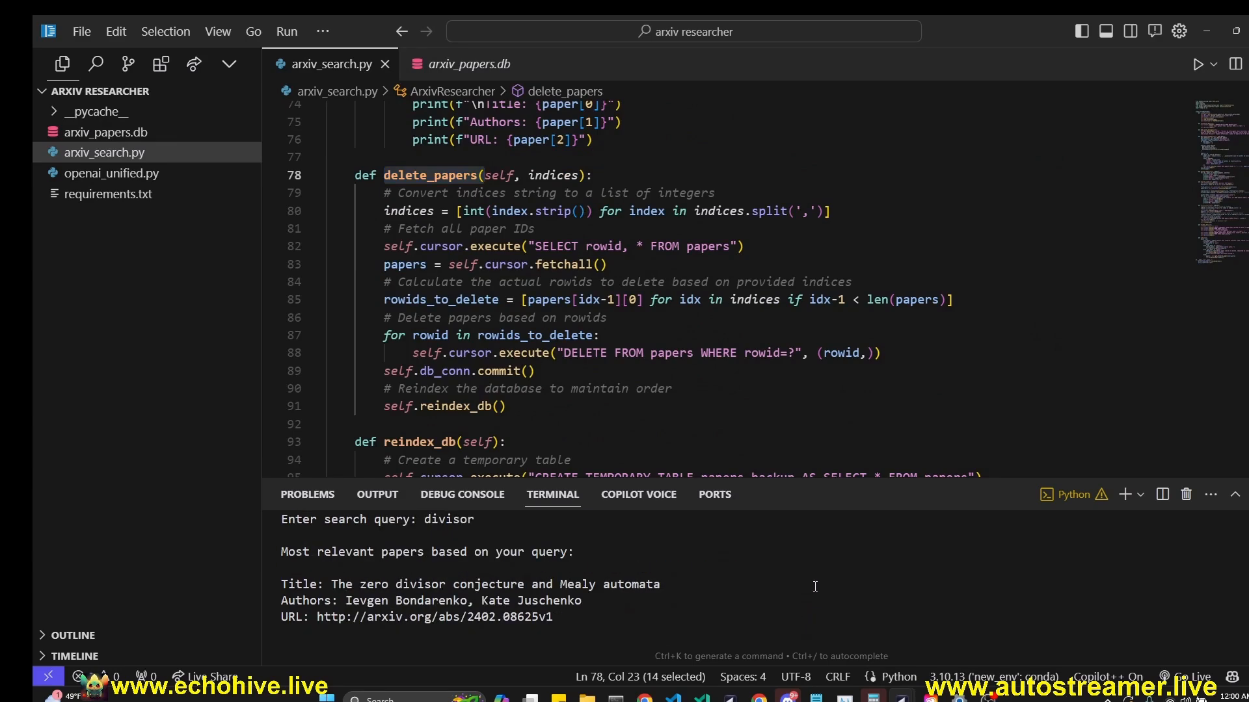
click(471, 63)
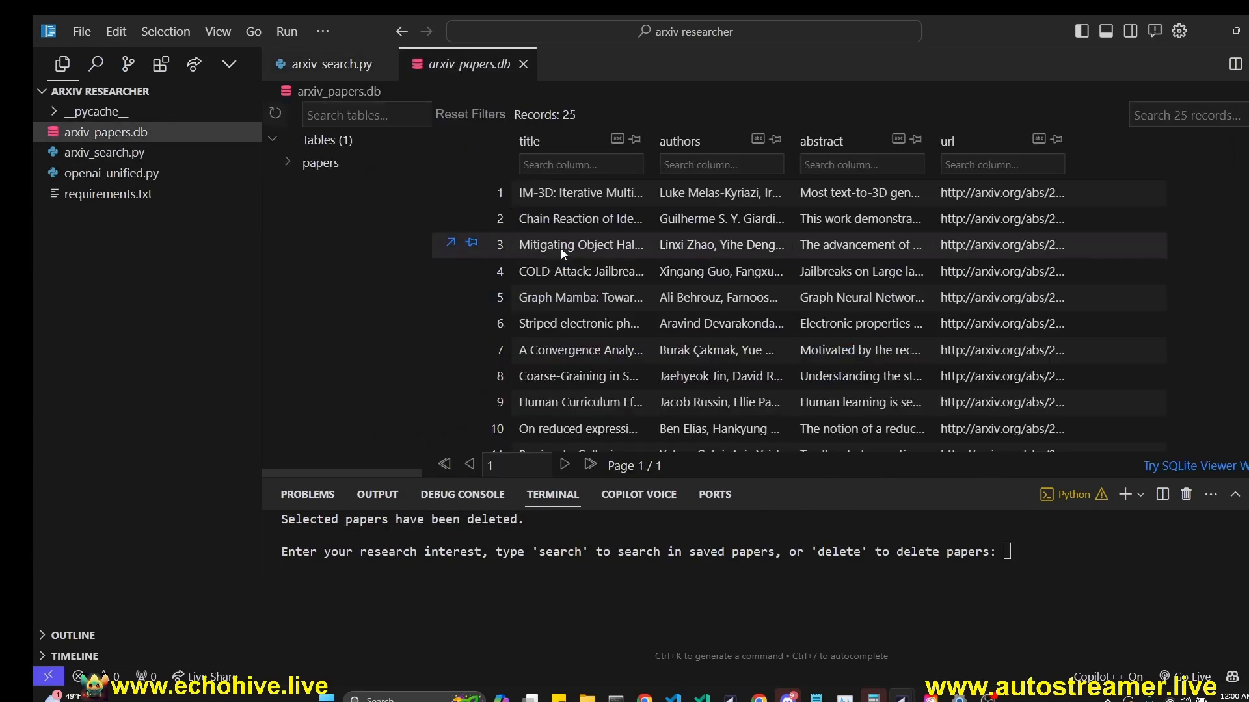
click(329, 64)
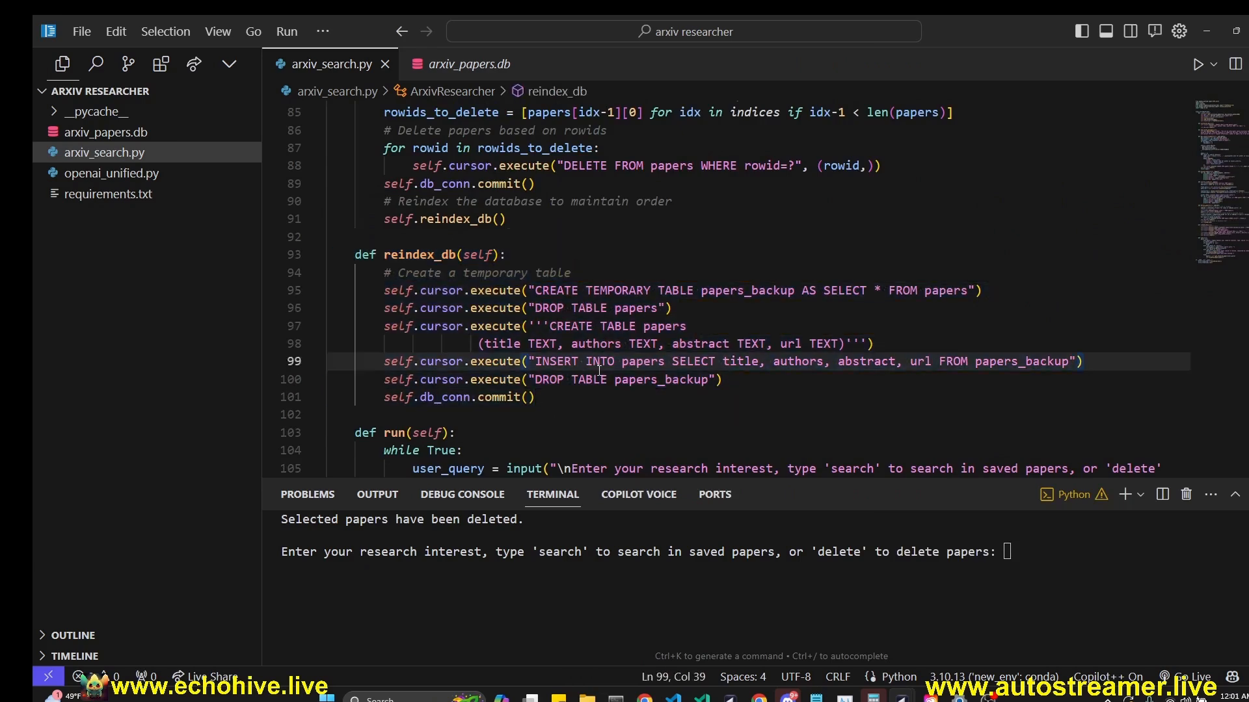
click(470, 64)
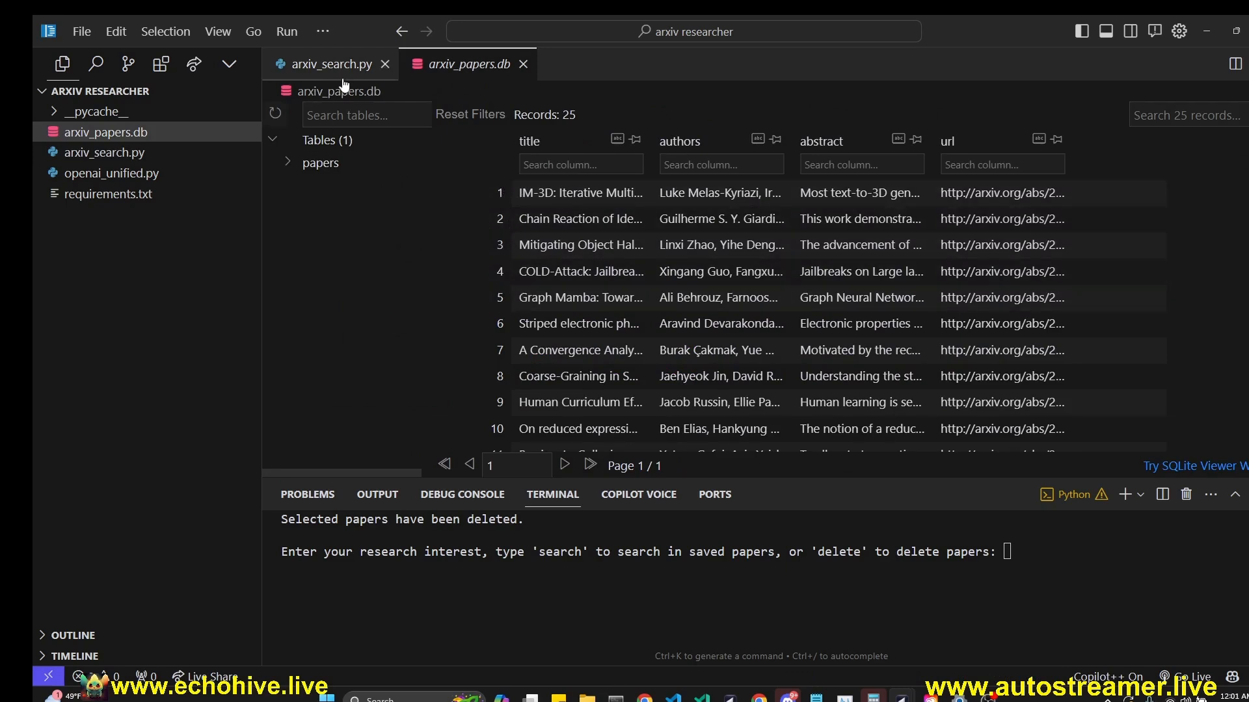
click(327, 64)
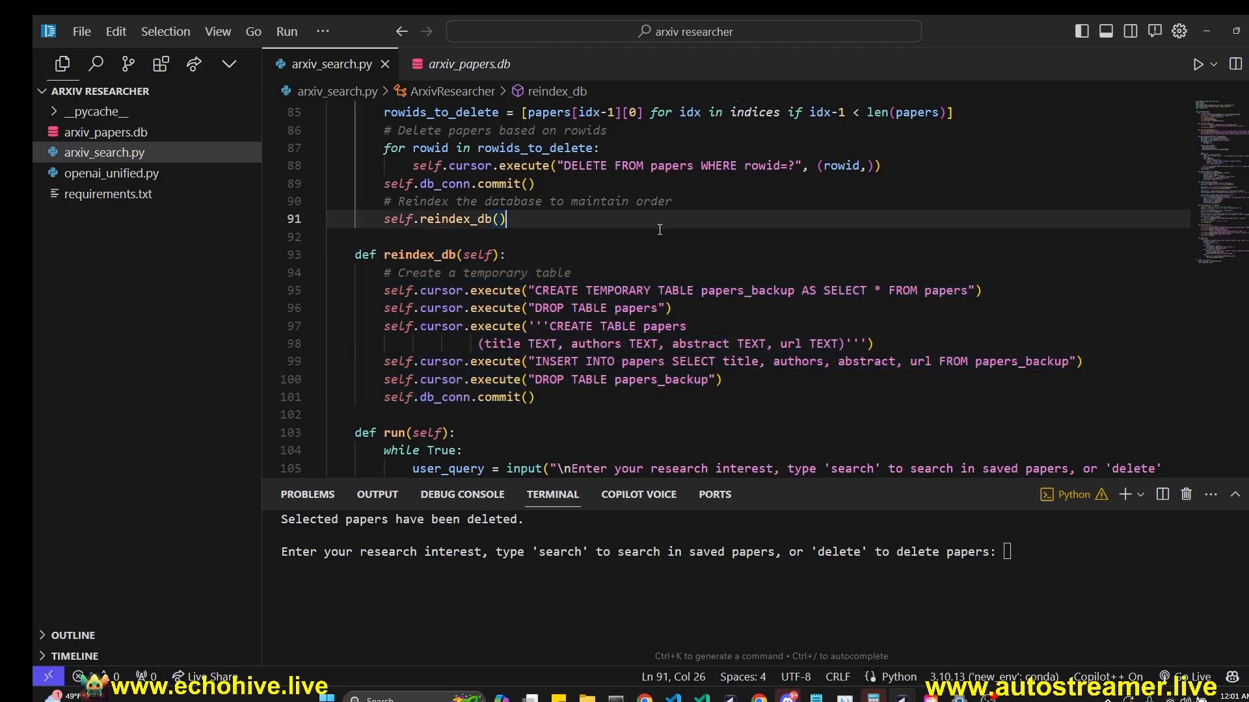
Scroll to the run loop and select 'delete' in the terminal prompt text.
scroll(down, 3)
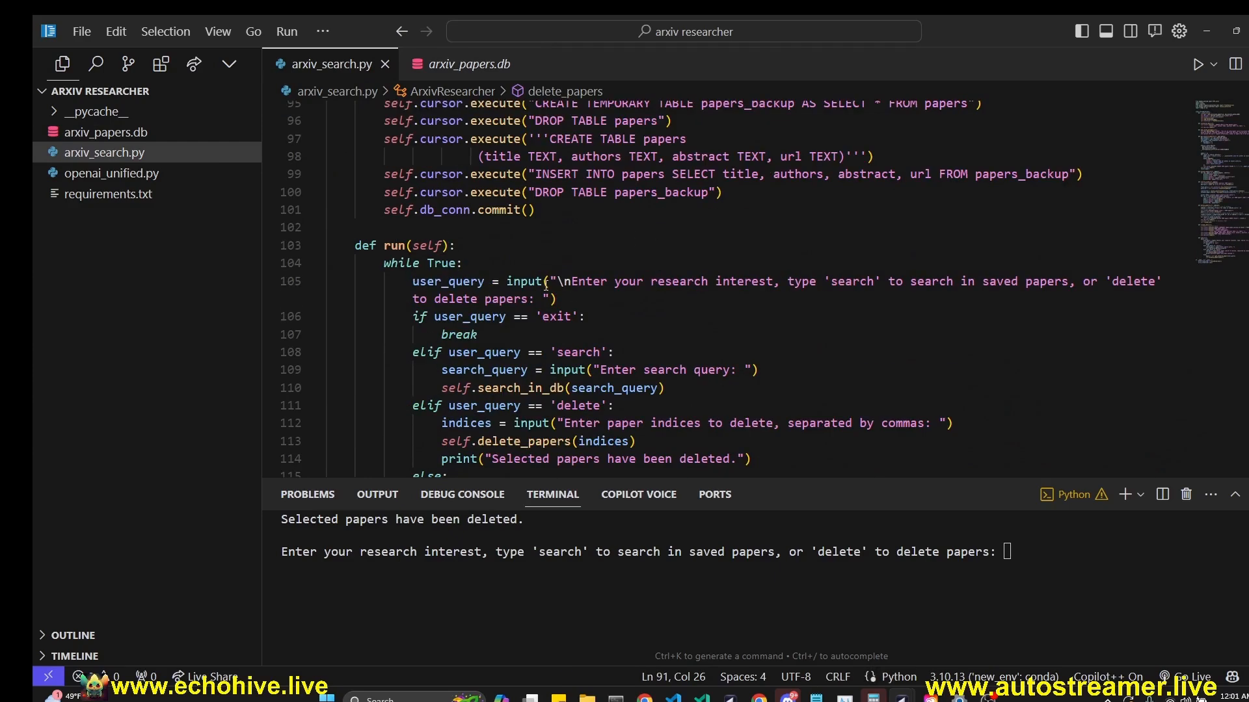
drag(573, 281, 953, 281)
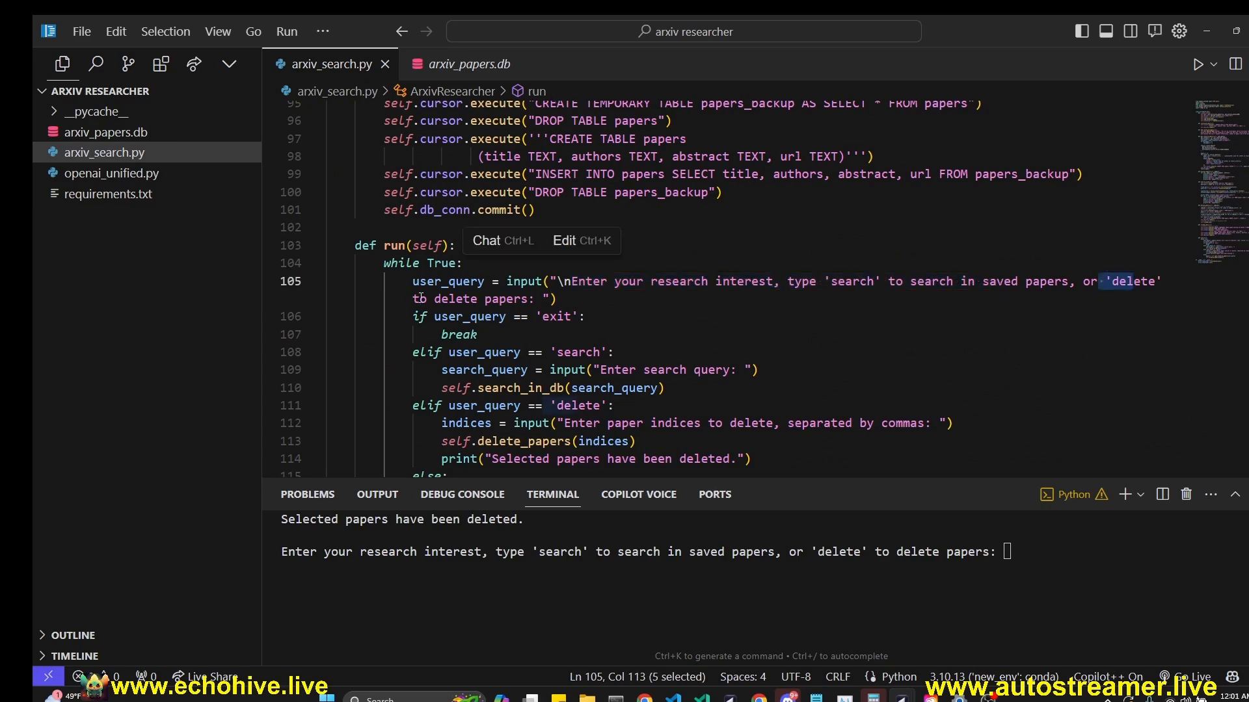
scroll(down, 3)
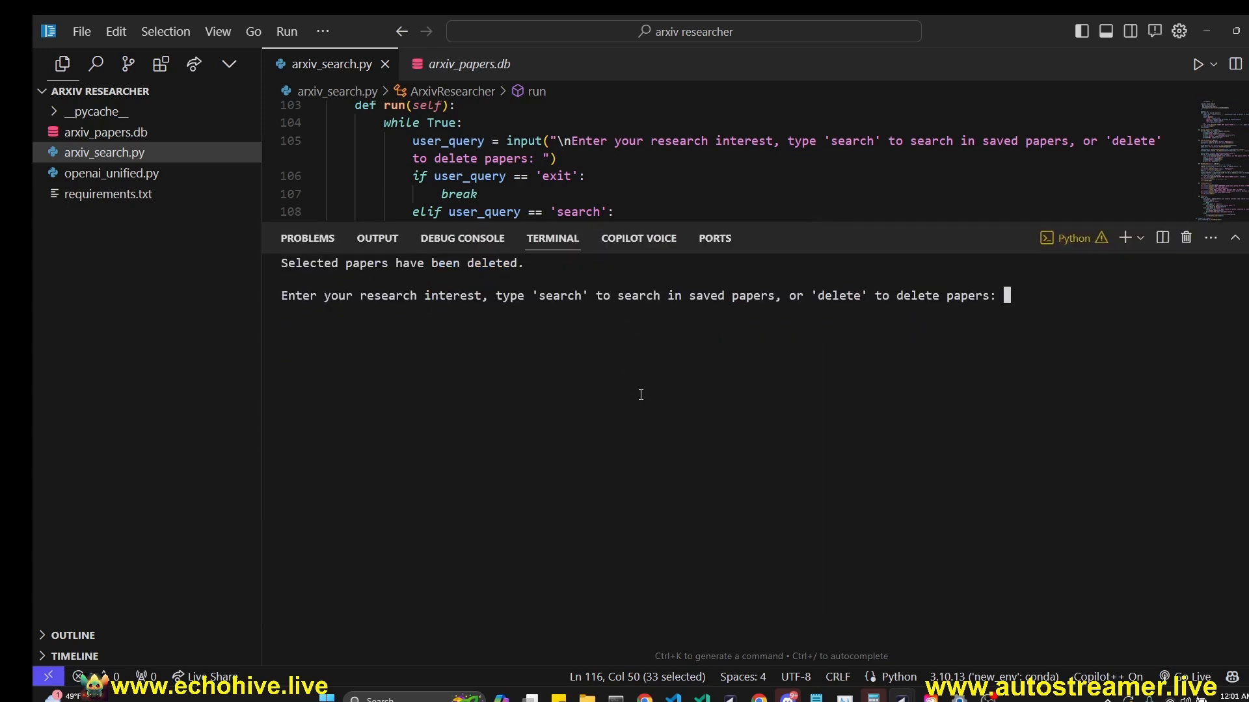
mouse_move(760, 230)
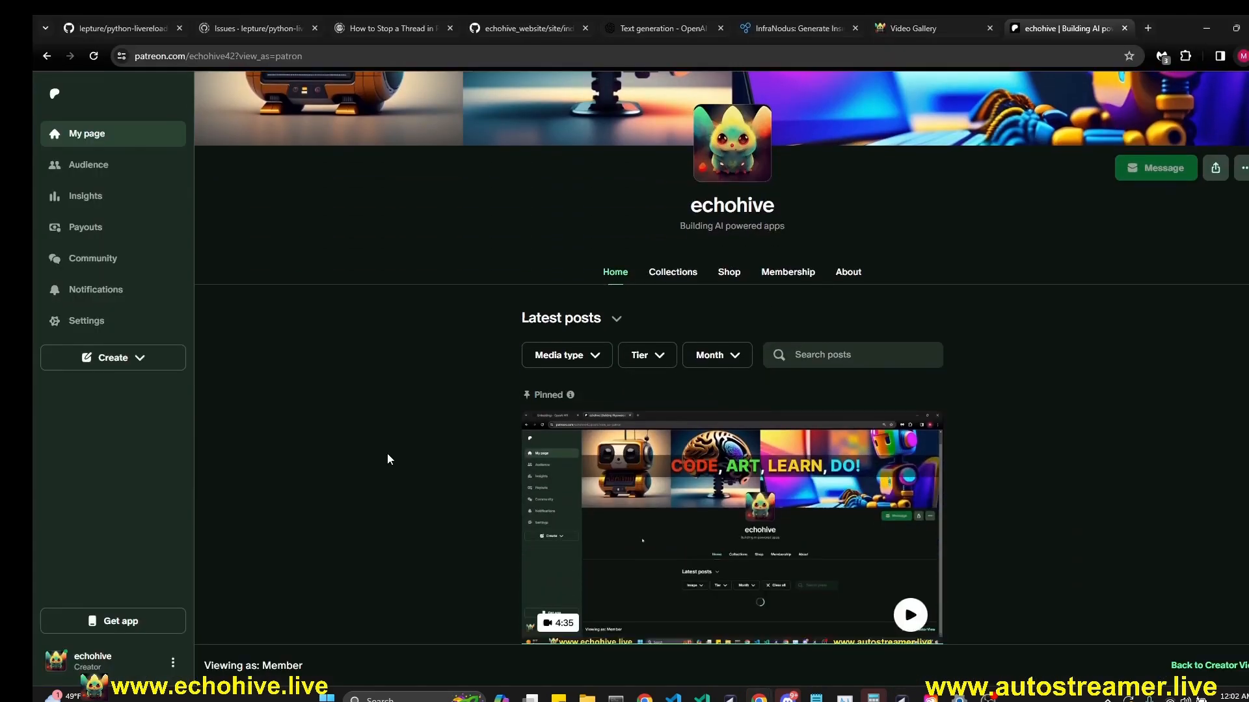
scroll(down, 3)
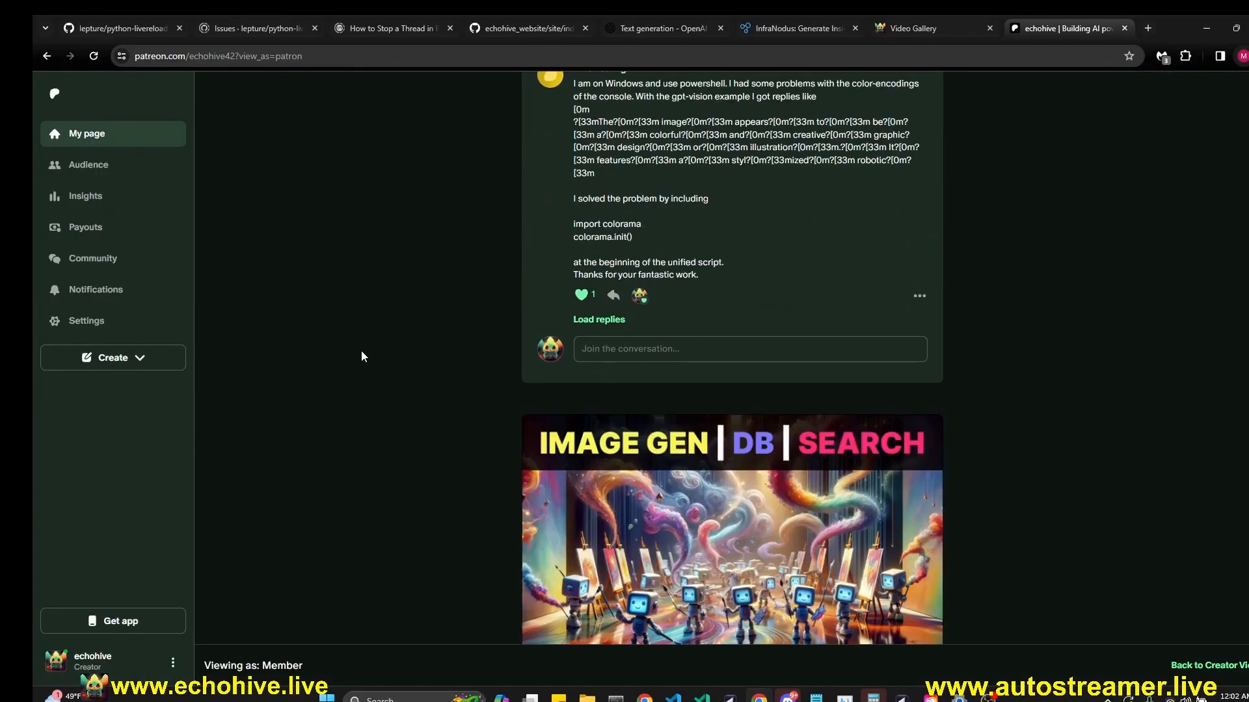
scroll(down, 3)
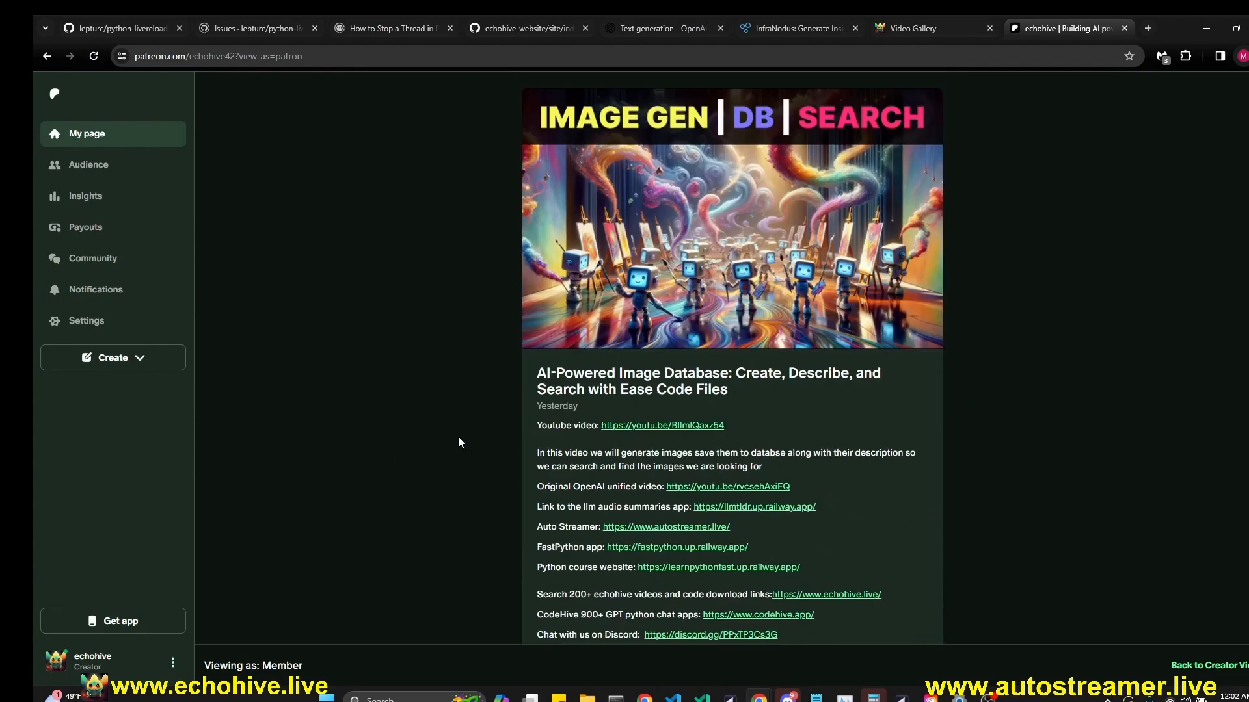
mouse_move(269, 385)
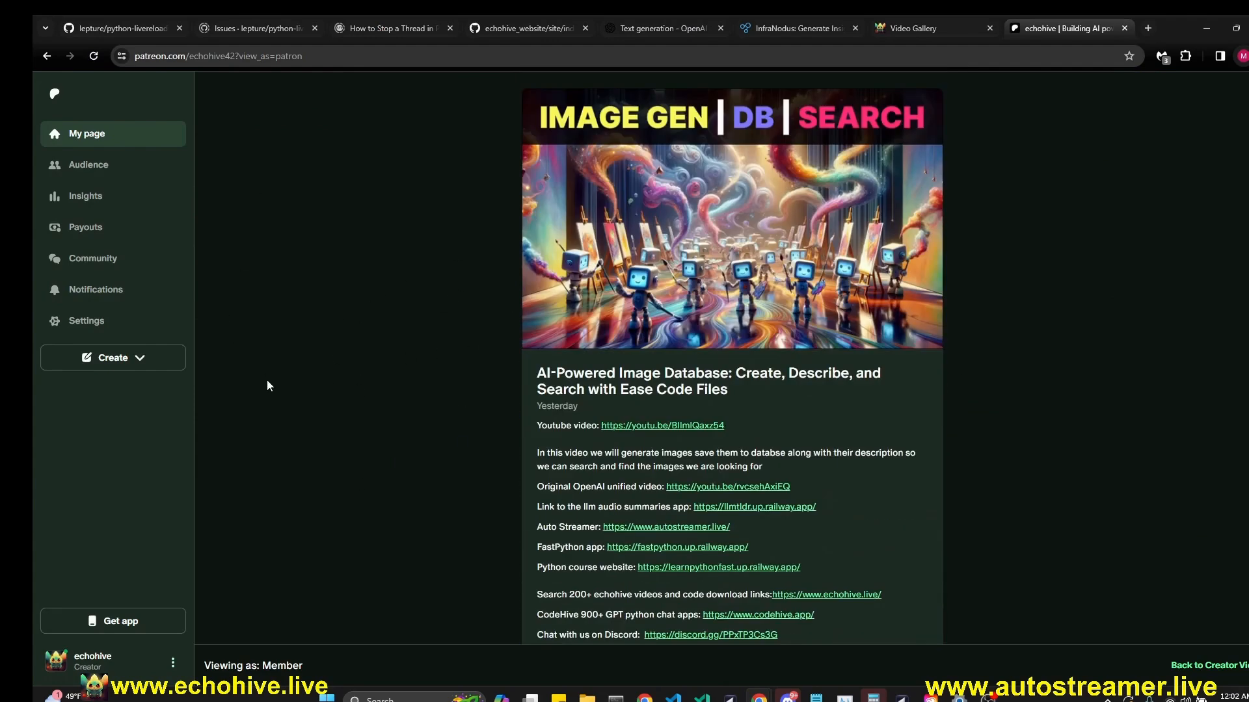
scroll(down, 3)
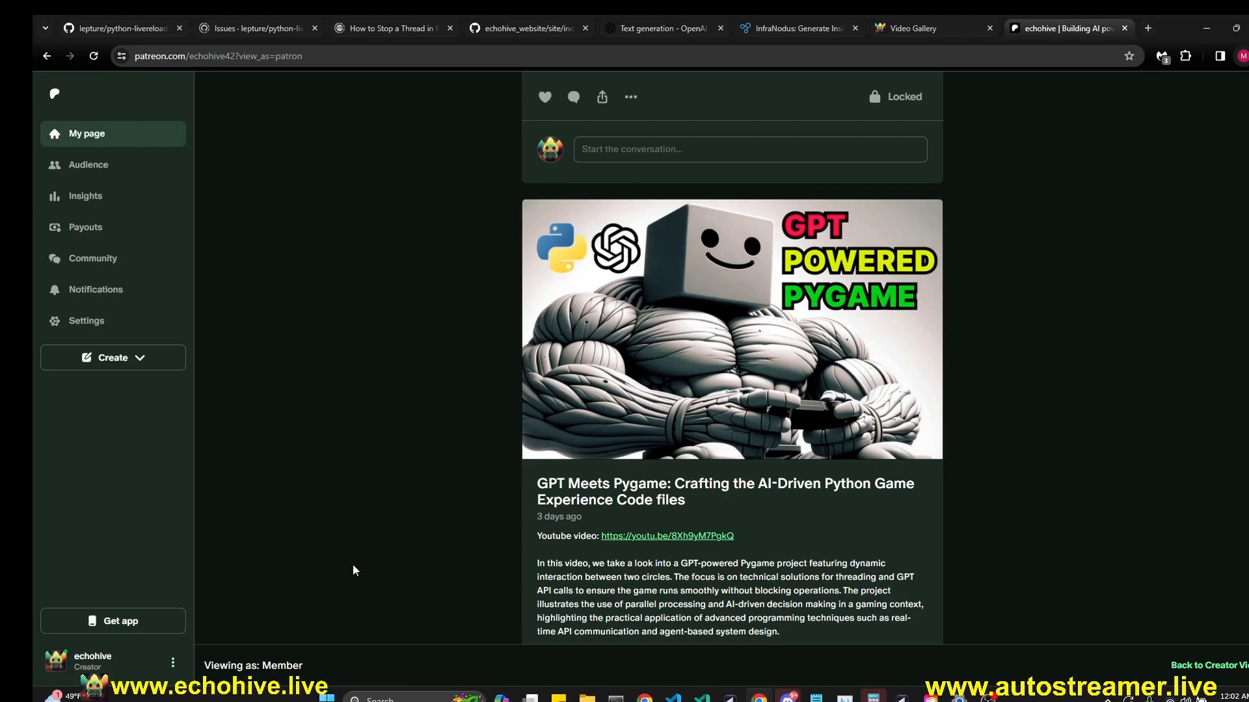
scroll(down, 3)
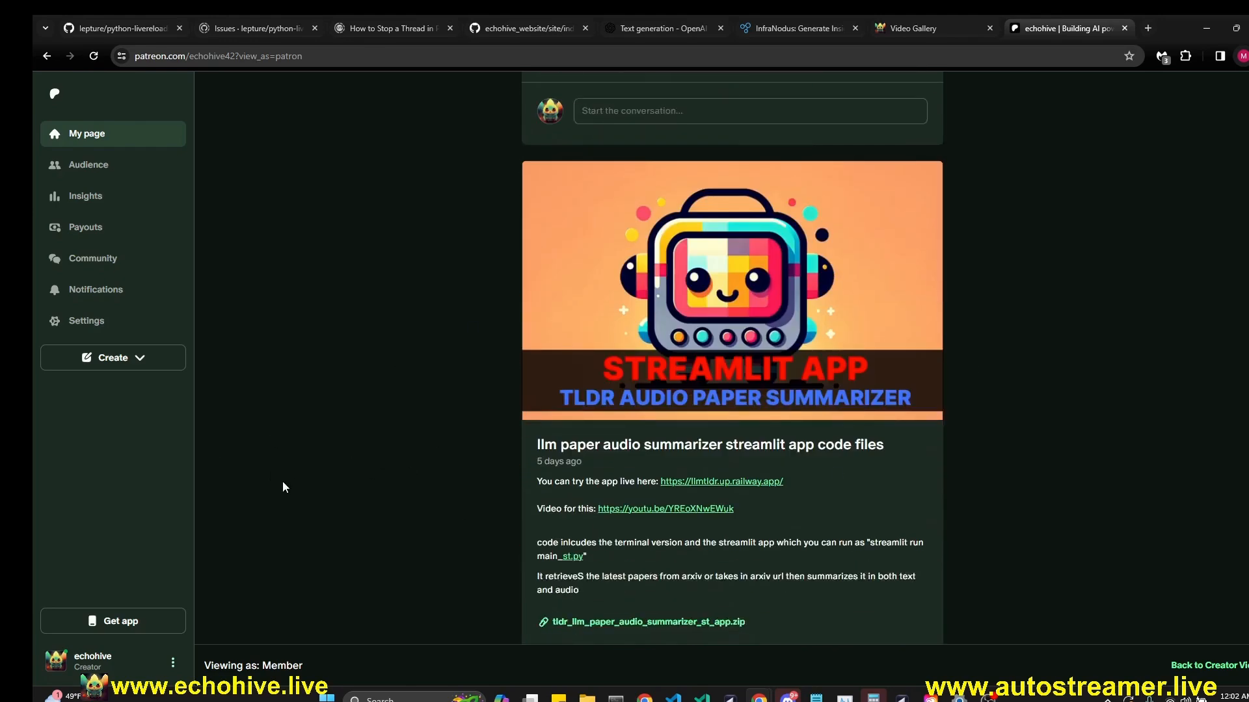
scroll(down, 3)
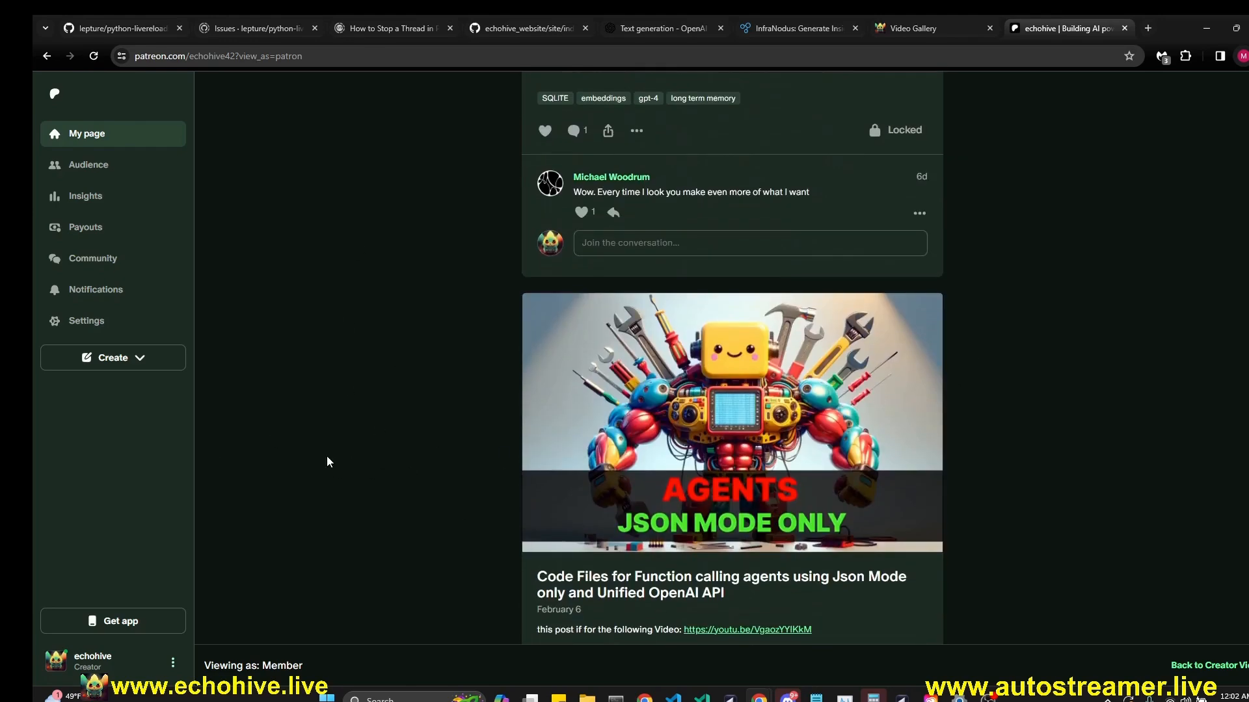
scroll(down, 3)
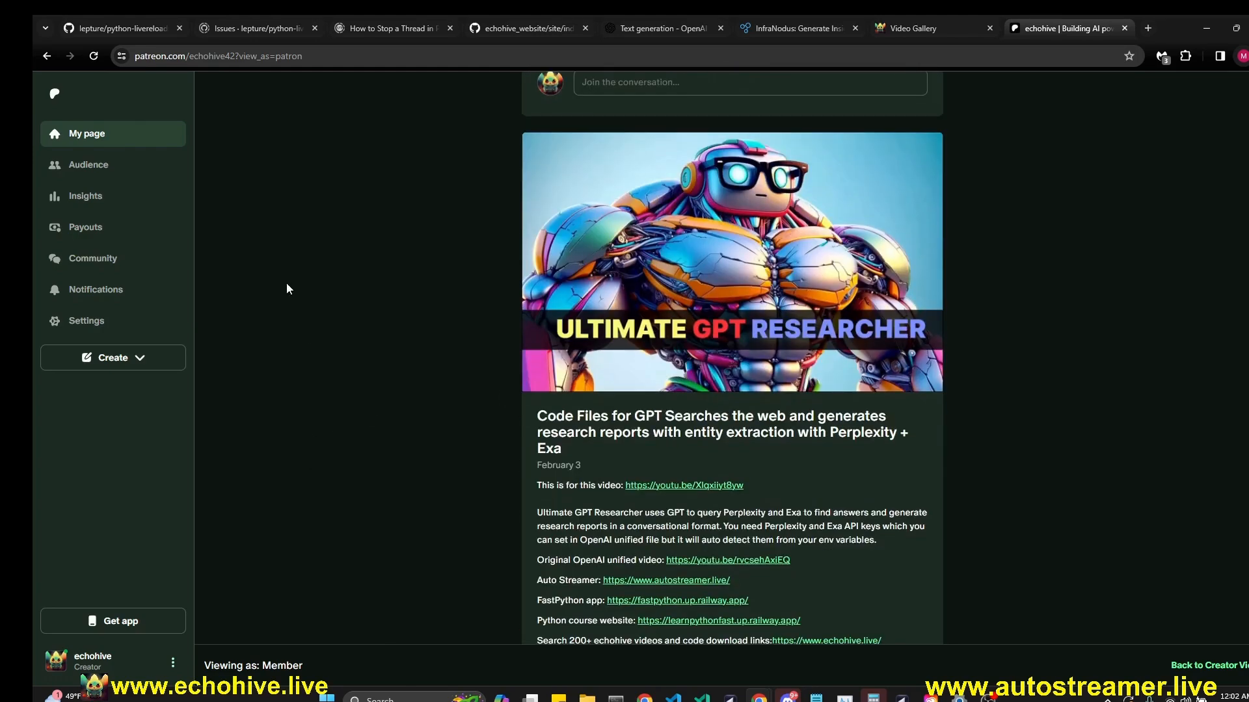
scroll(down, 3)
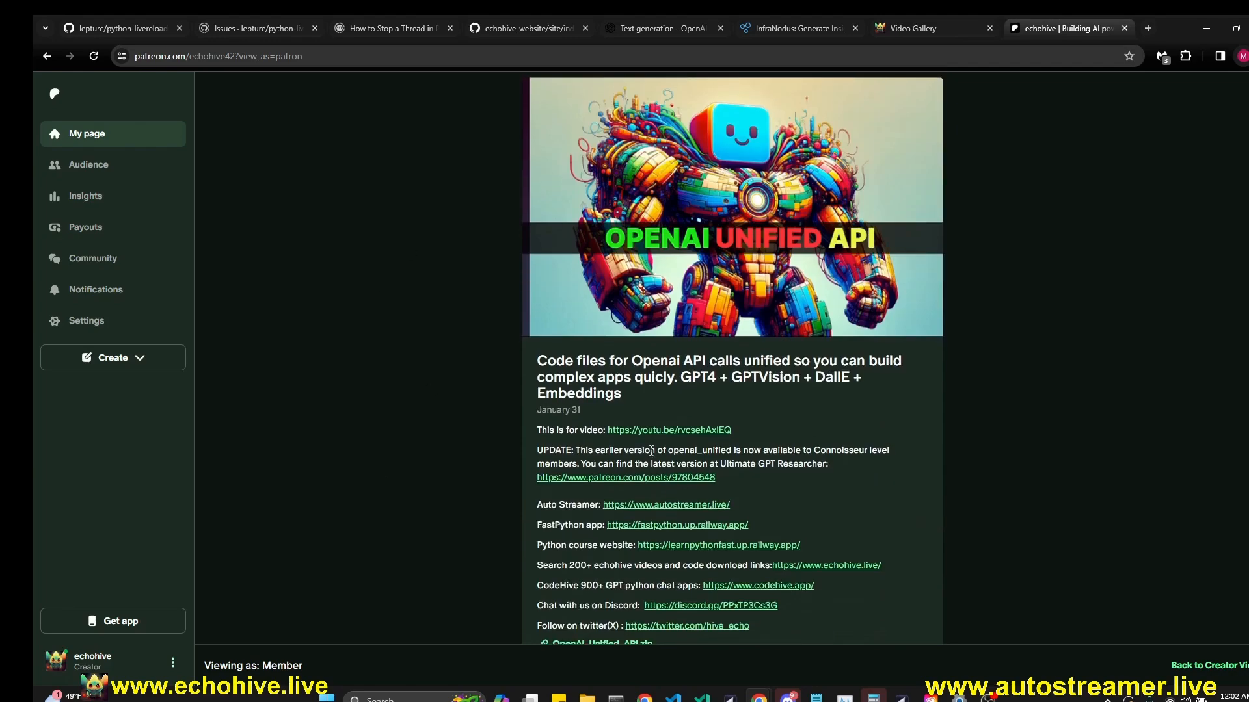
scroll(down, 3)
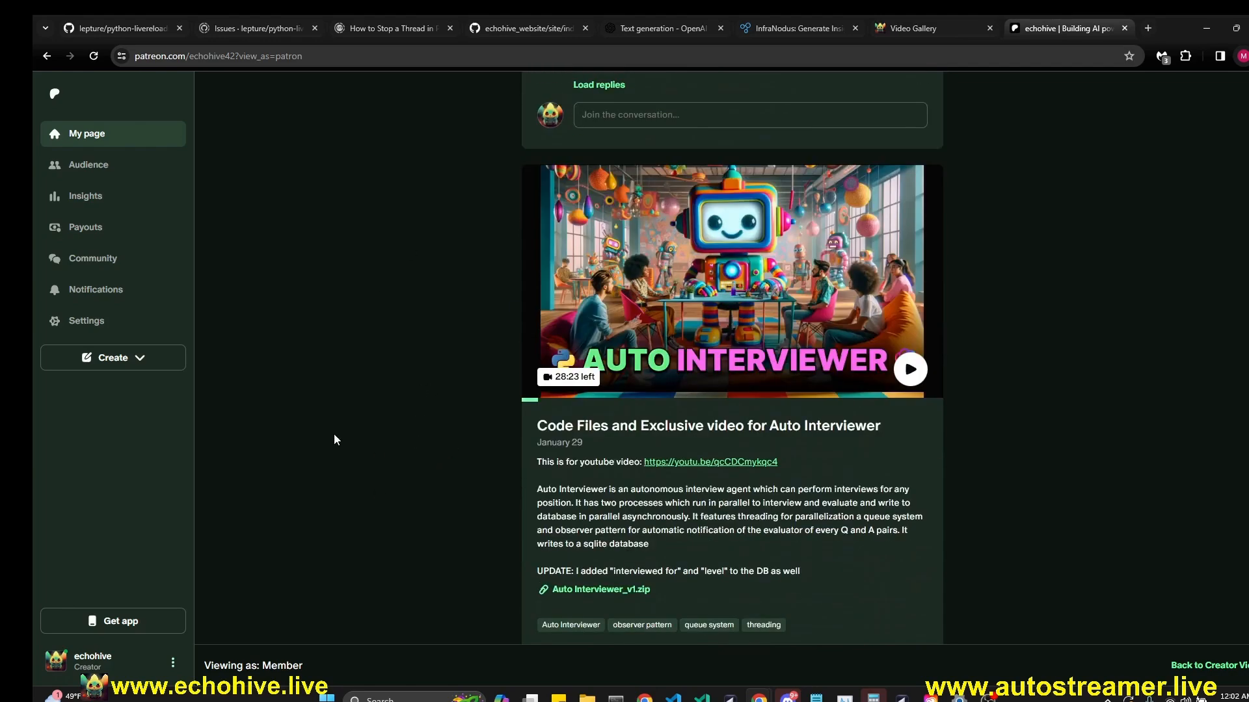
scroll(down, 3)
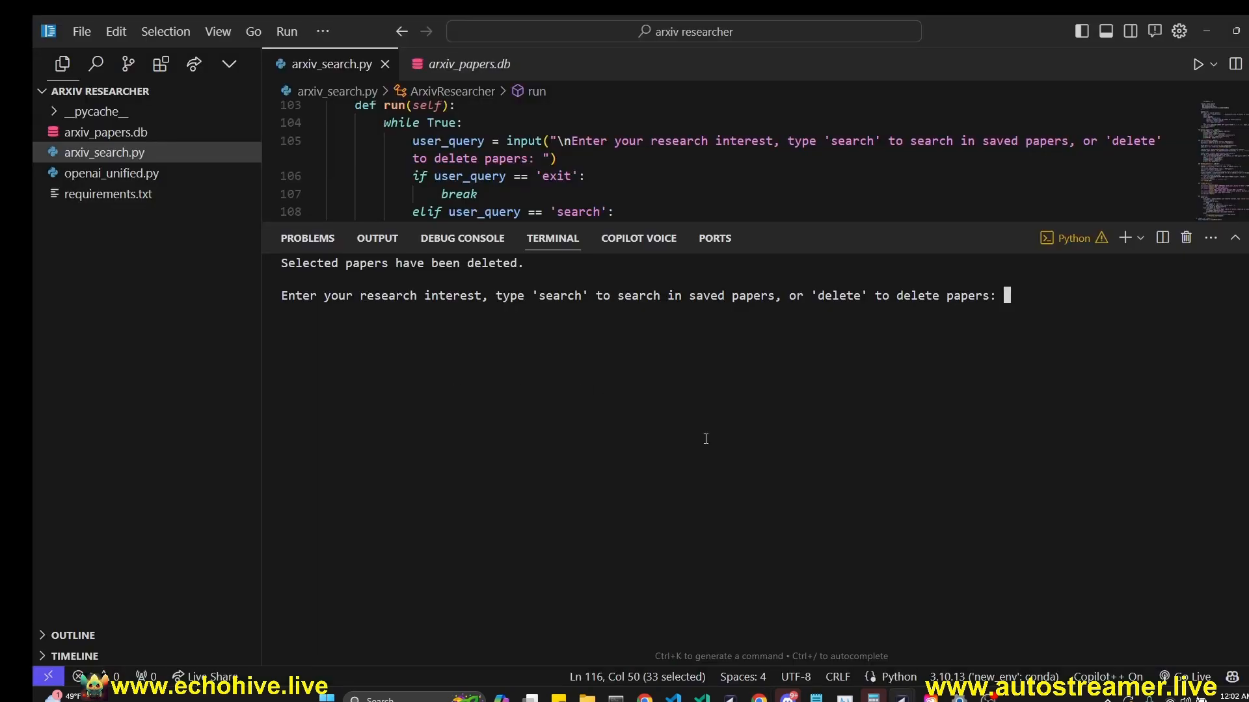
mouse_move(975, 378)
text(computational efficiency. 20 papers)
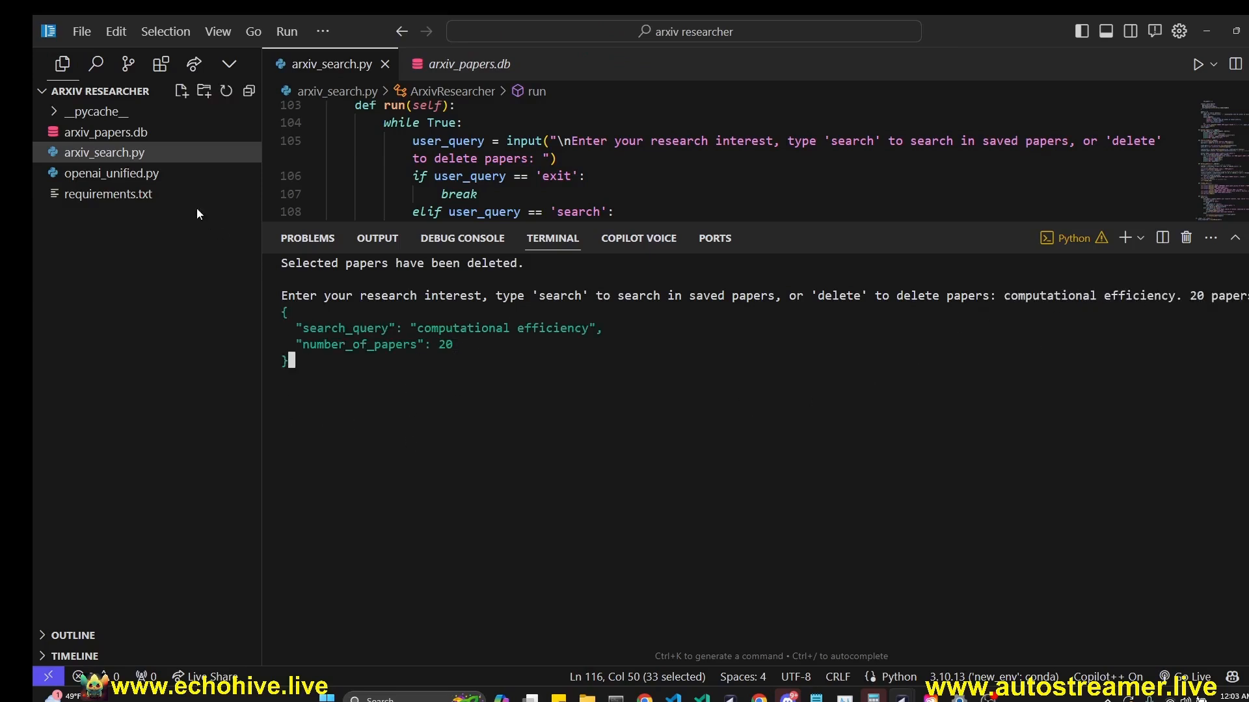
Request 50 fractal geometry papers and refresh the saved papers table.
click(467, 64)
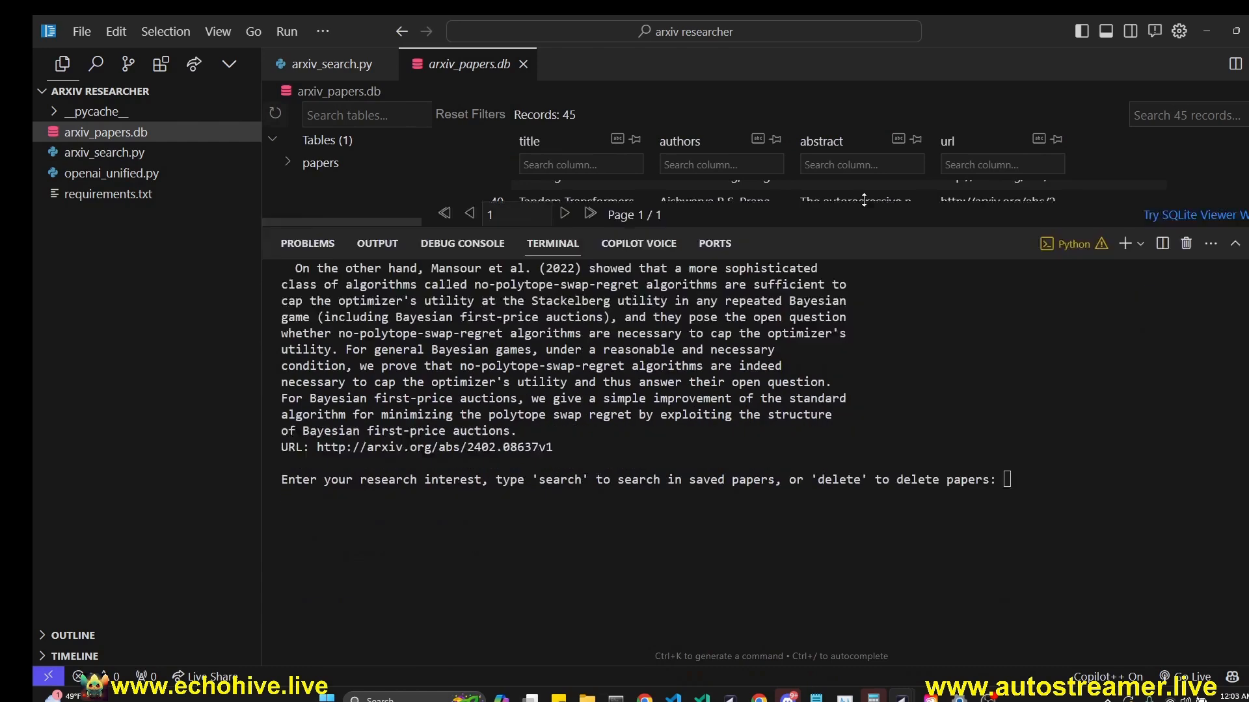
text(fract geometry 50 papers)
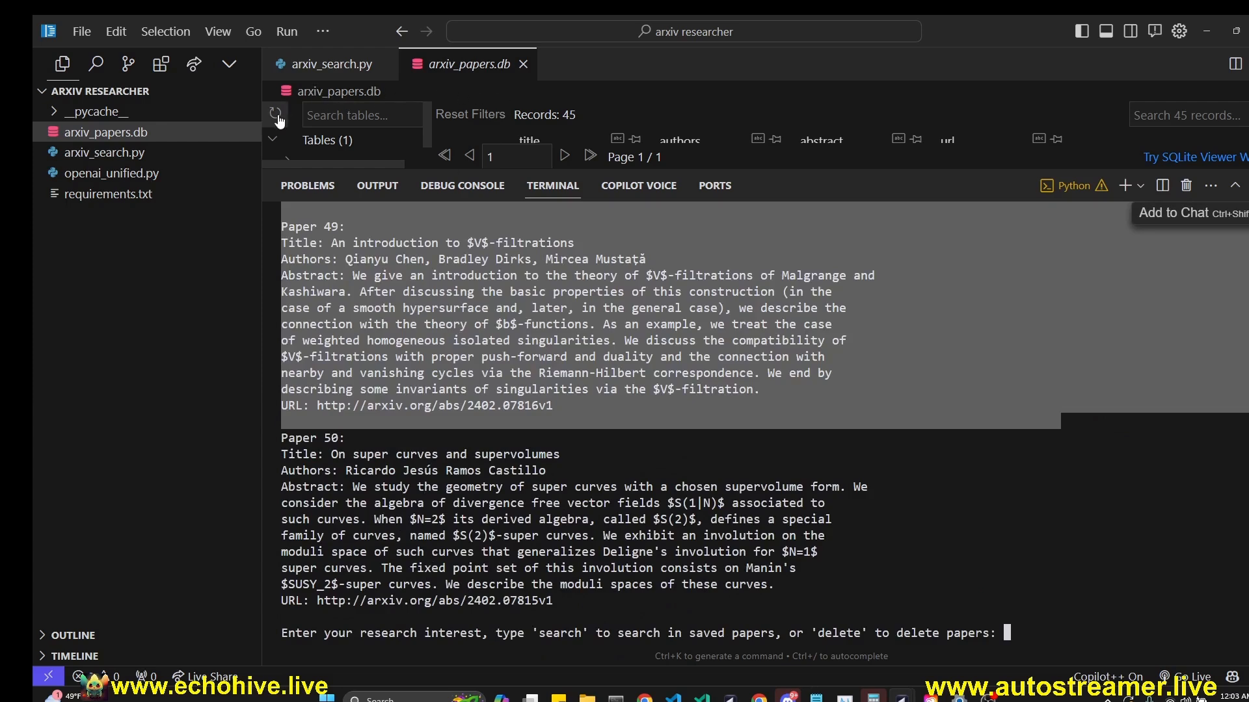
click(274, 114)
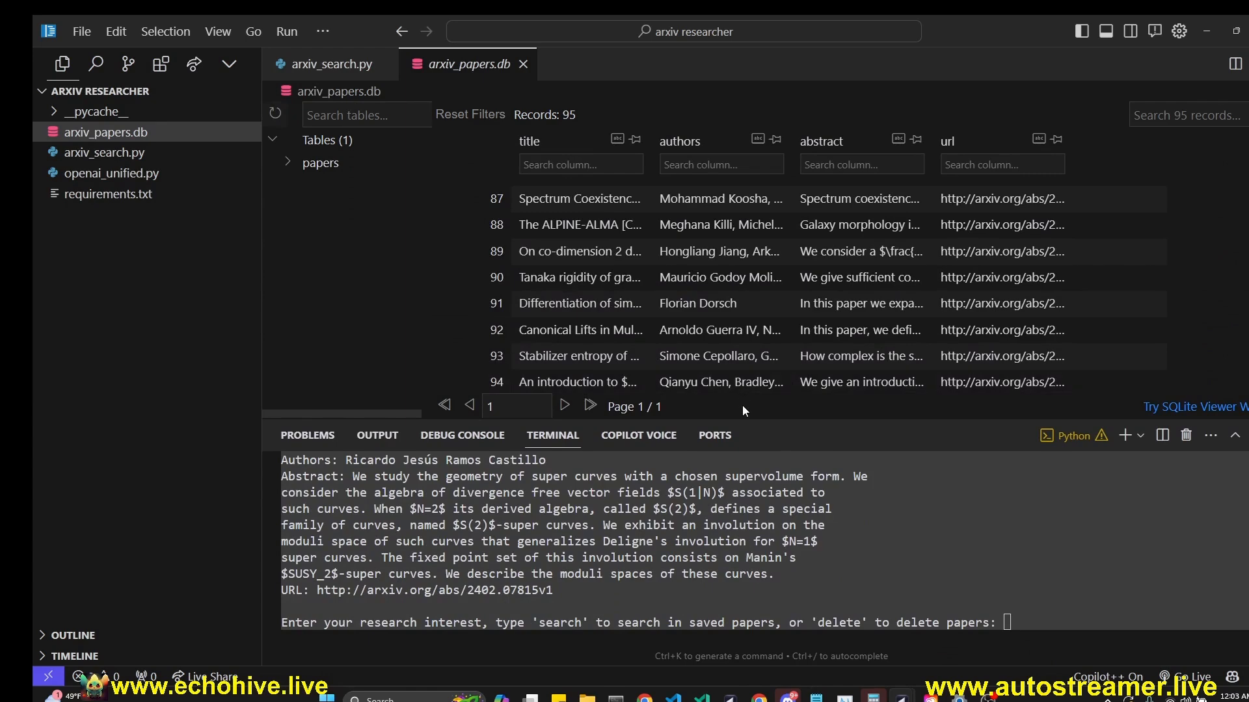
Fetch 30 fusion papers and bring up the search script's code.
text(fusion 30 papers)
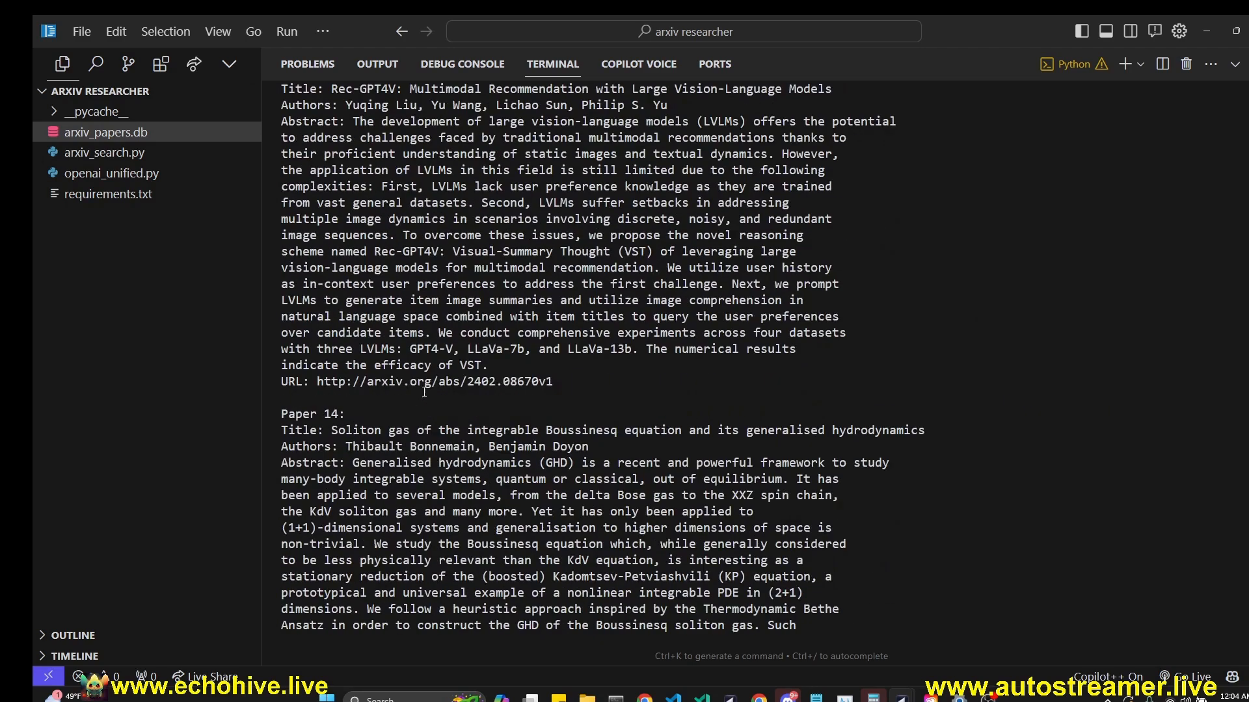
scroll(down, 3)
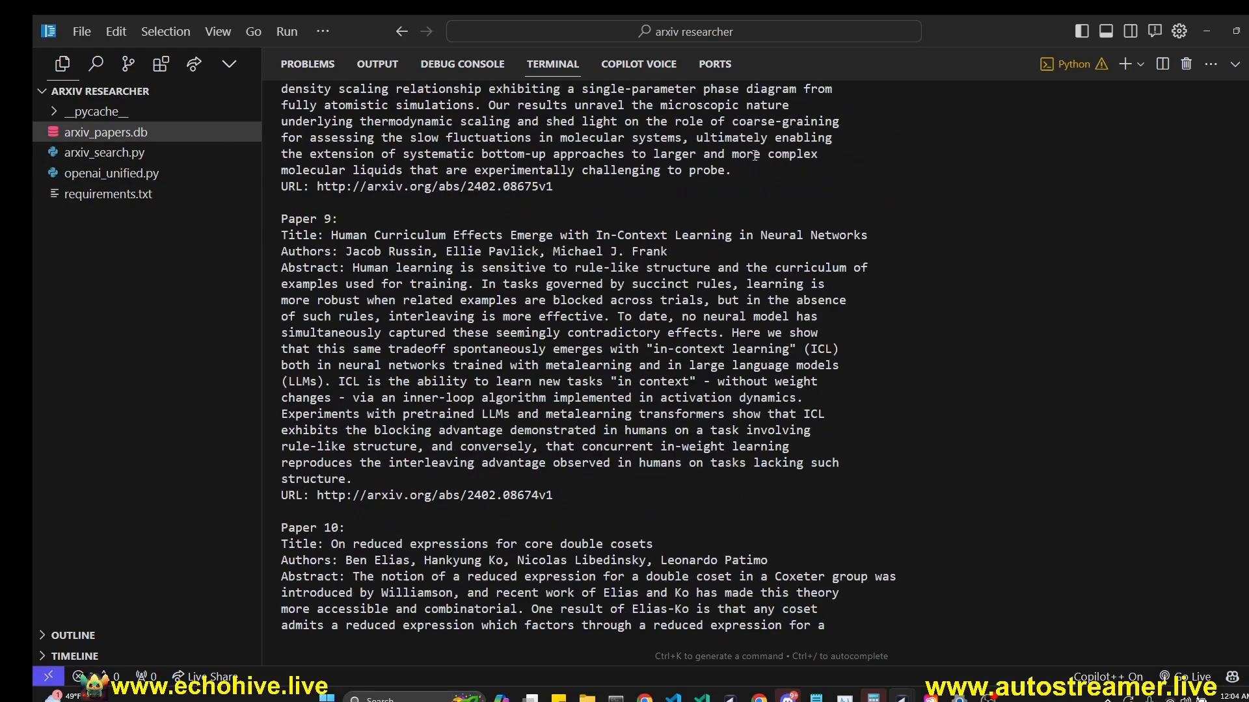
mouse_move(784, 175)
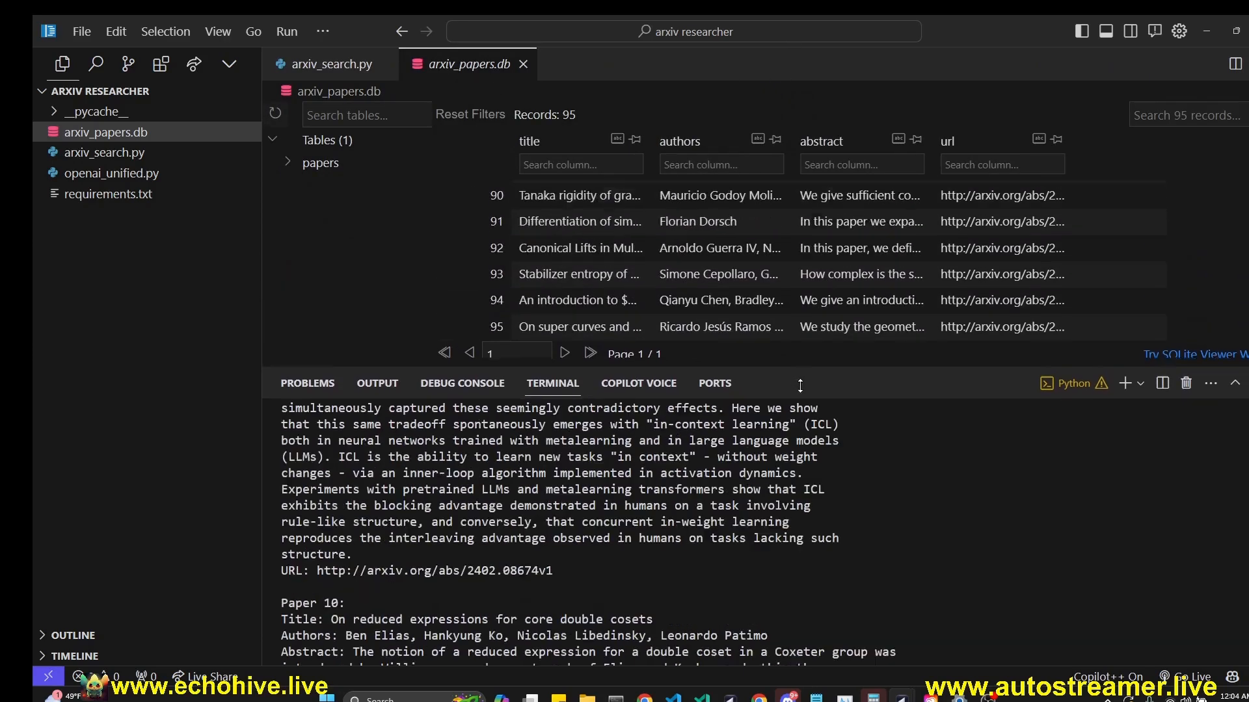
click(329, 64)
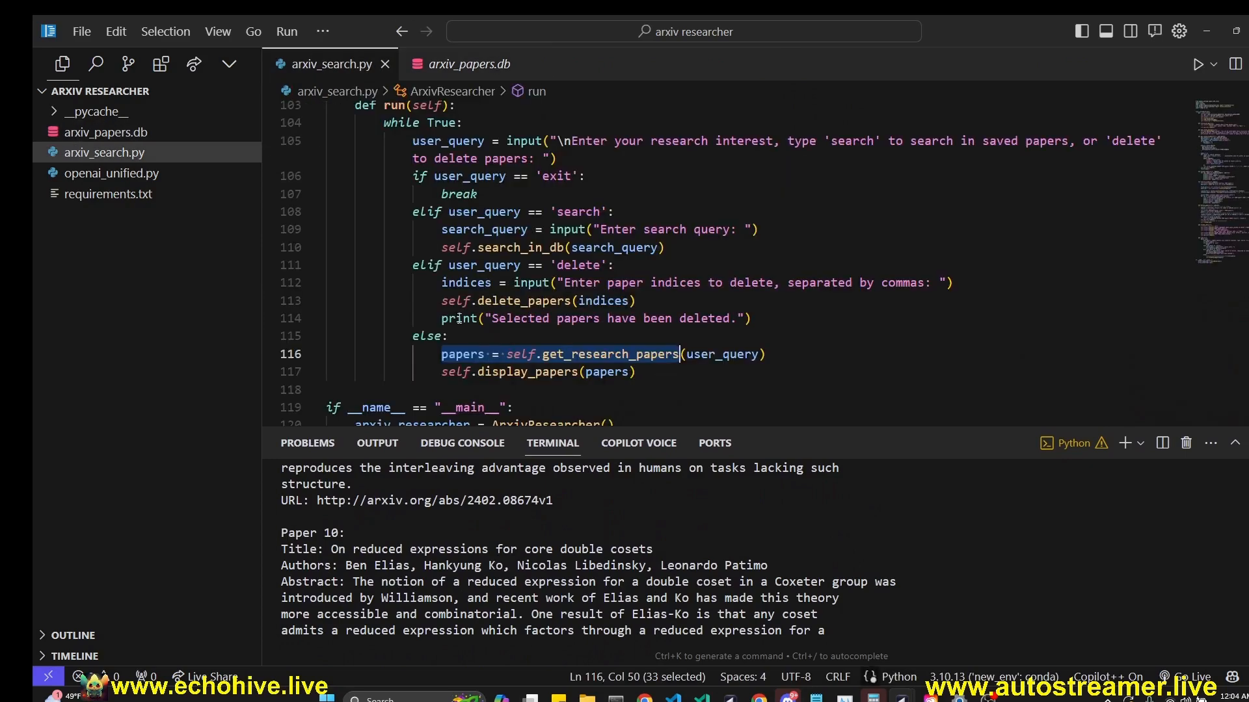
Run another 30-paper fetch, view page 2 of the table, and search for gnn.
click(469, 64)
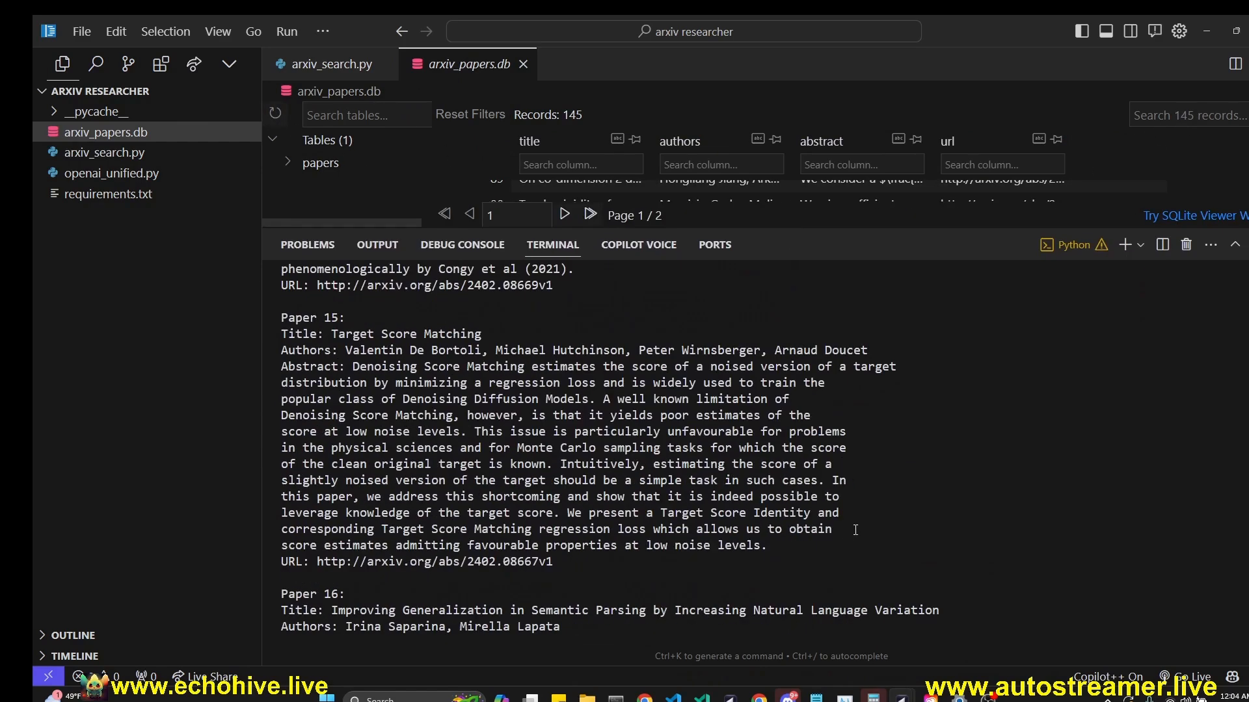
scroll(down, 3)
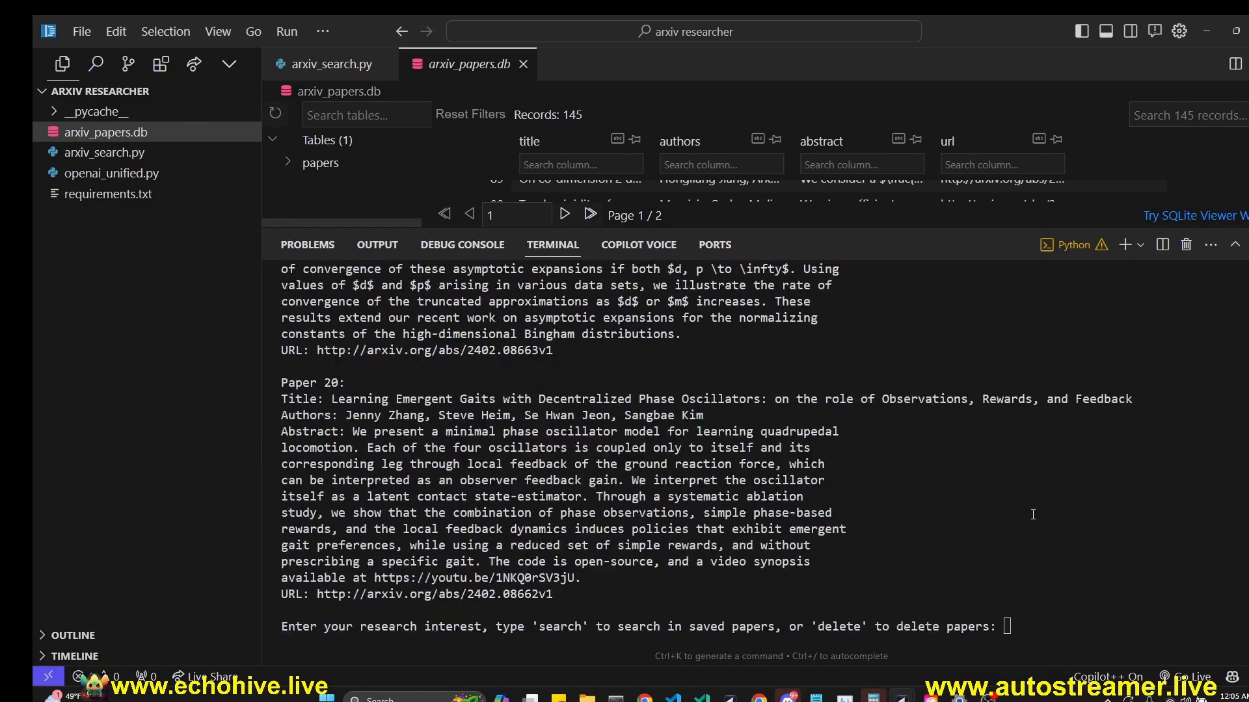
text(30pe)
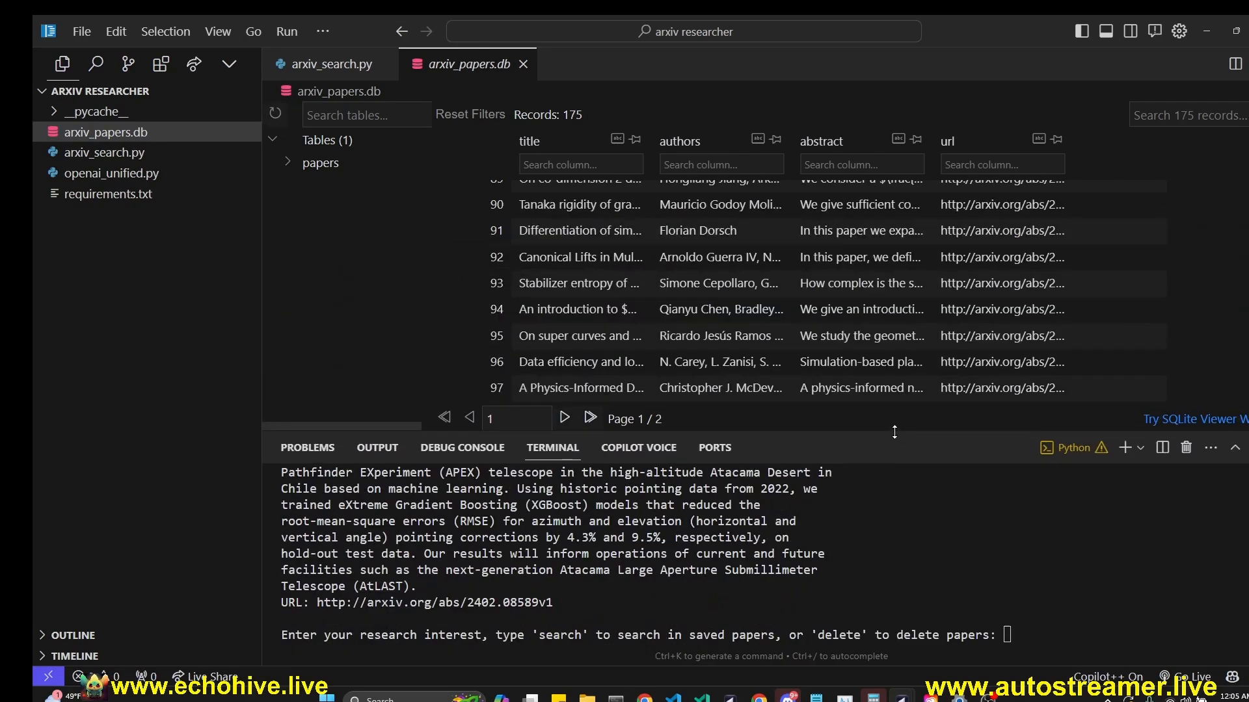
click(564, 418)
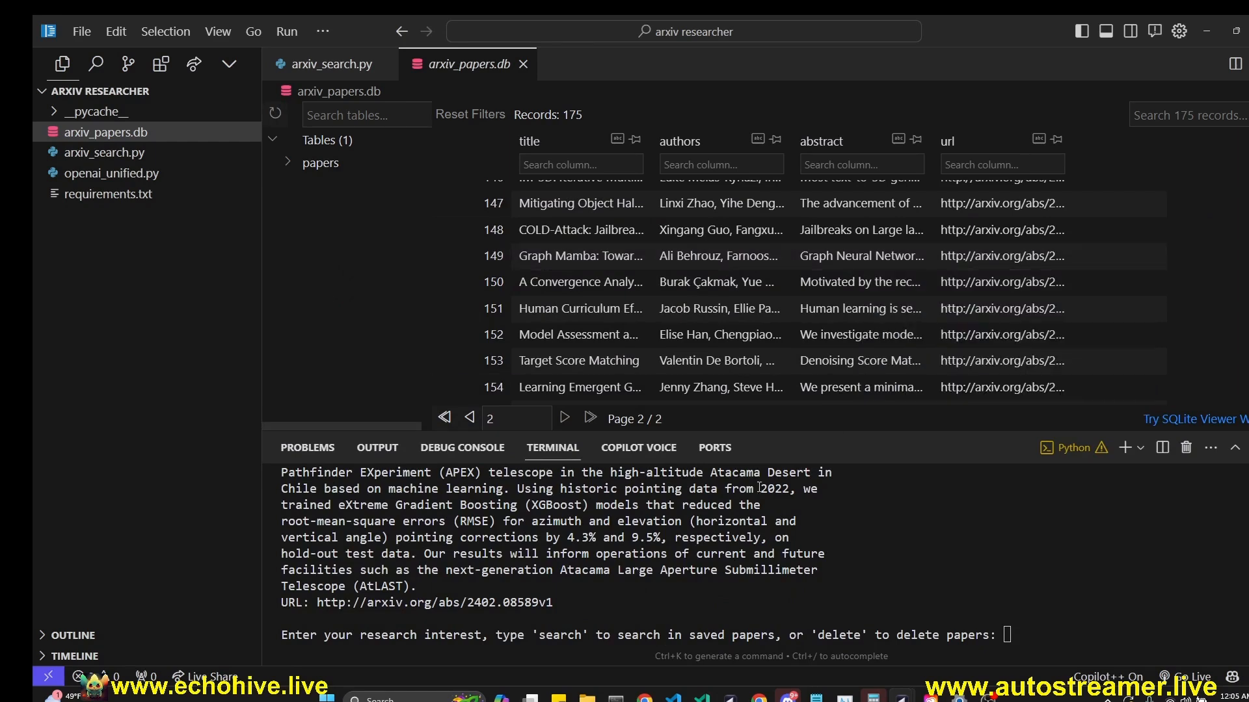
text(search gn)
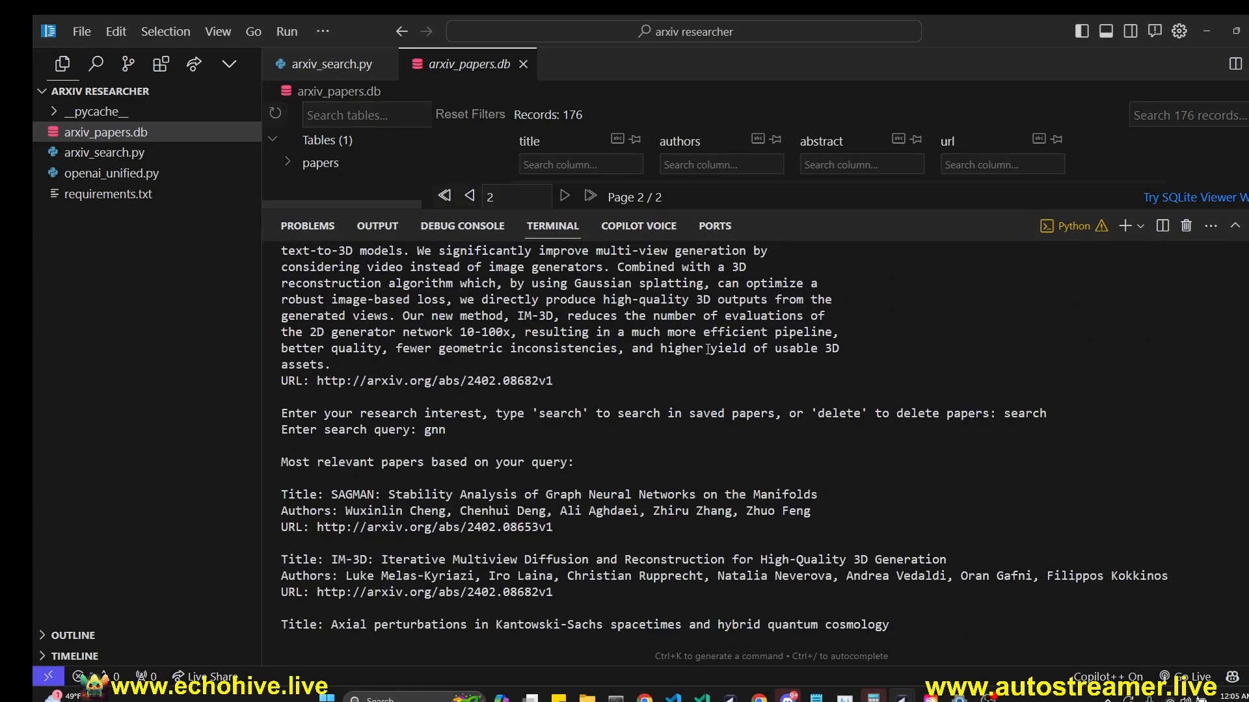
Select terminal output, then search the saved papers for fractal and gnn.
drag(390, 493, 487, 547)
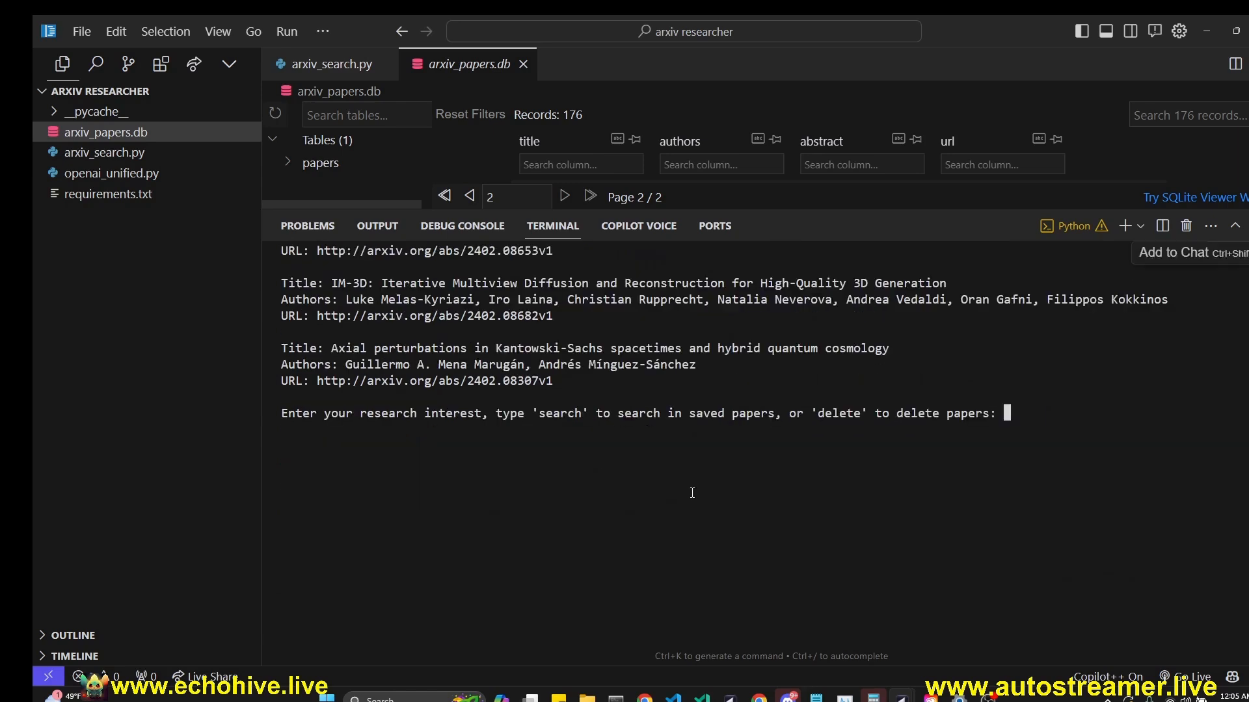
mouse_move(1063, 450)
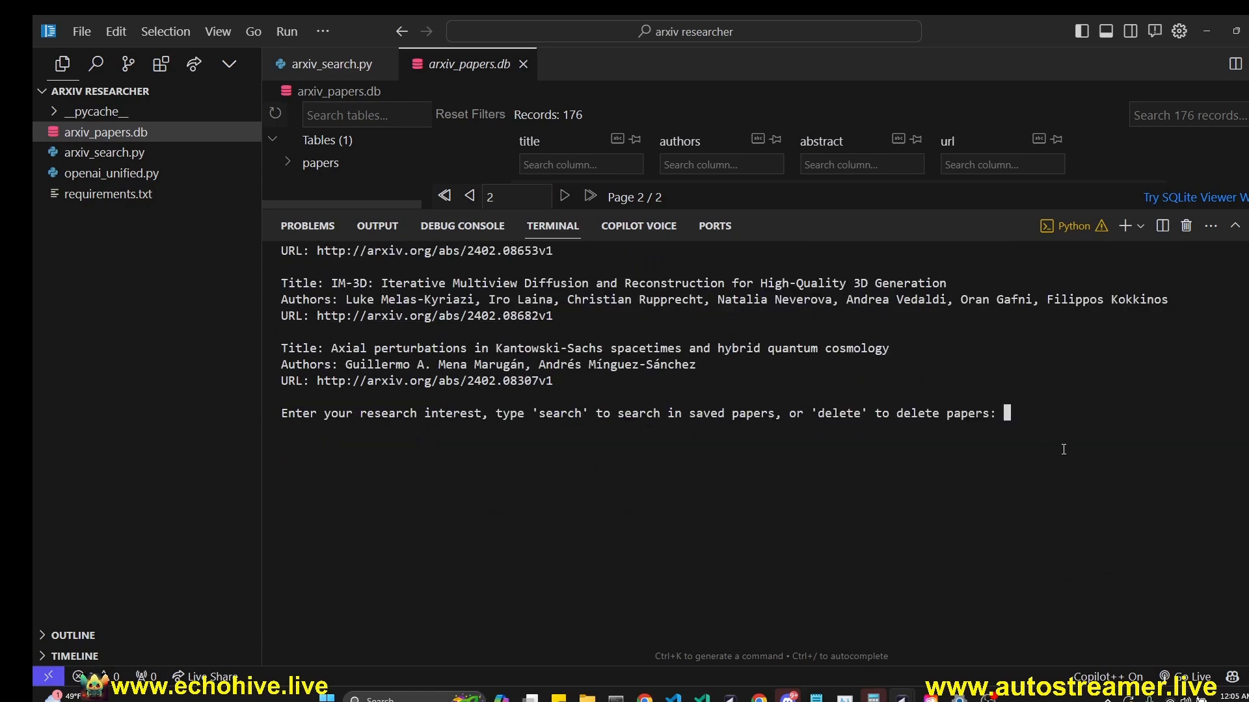
text(search)
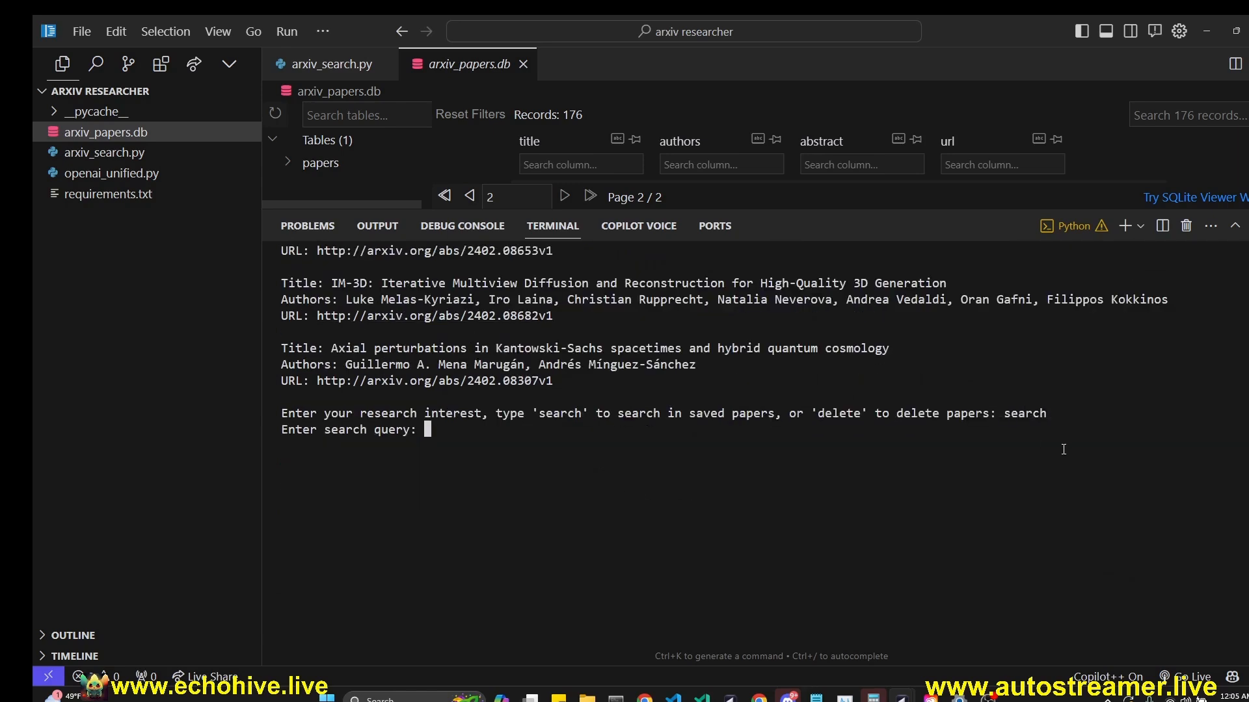
text(fractal)
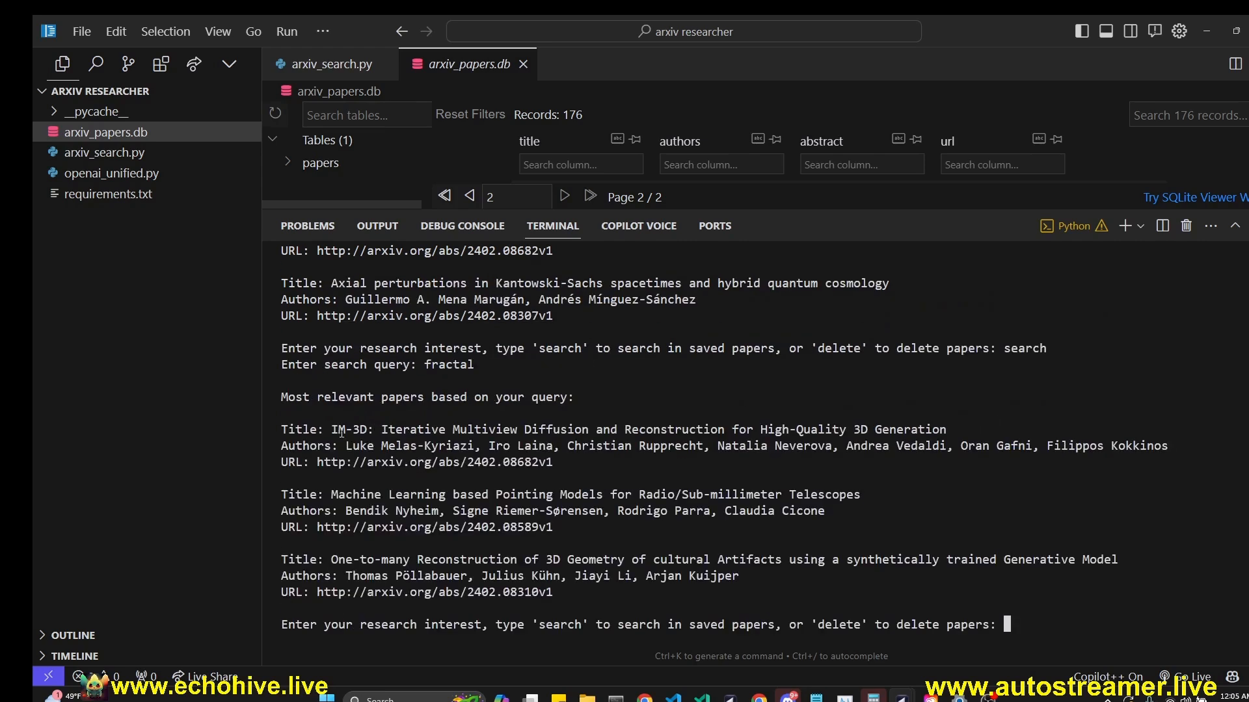
text(gnn)
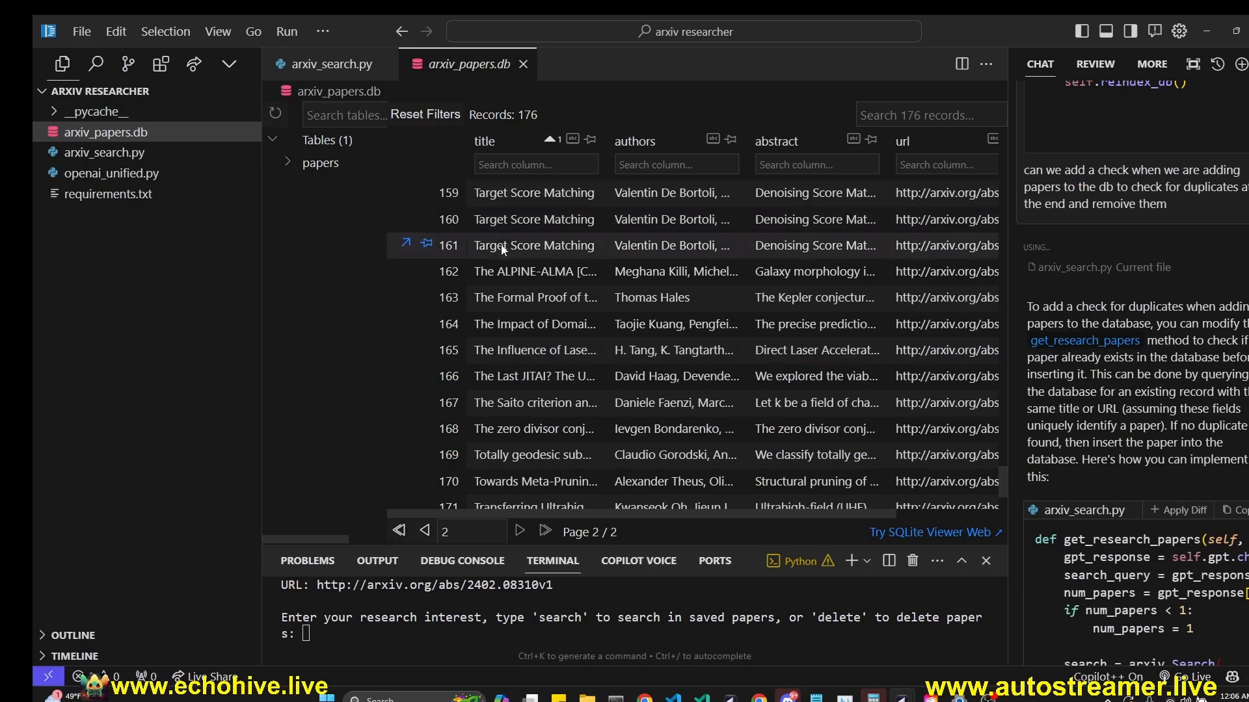
Scroll the title-sorted table for duplicate titles, then return to arxiv_search.py.
scroll(down, 3)
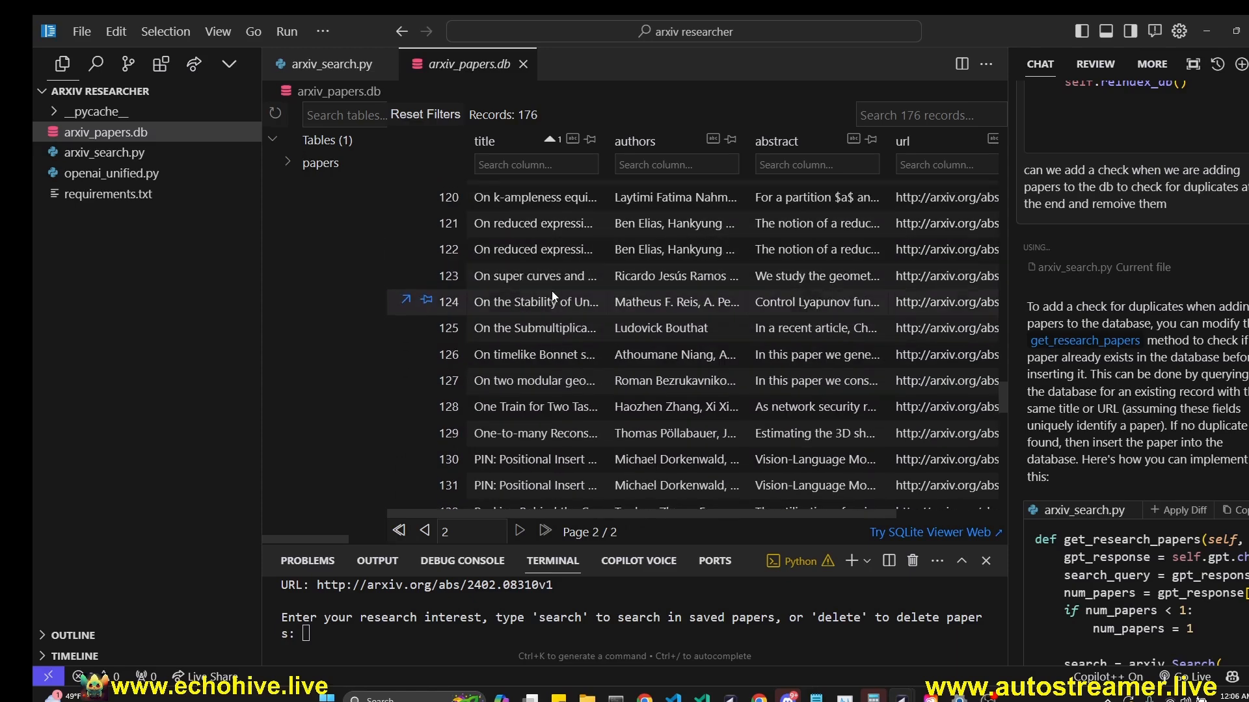
mouse_move(535, 302)
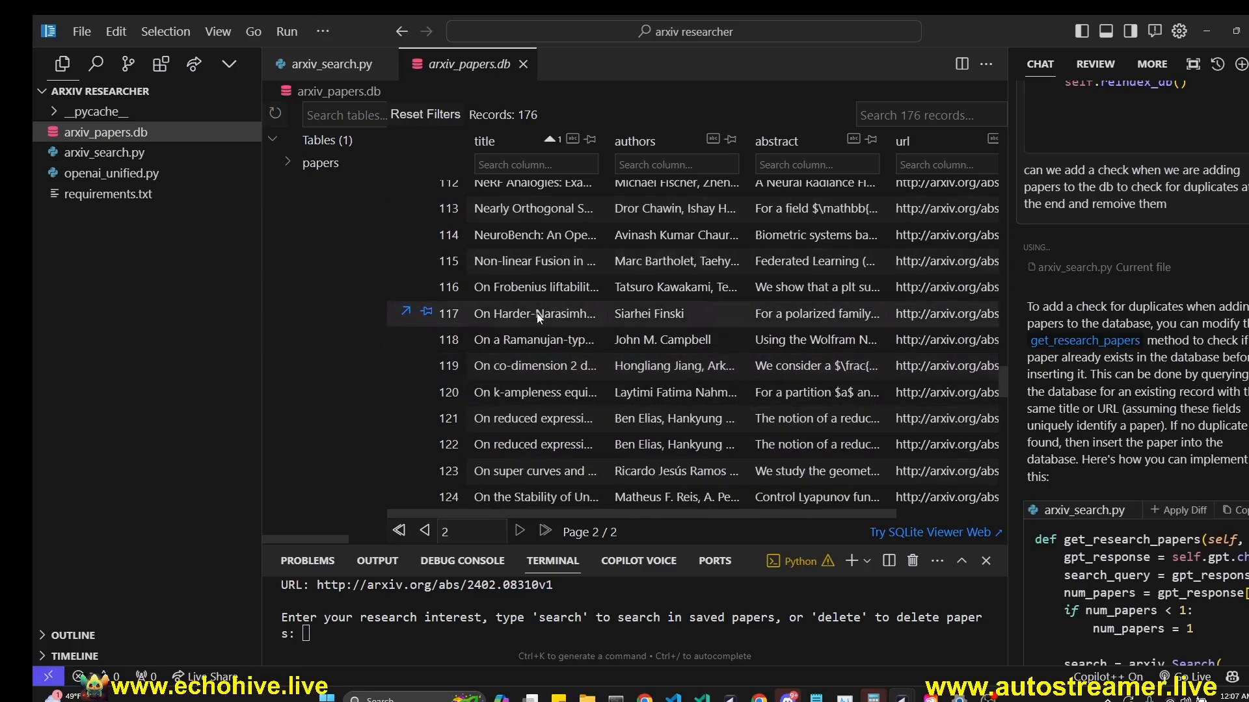
click(329, 64)
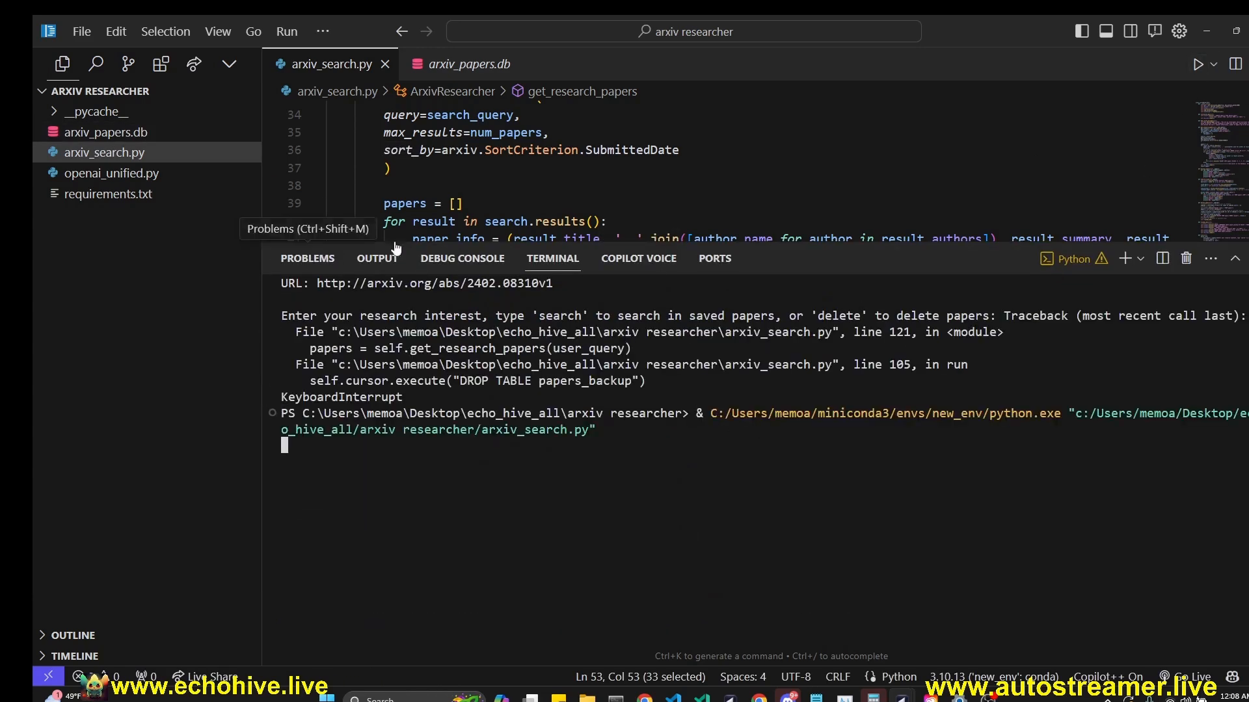
Show the 176-record arxiv_papers.db table while the researcher awaits a research interest.
click(469, 64)
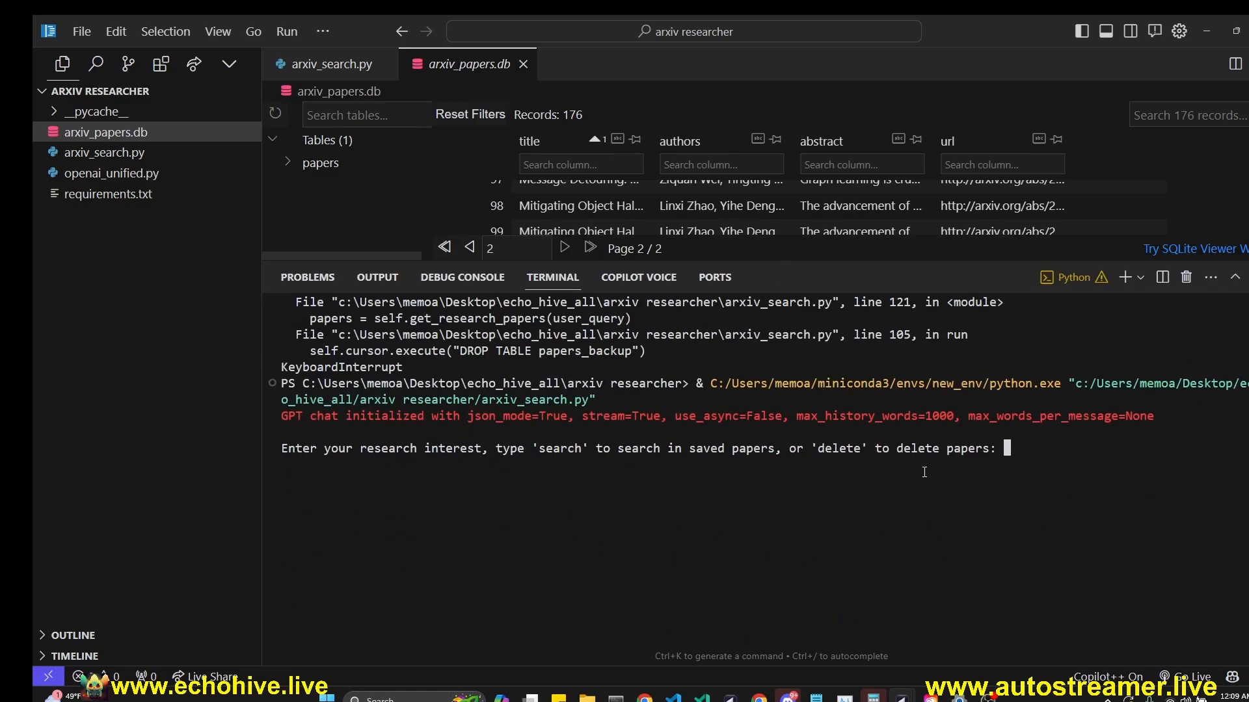
mouse_move(1018, 492)
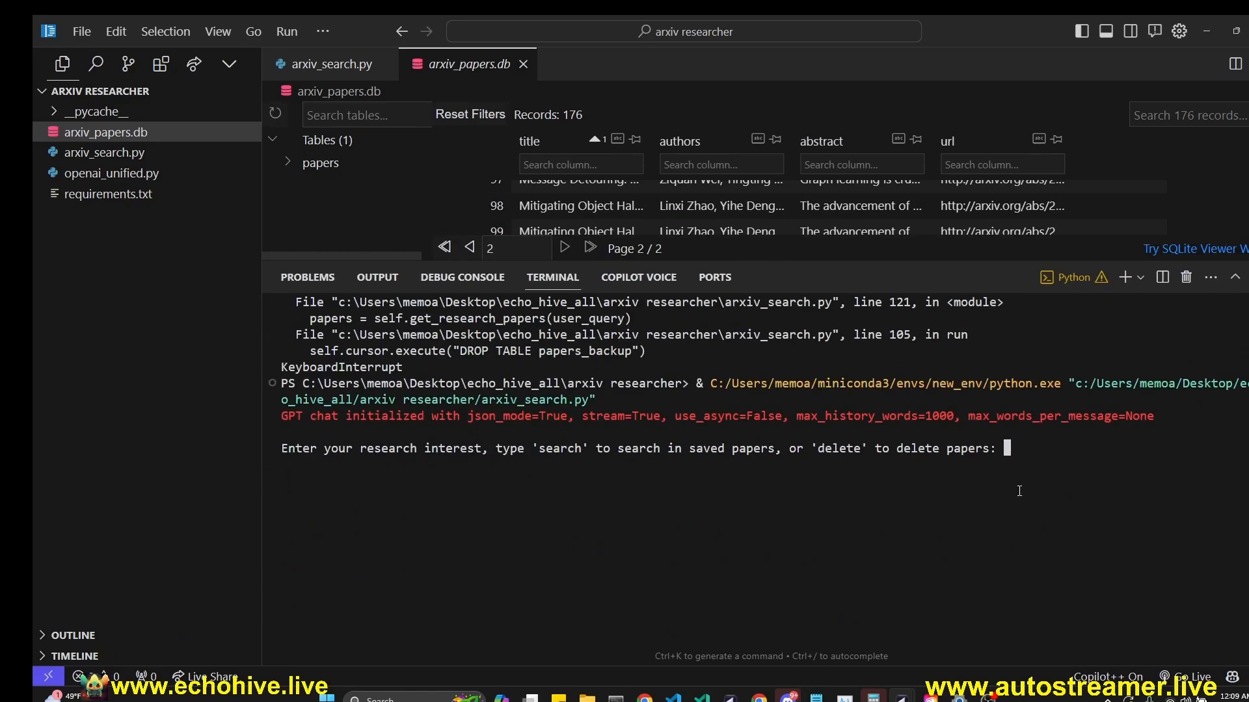
Search 'fractal geometry 10' and confirm duplicates are skipped, keeping 176 records.
text(fractal hge)
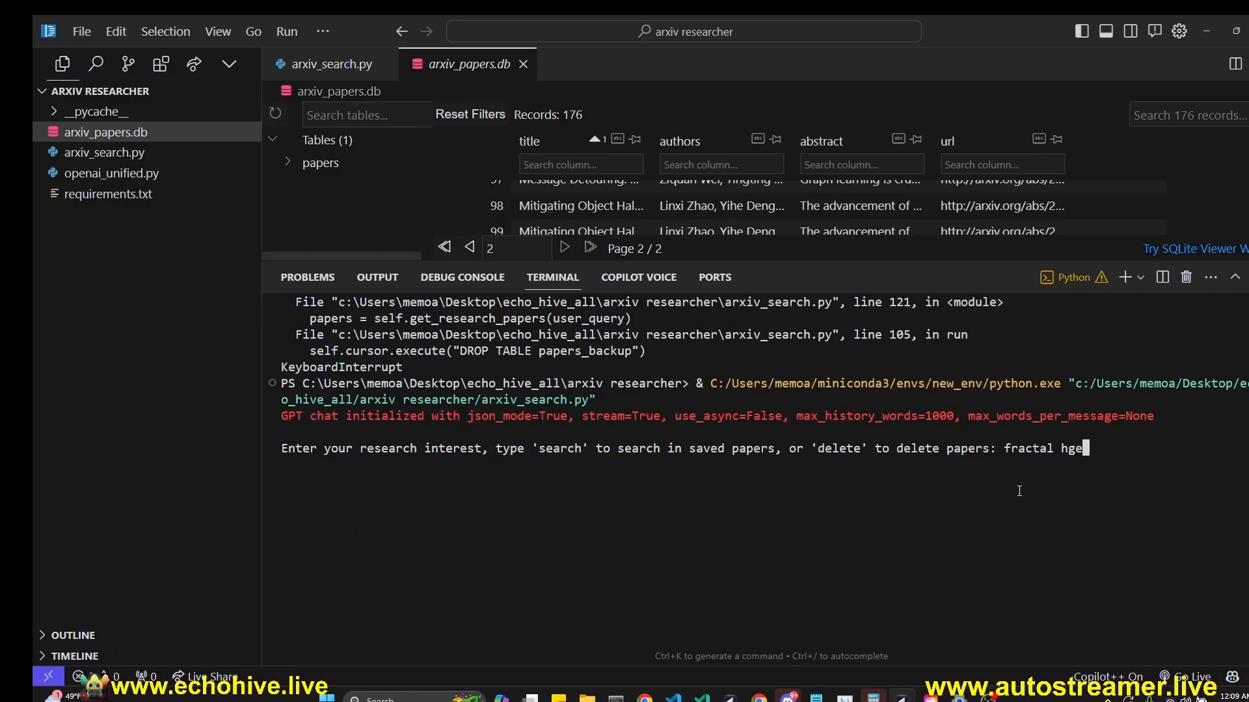
text(ometry 10)
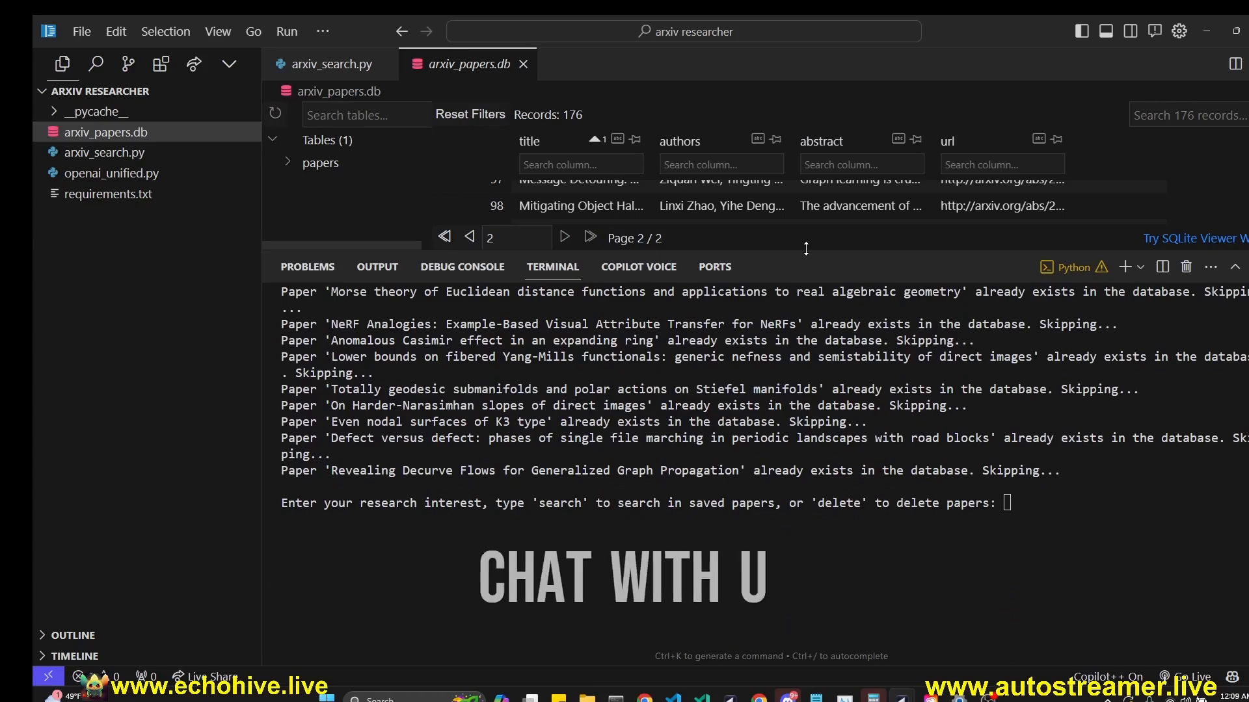
mouse_move(104, 152)
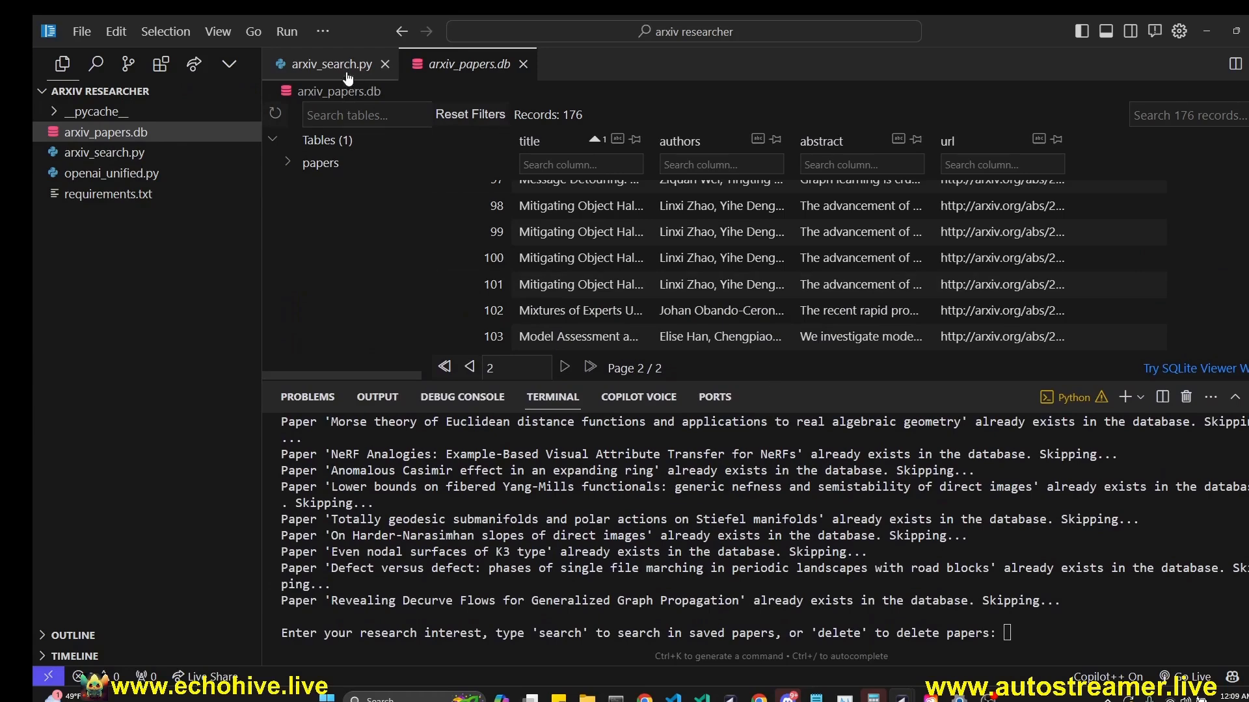
click(329, 64)
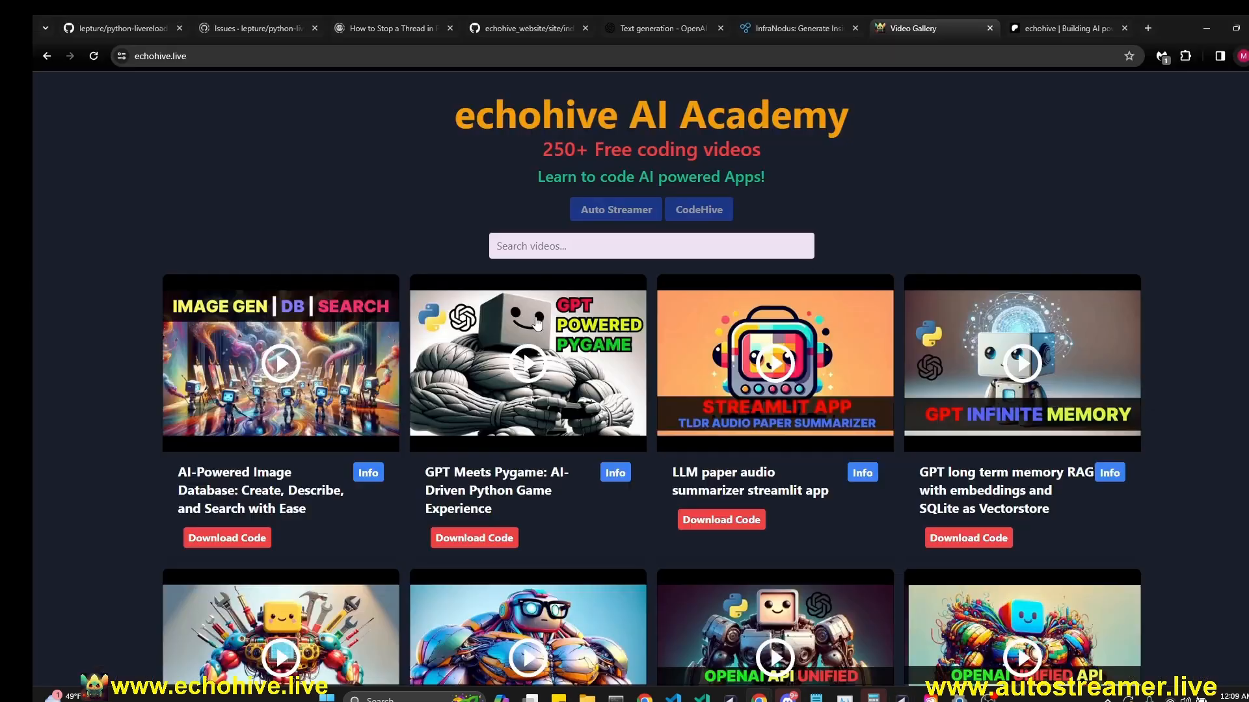
Browse the Codehive gallery, close the Himalayan Homestay Explorer preview, and highlight the tagline.
click(698, 210)
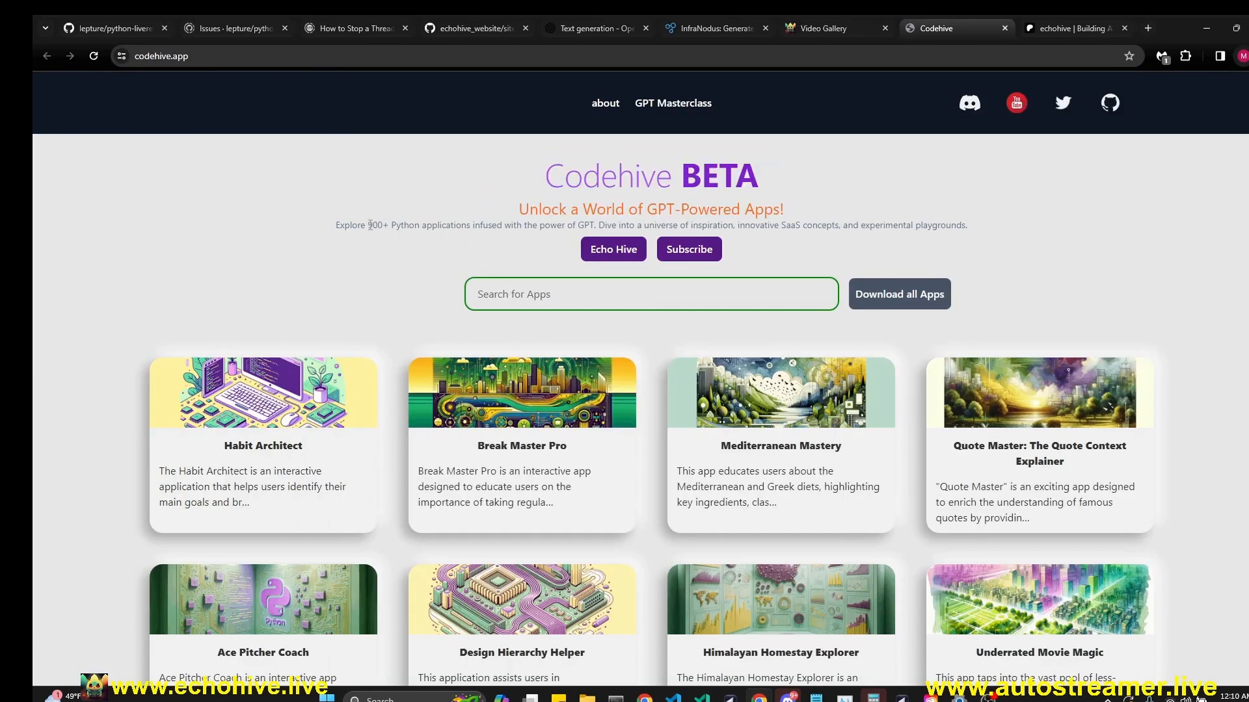
scroll(down, 3)
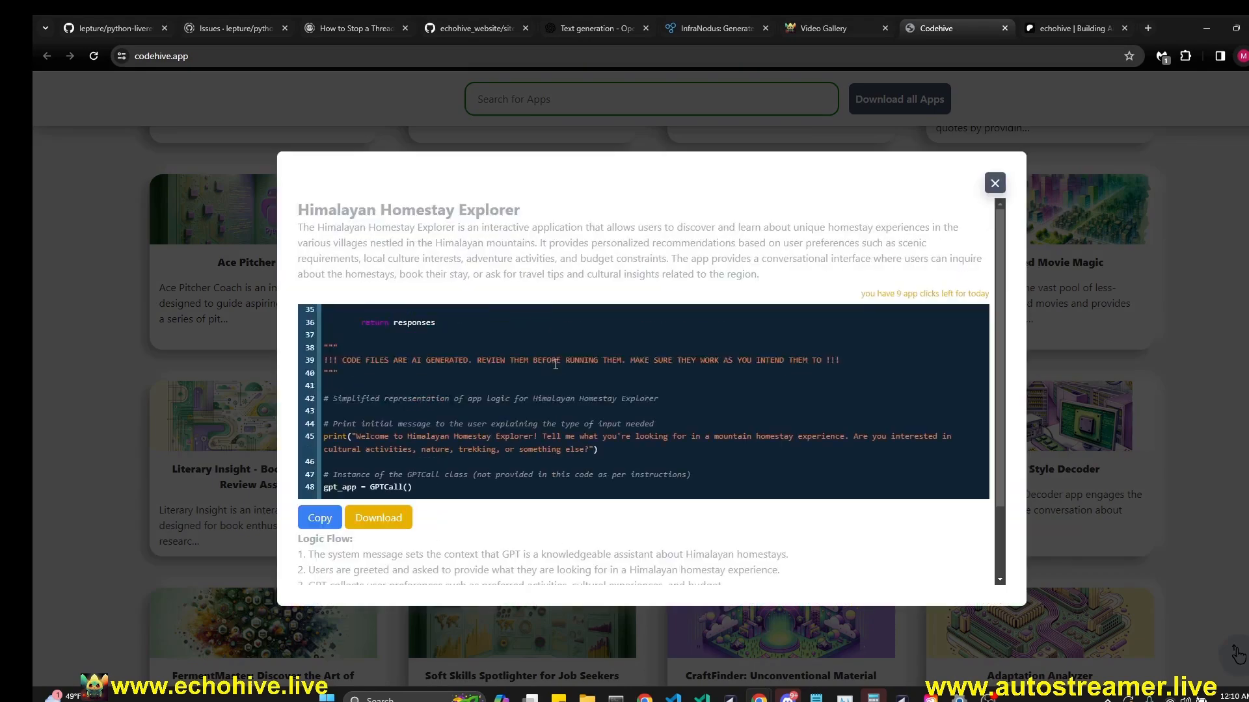
click(993, 183)
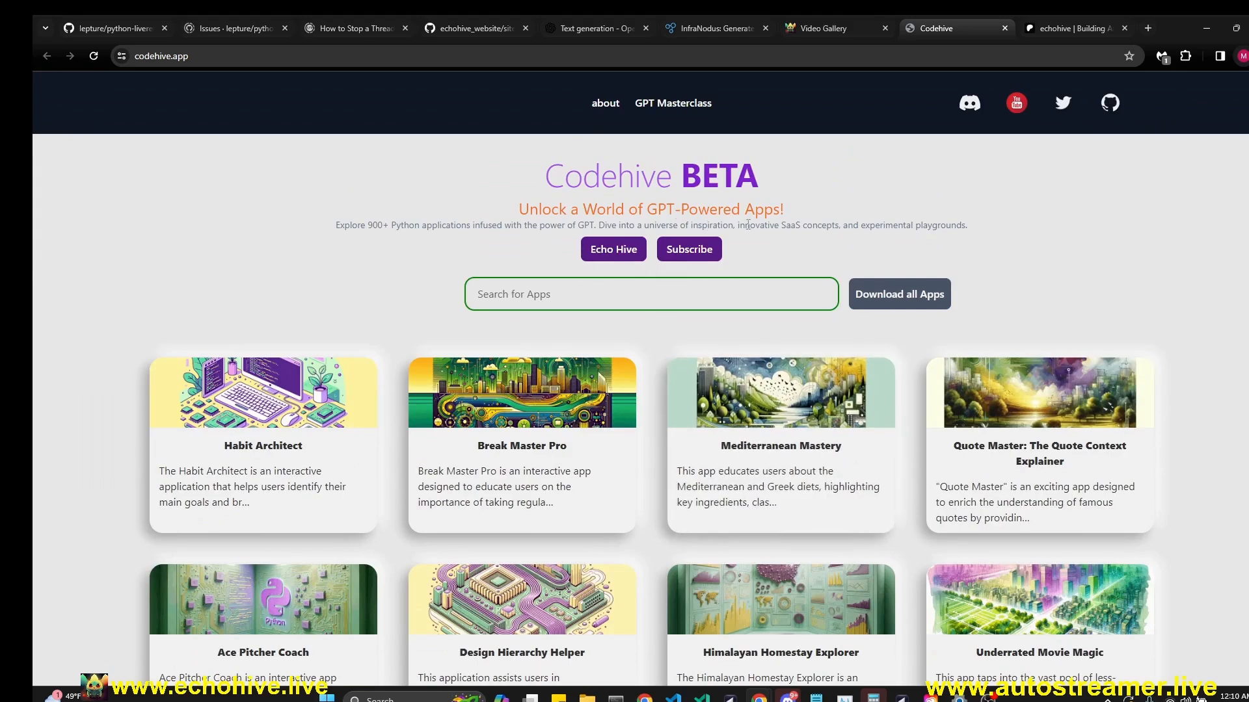
drag(727, 226, 800, 226)
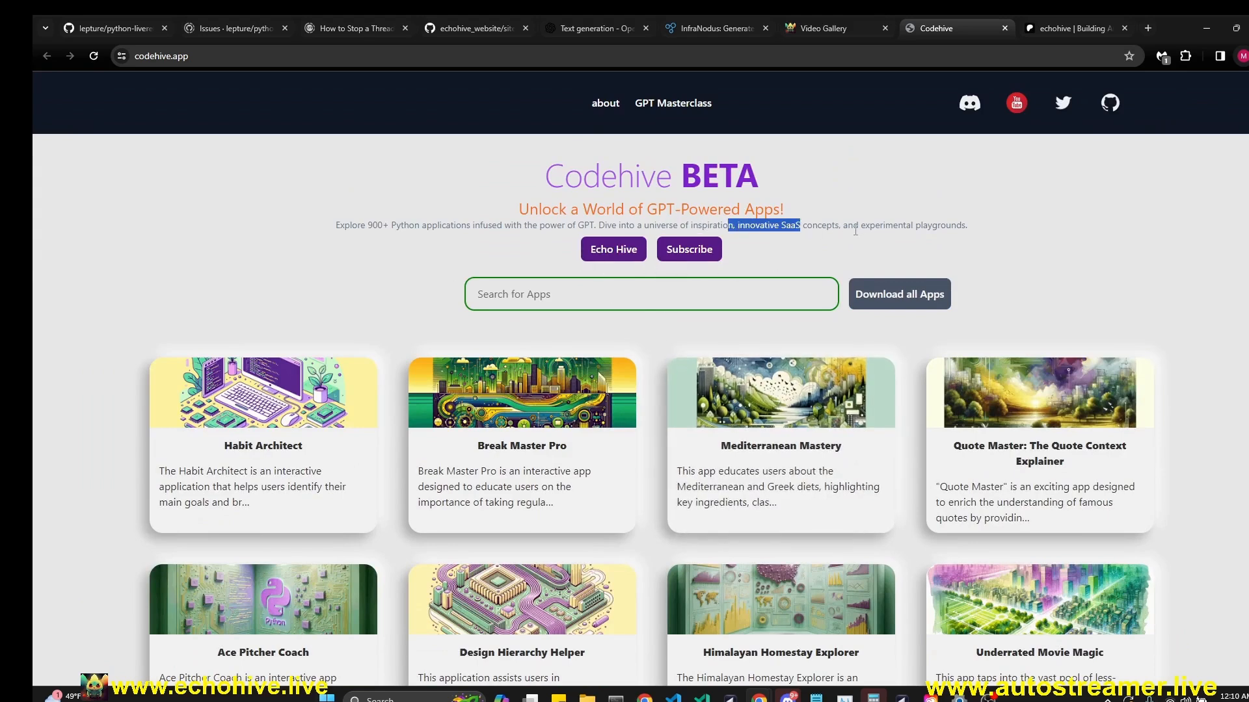
click(825, 28)
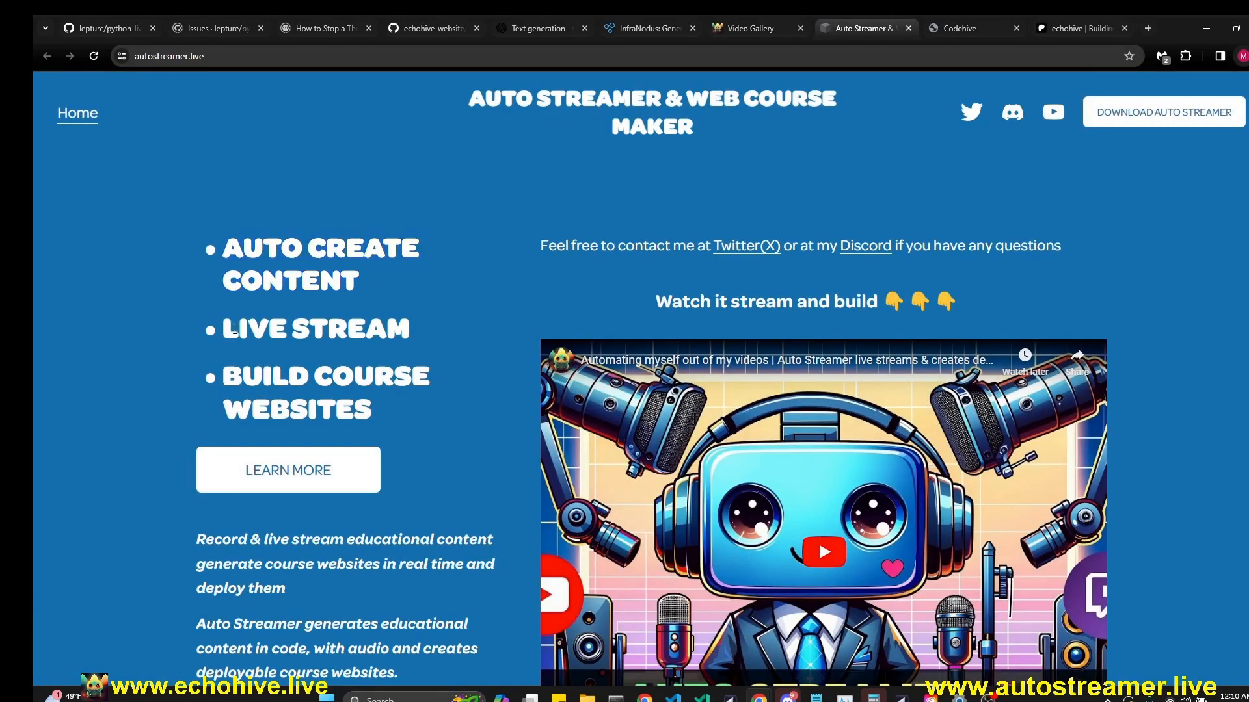
Highlight the BUILD COURSE WEBSITES feature text and scroll down the Auto Streamer page.
drag(223, 375, 370, 410)
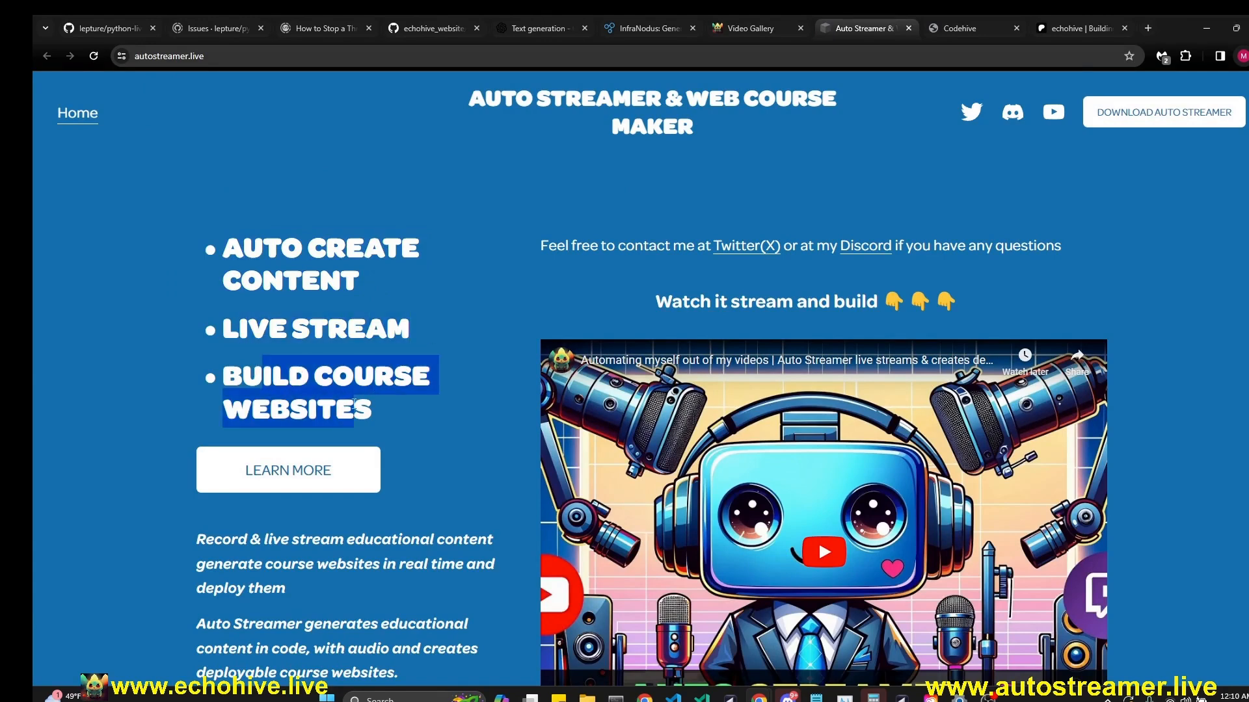
scroll(down, 3)
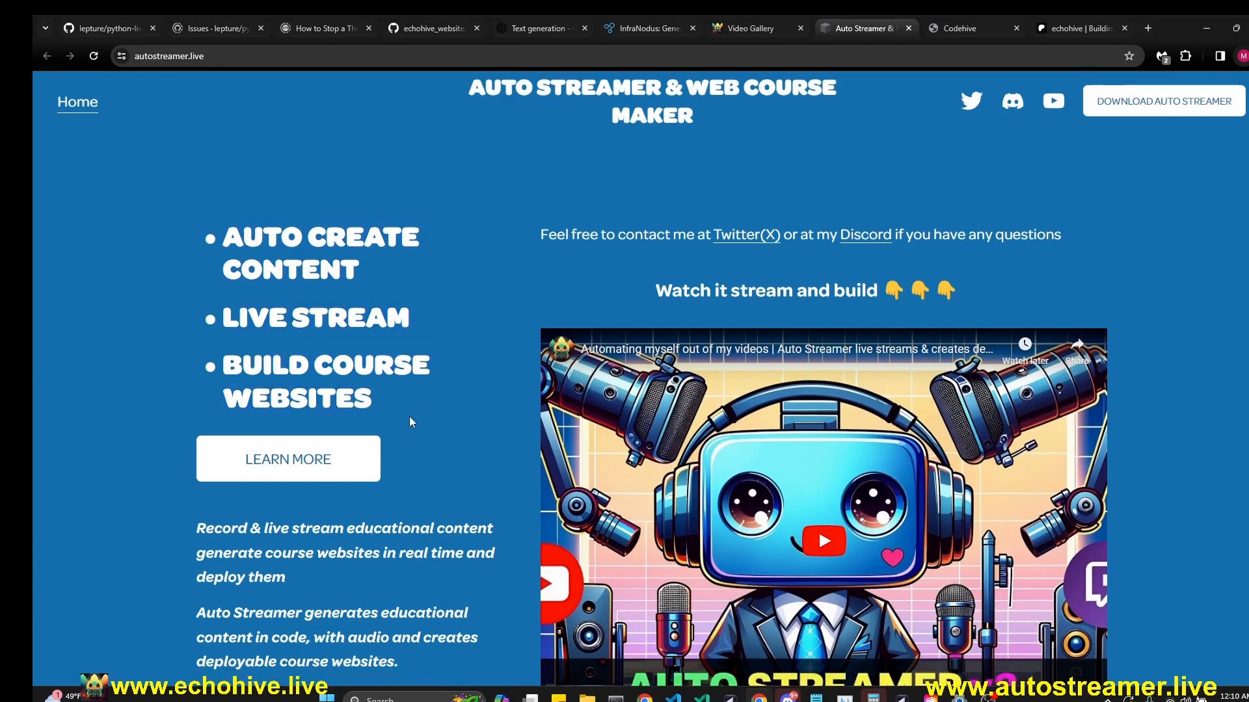
scroll(down, 3)
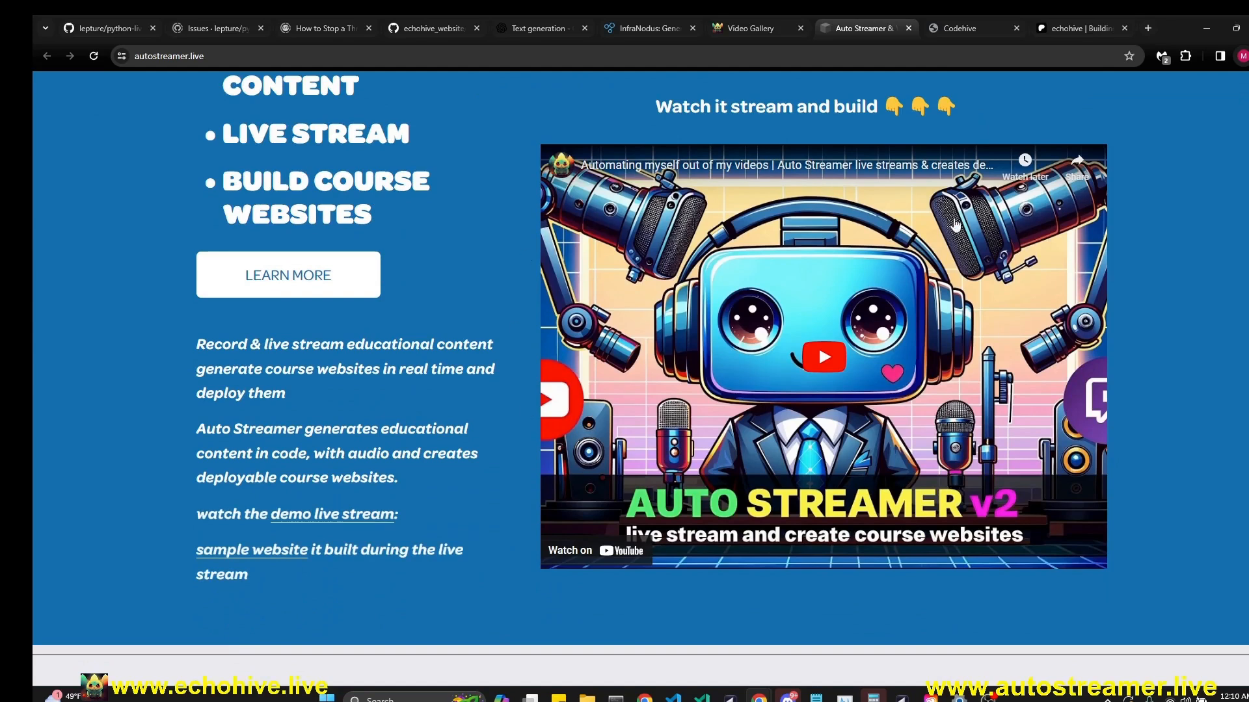
mouse_move(975, 356)
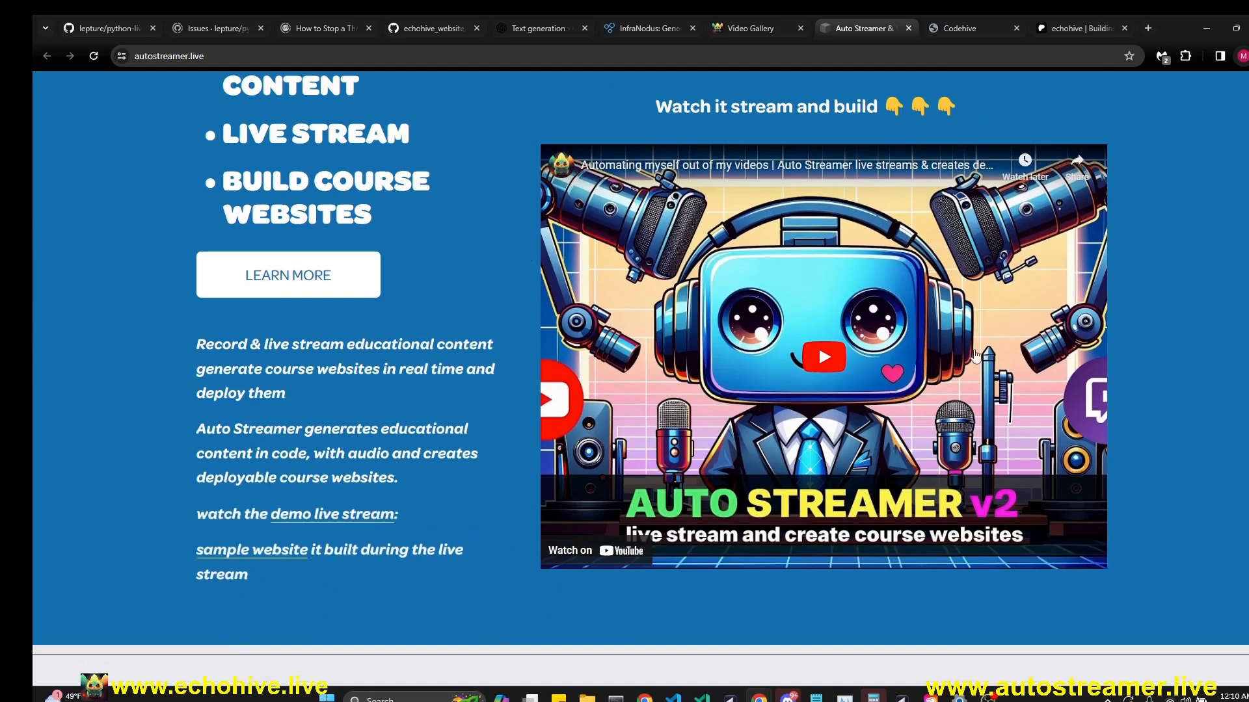
mouse_move(191, 567)
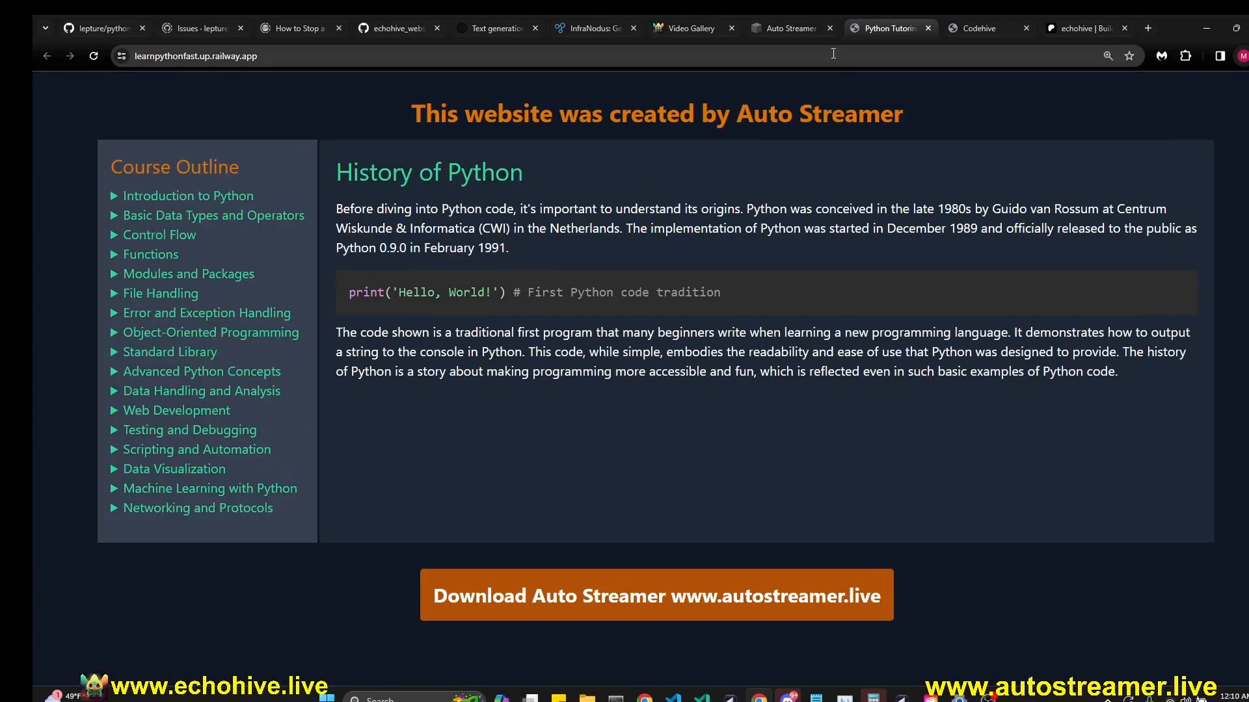
Pause the Access Modifiers narration, then open and pause the Introduction to Testing lesson.
scroll(down, 3)
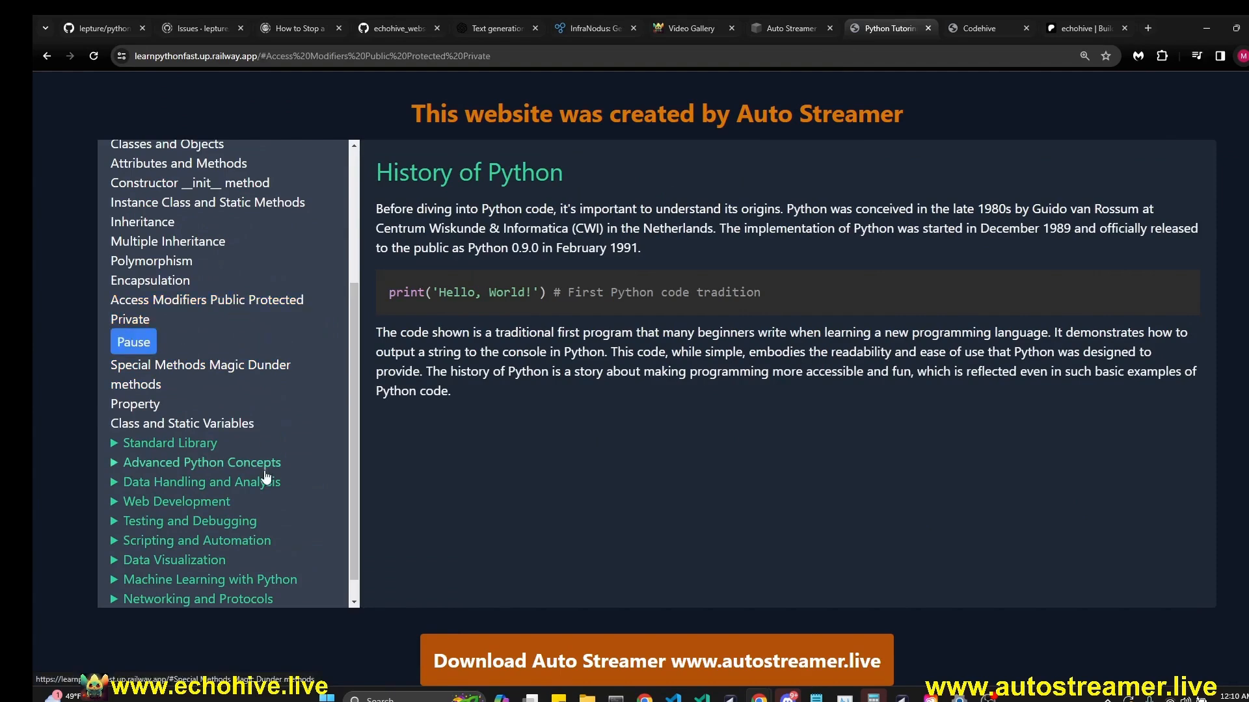
click(133, 341)
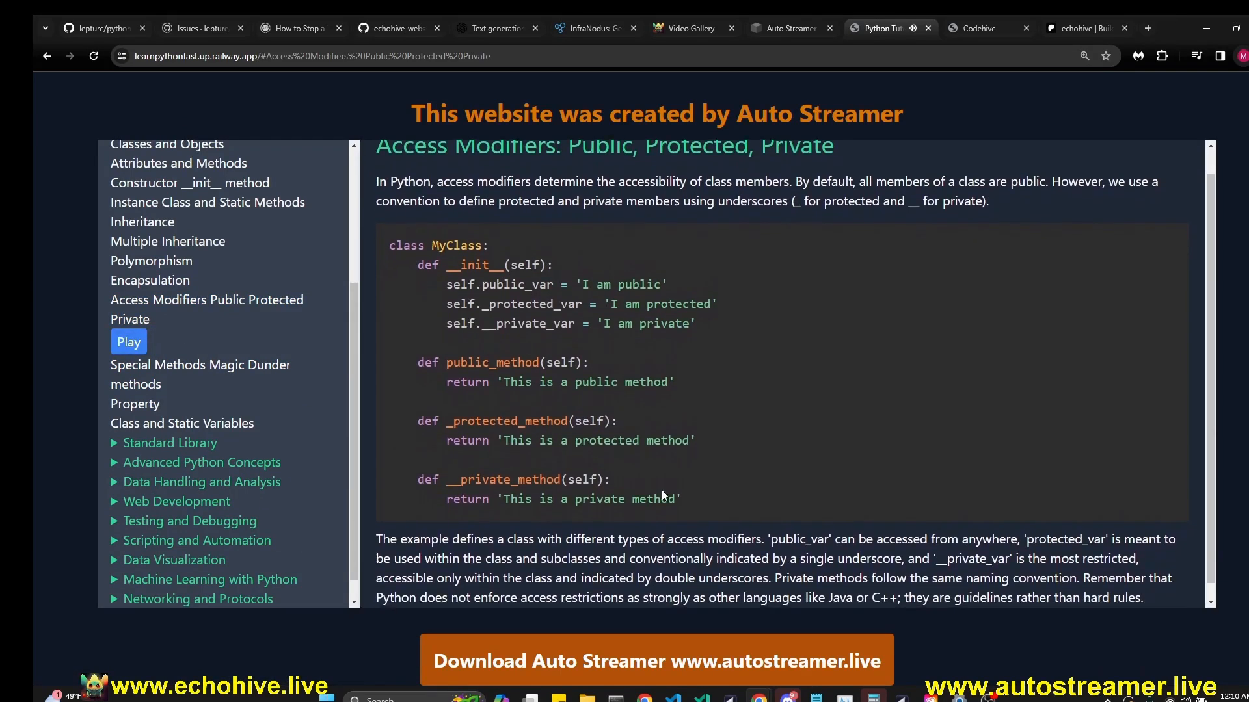
click(191, 494)
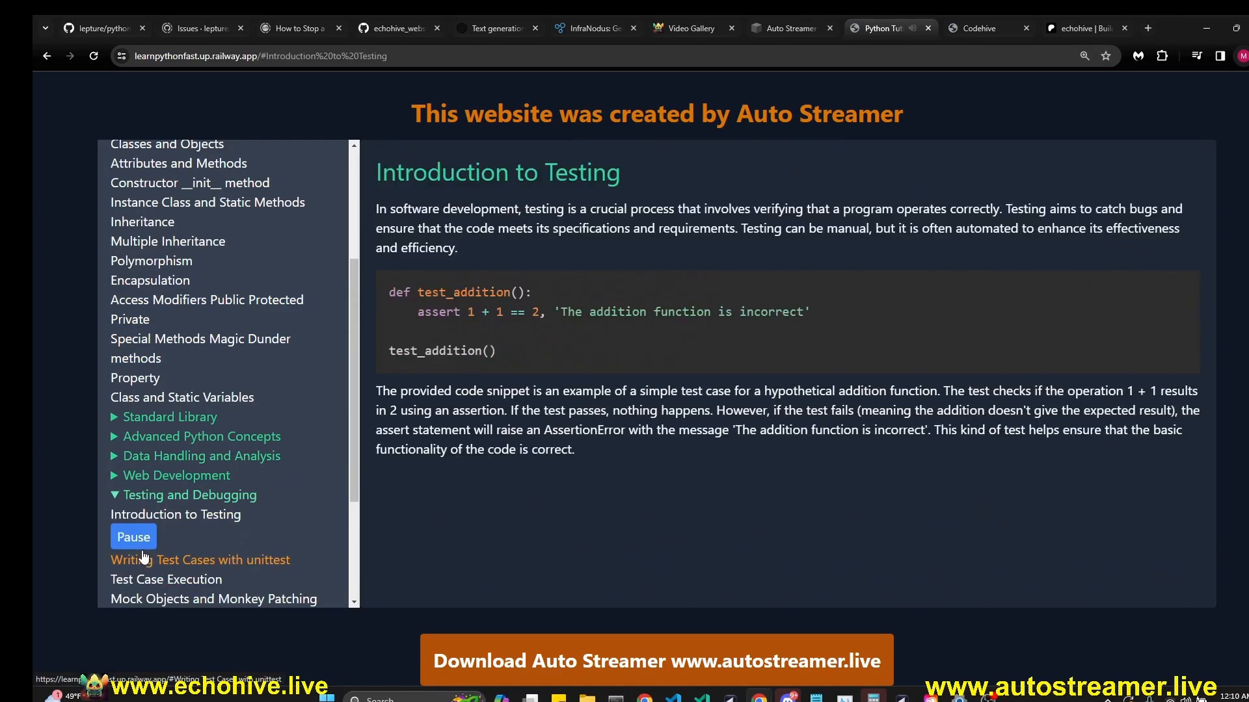
click(132, 537)
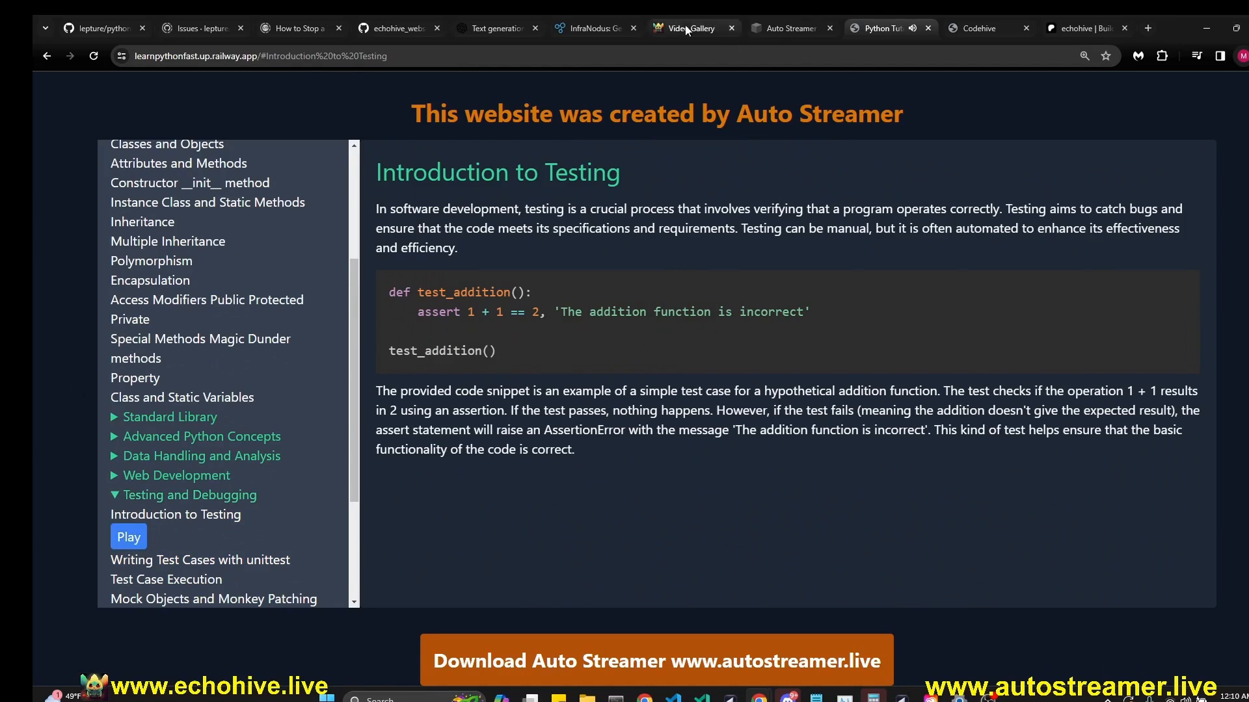
Revisit the Auto Streamer home page, then return to the course website.
click(788, 28)
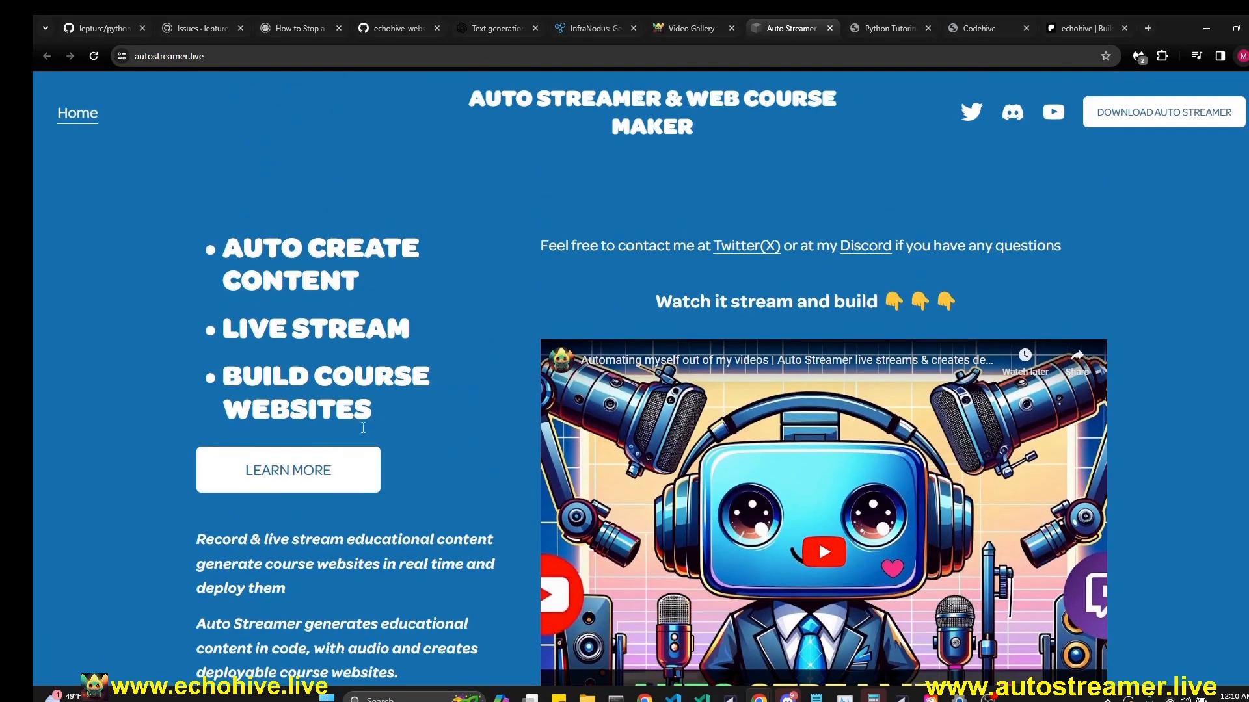
scroll(down, 3)
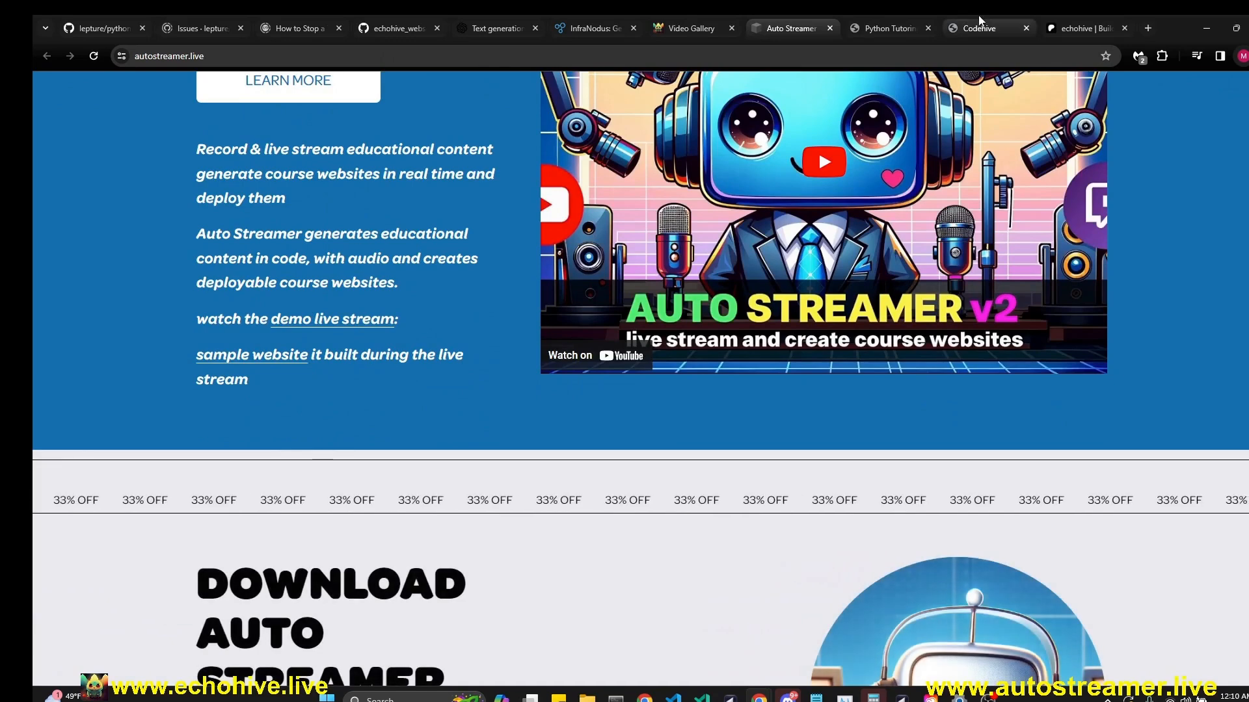
click(883, 28)
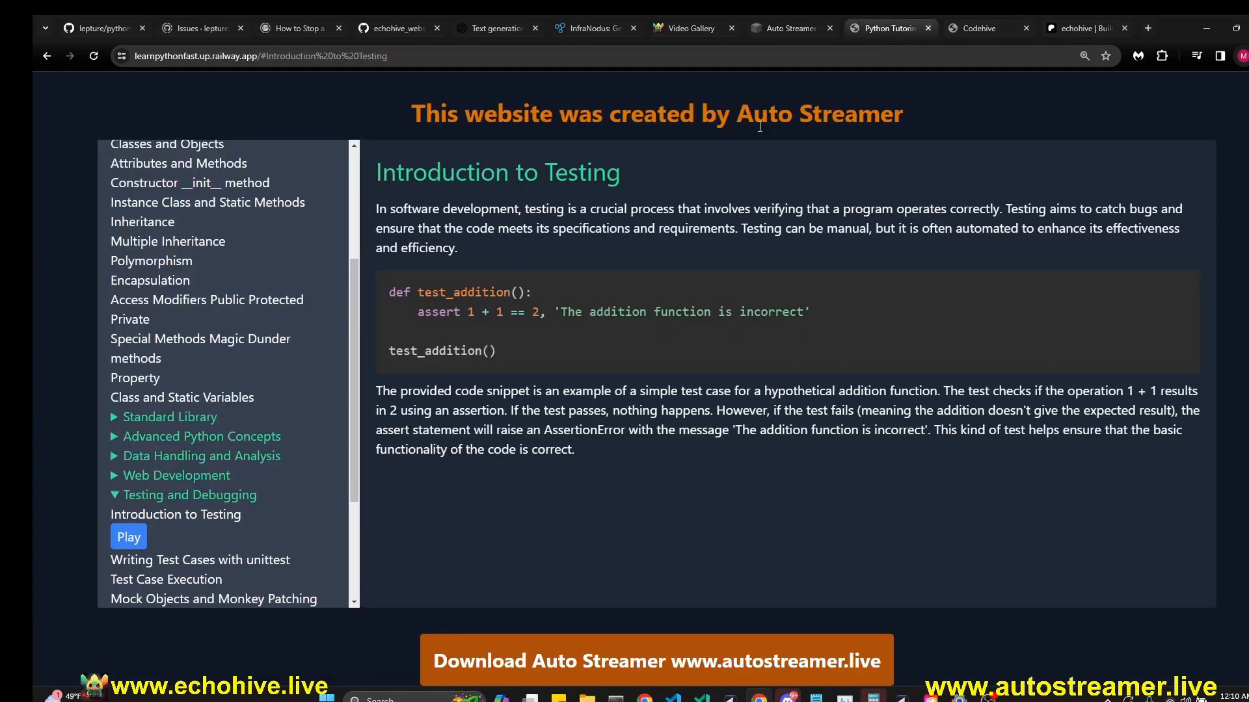
mouse_move(848, 160)
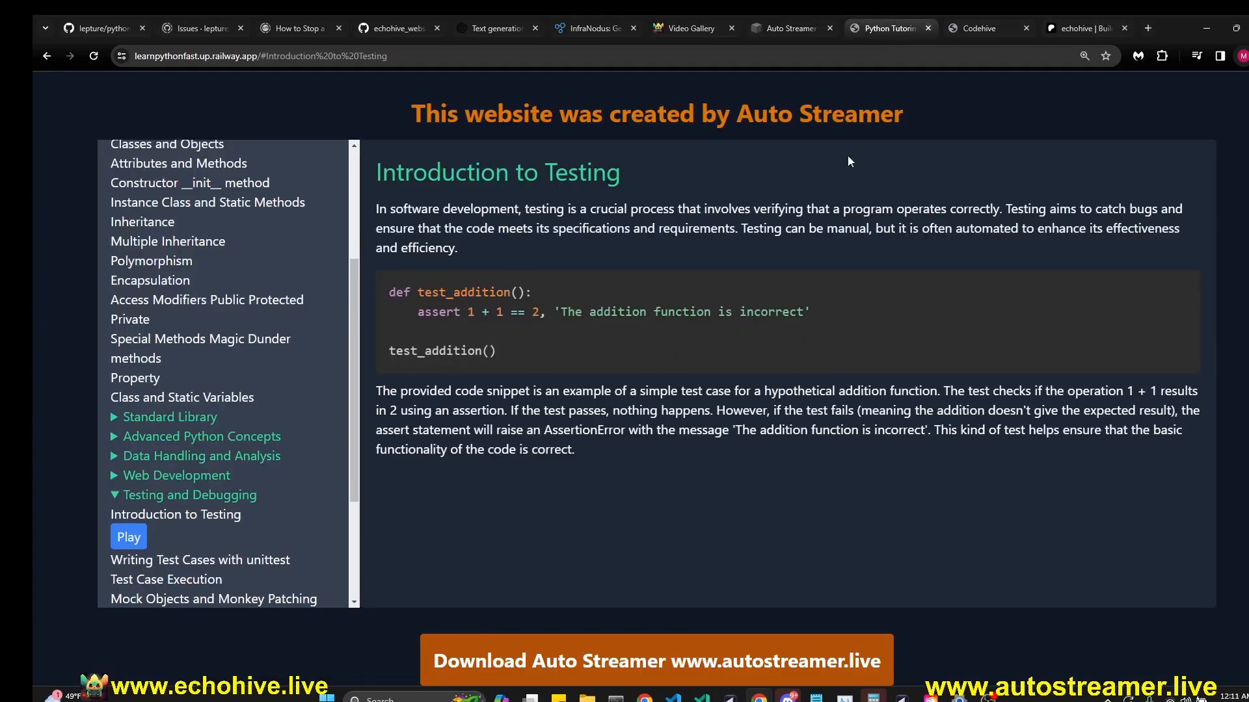
mouse_move(633, 199)
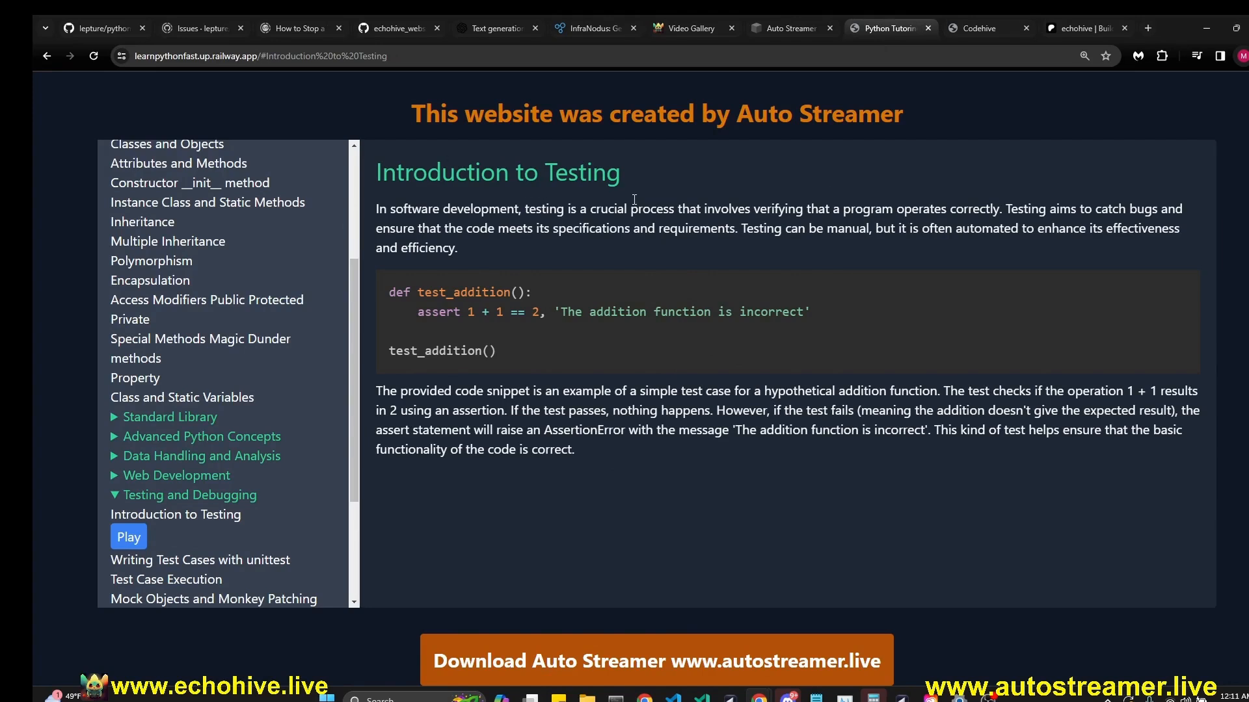
click(1085, 28)
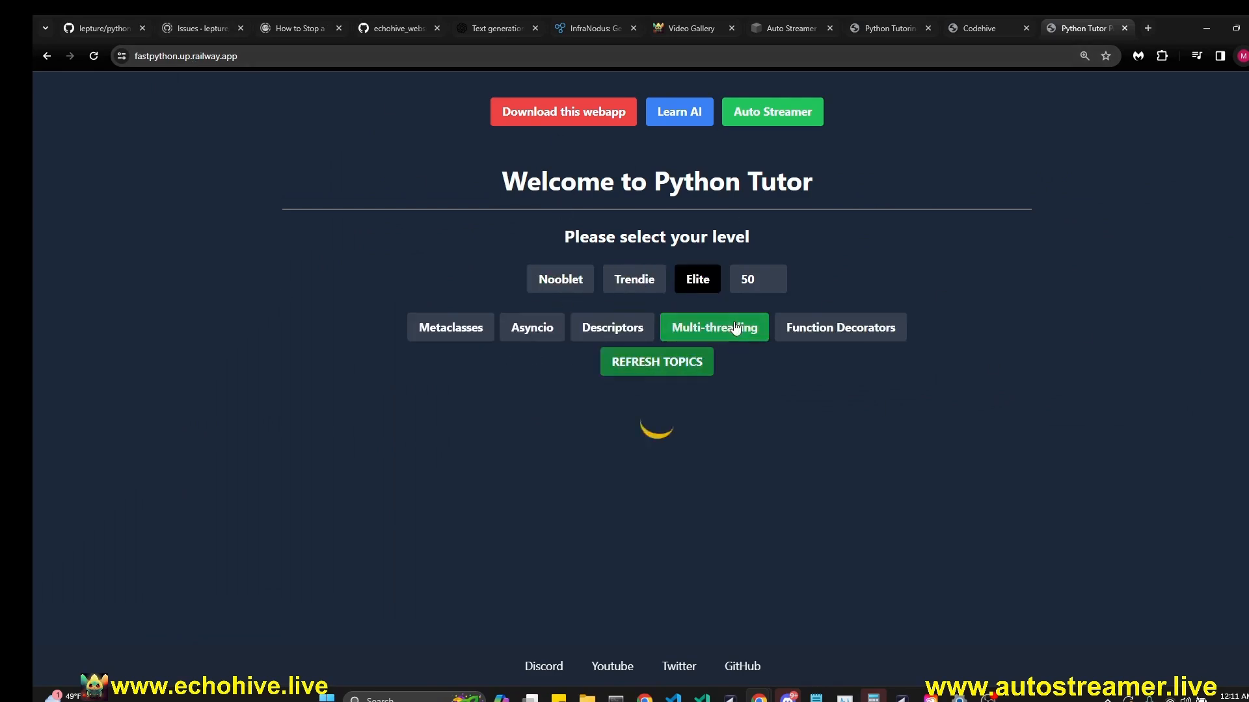
View the Multi-threading and Function Decorators lessons, then refresh Elite topics several times.
click(713, 327)
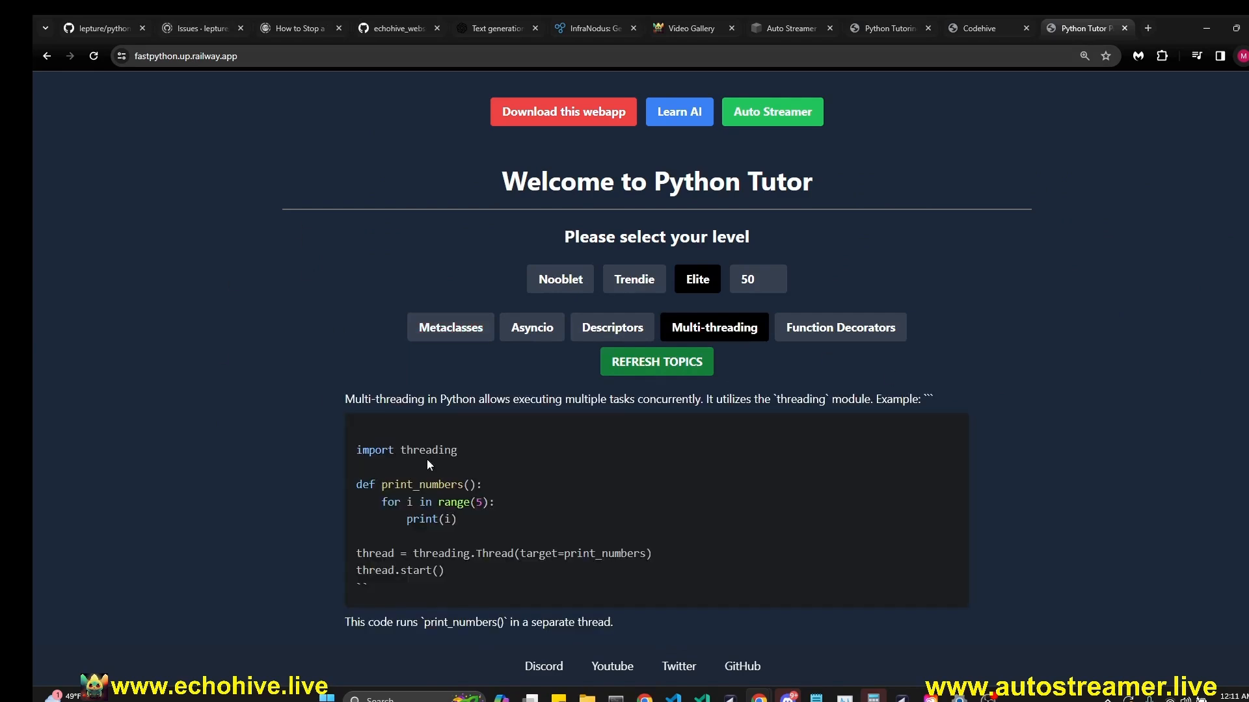
click(839, 327)
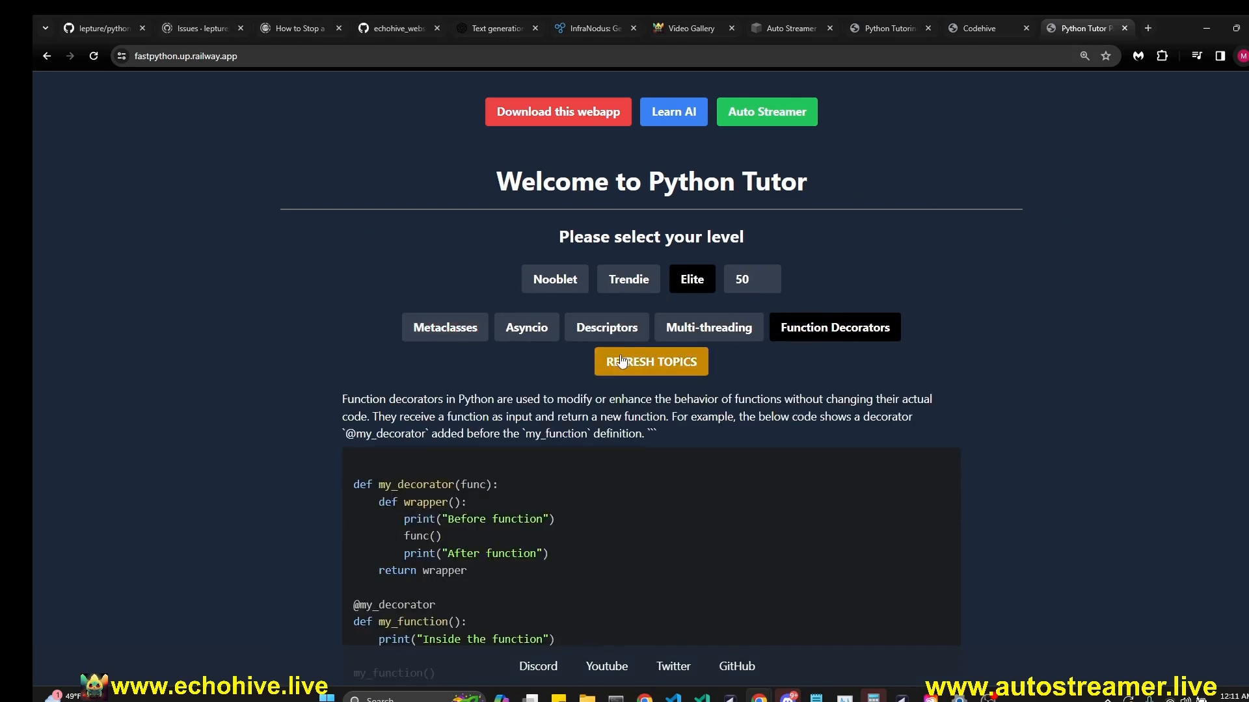
click(650, 362)
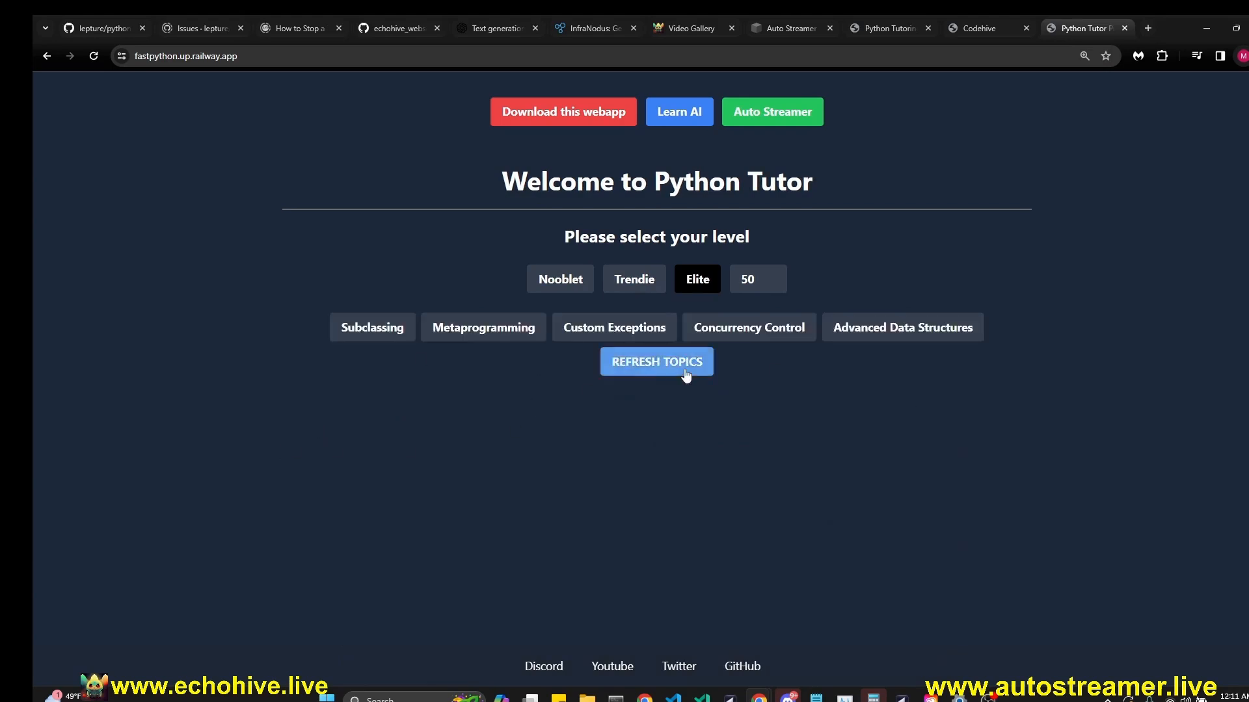
click(656, 361)
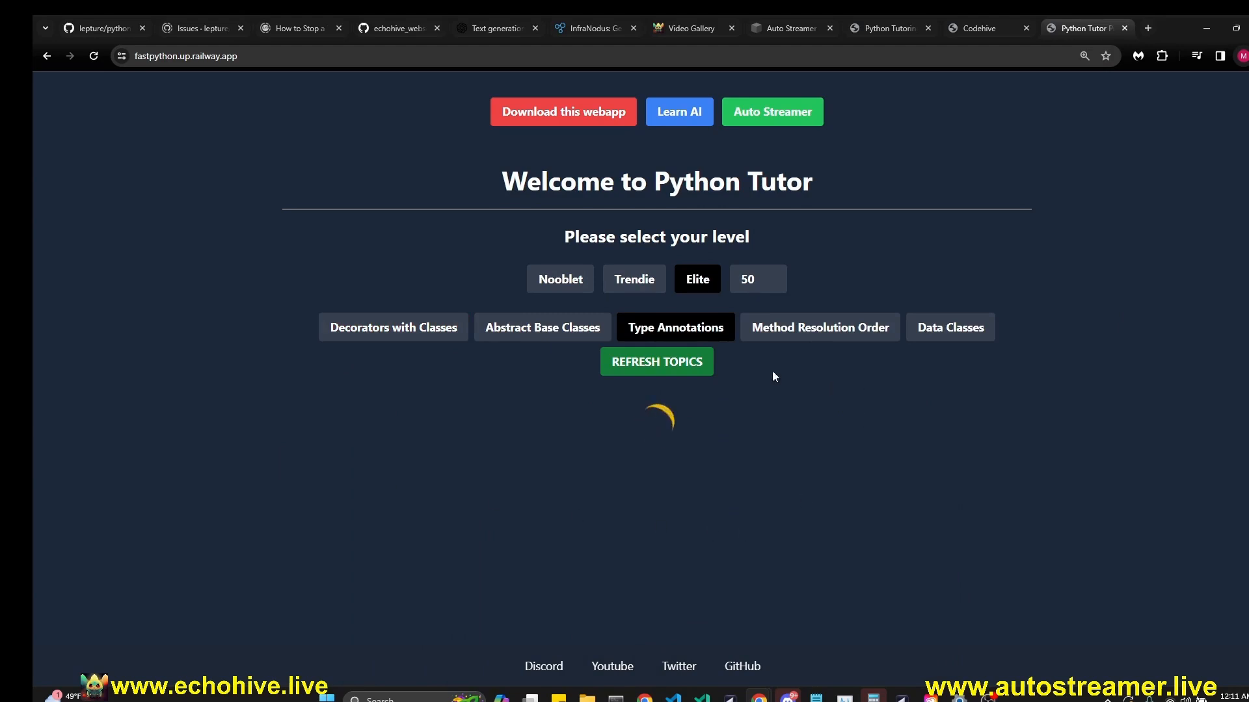
click(656, 361)
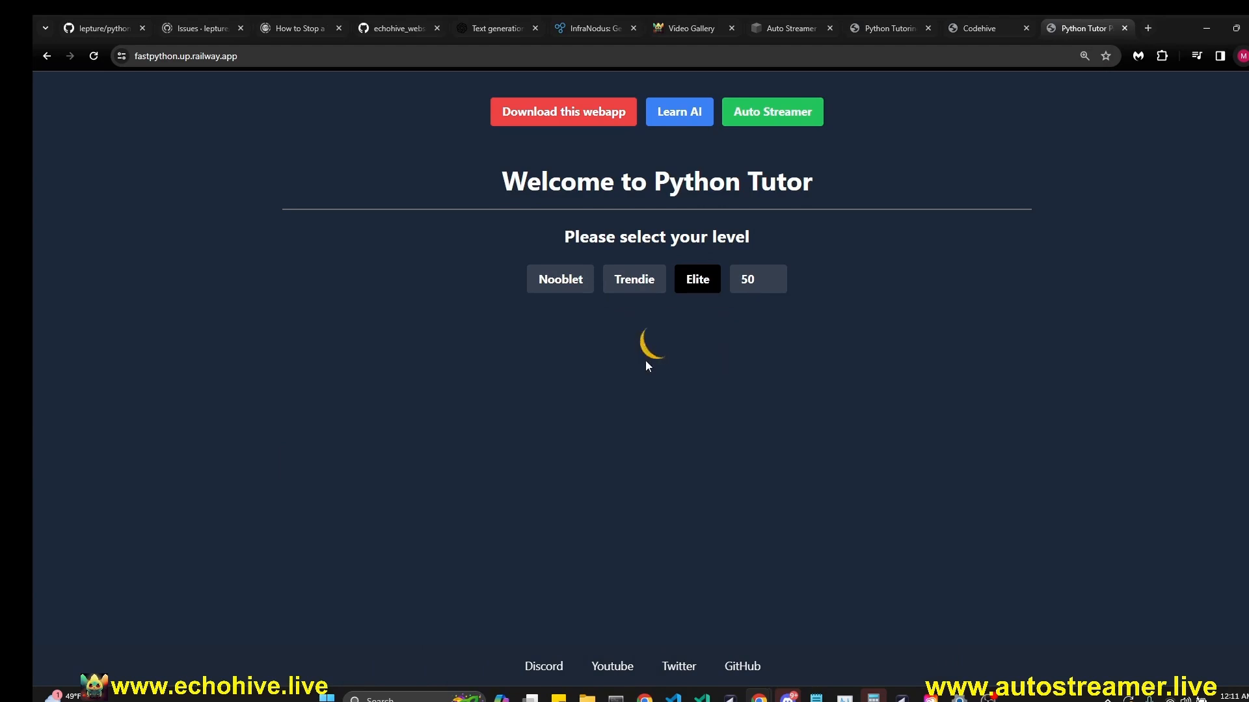
click(695, 279)
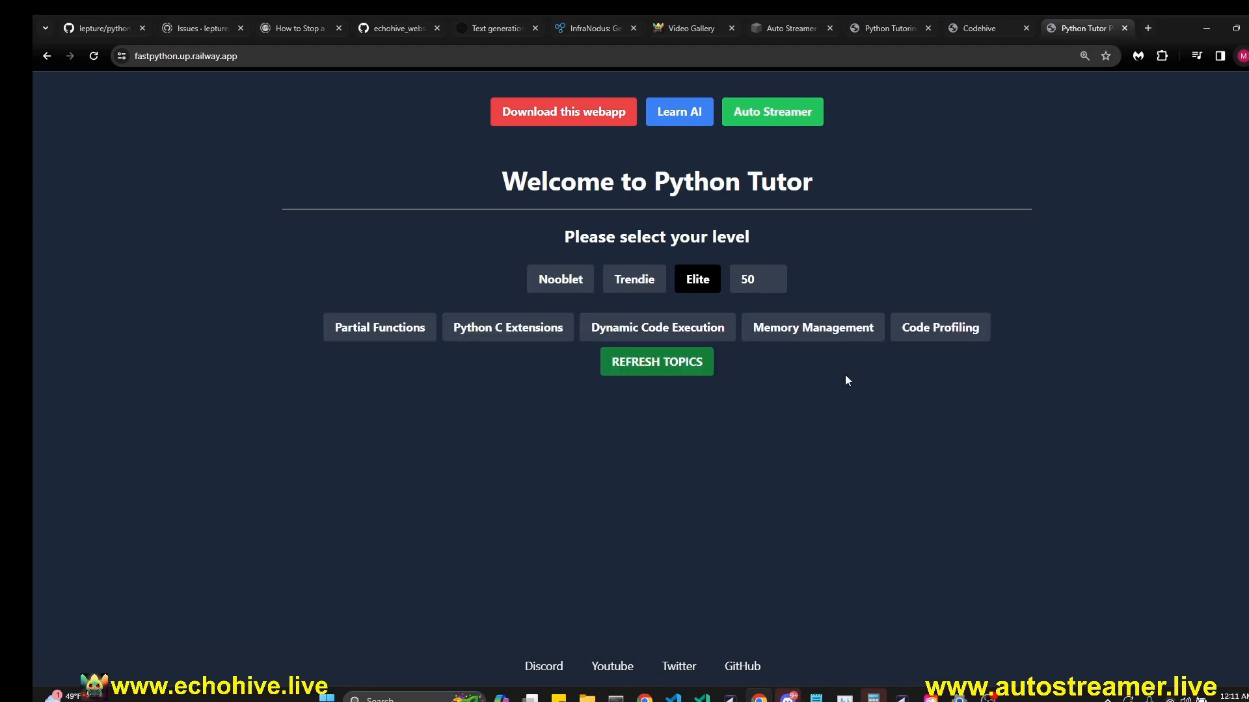
mouse_move(231, 159)
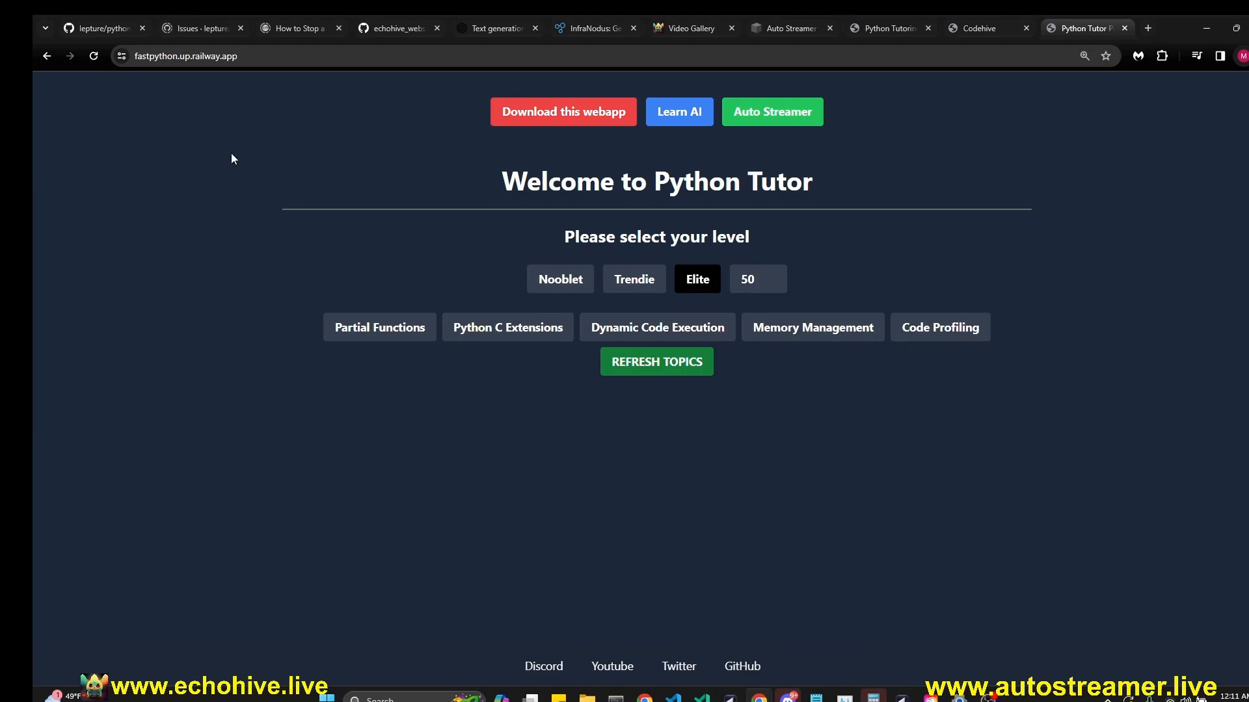
mouse_move(391, 420)
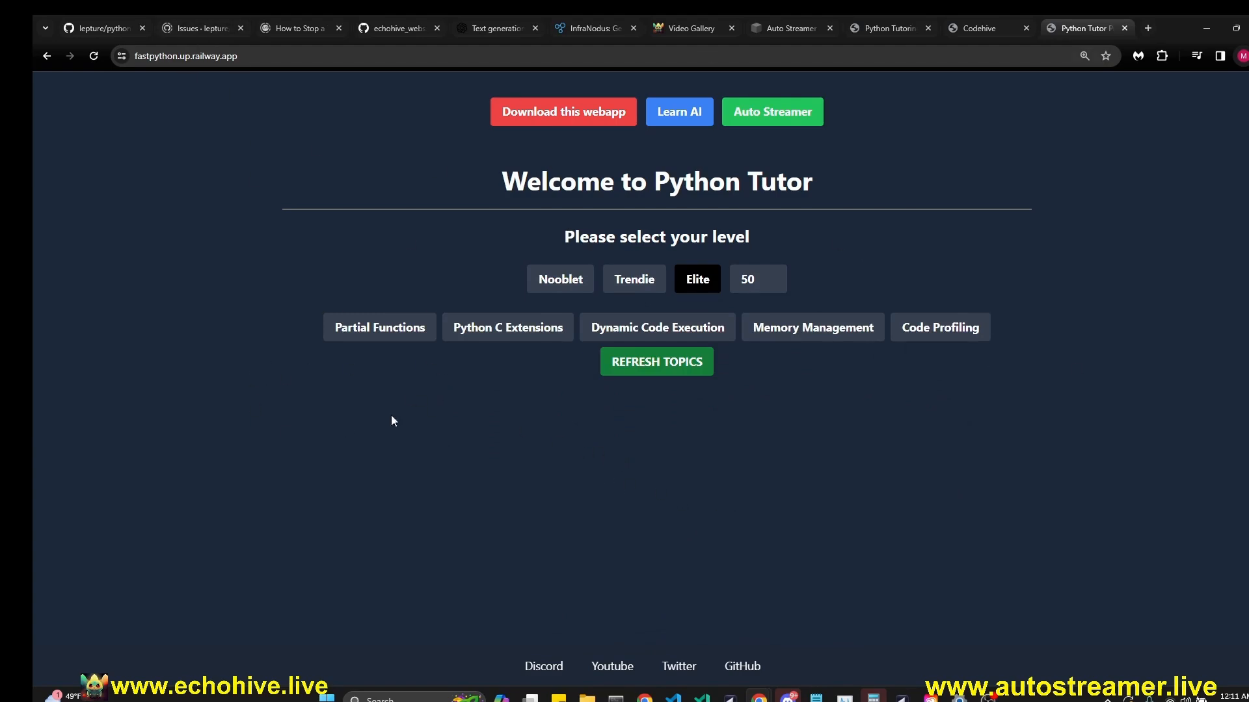
mouse_move(345, 475)
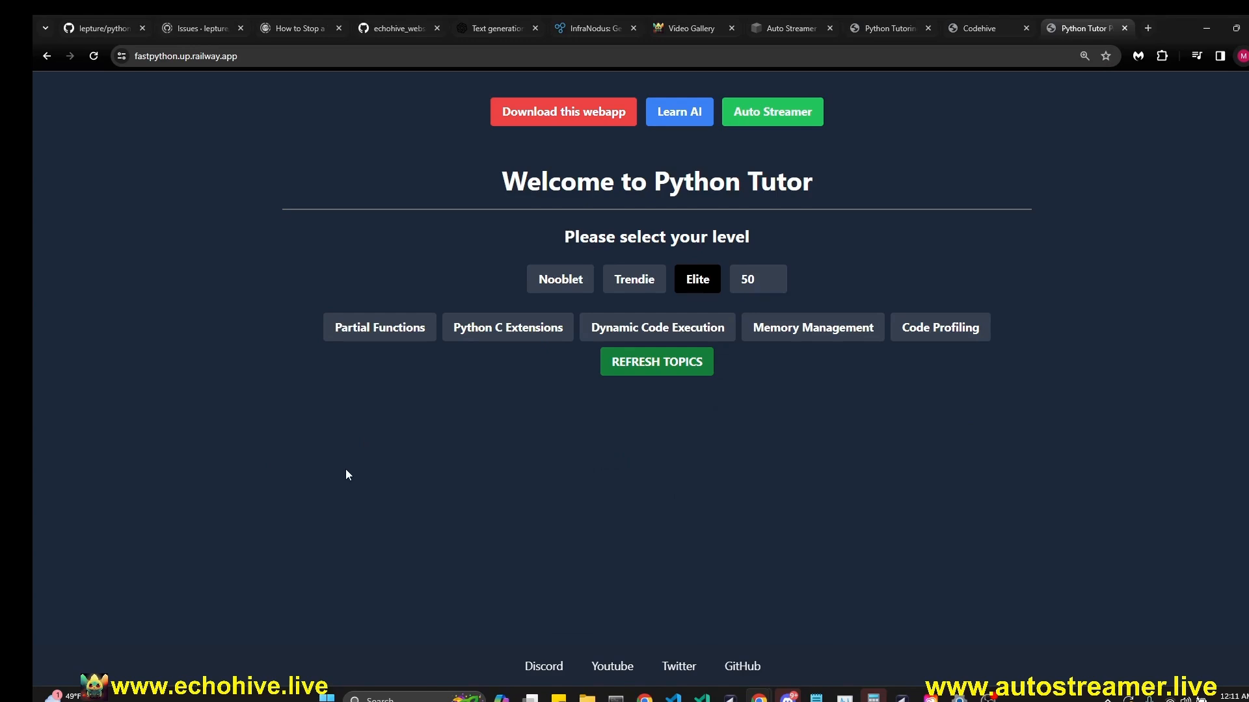